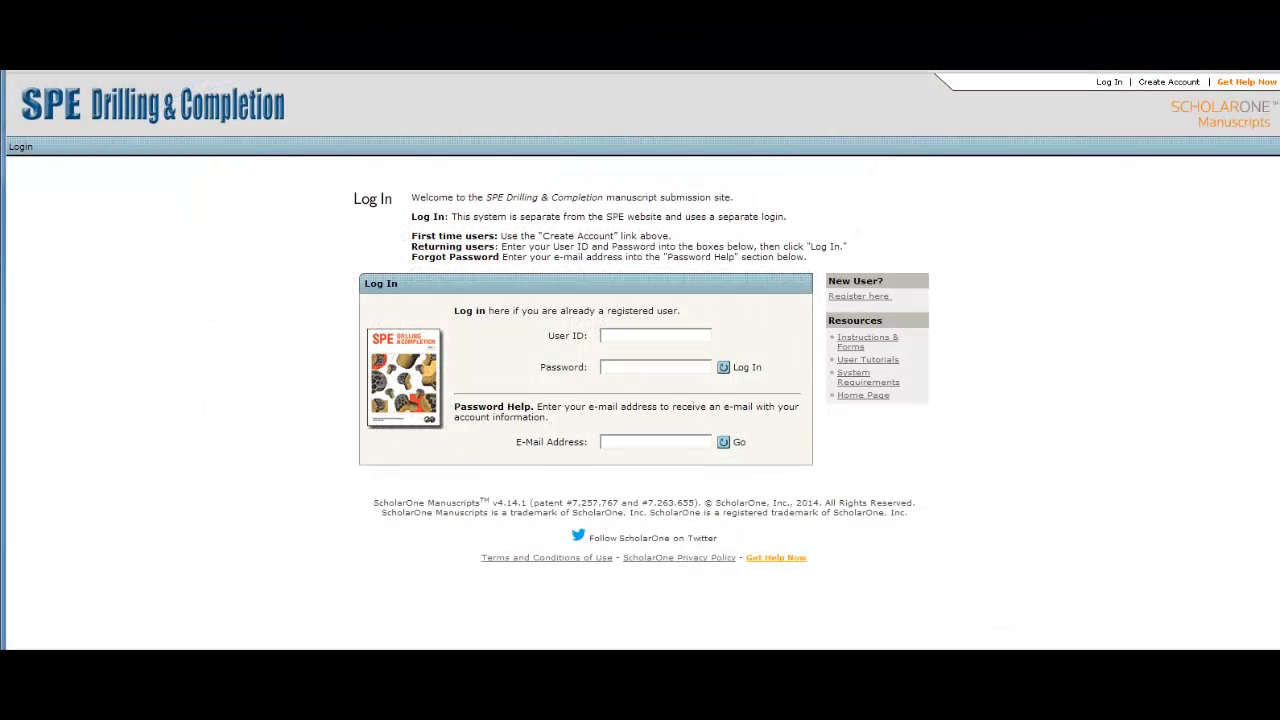
mouse_move(1069, 429)
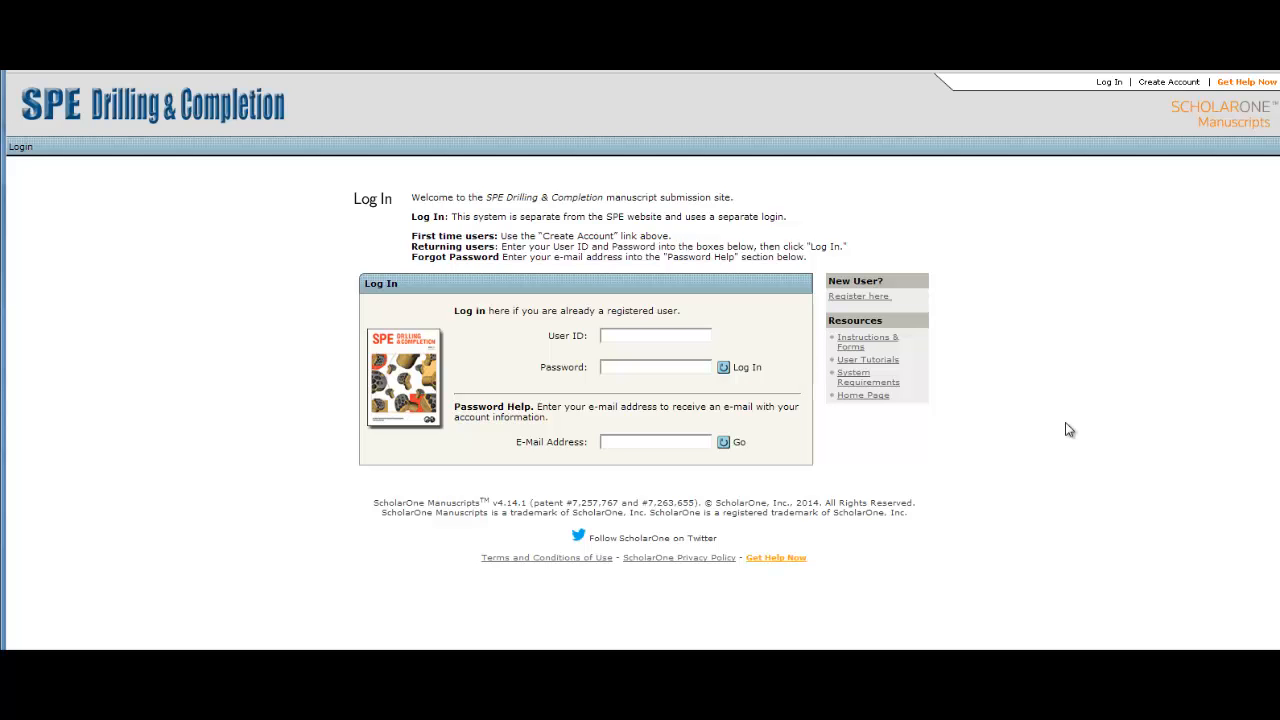
mouse_move(793, 313)
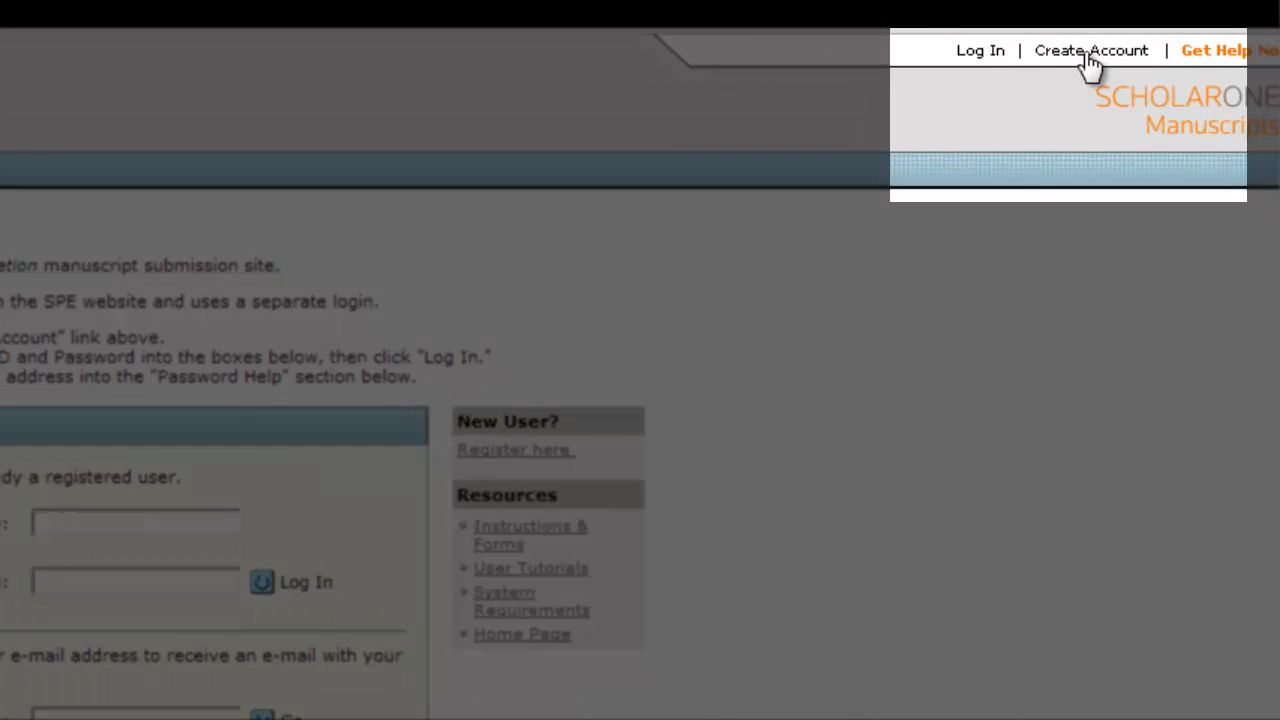
- Open Create Account and scroll through the empty E-Mail / Name registration form
left_click(1090, 50)
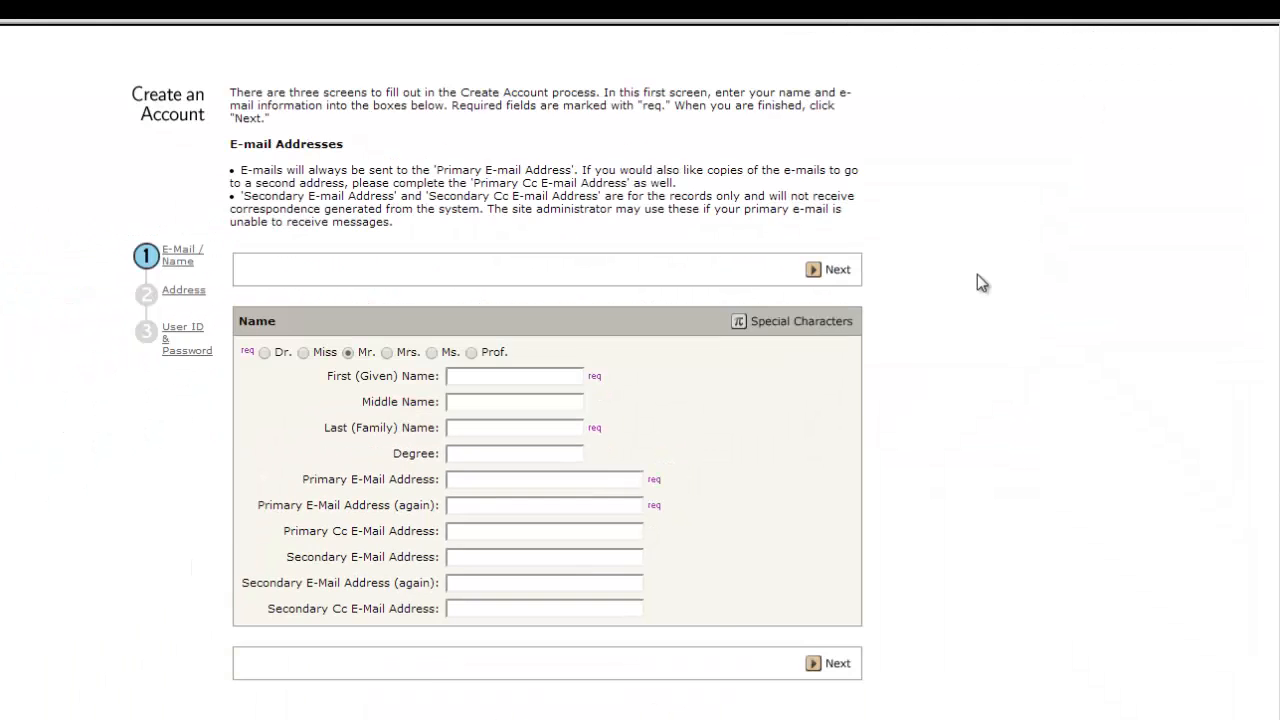
scroll("down", 3)
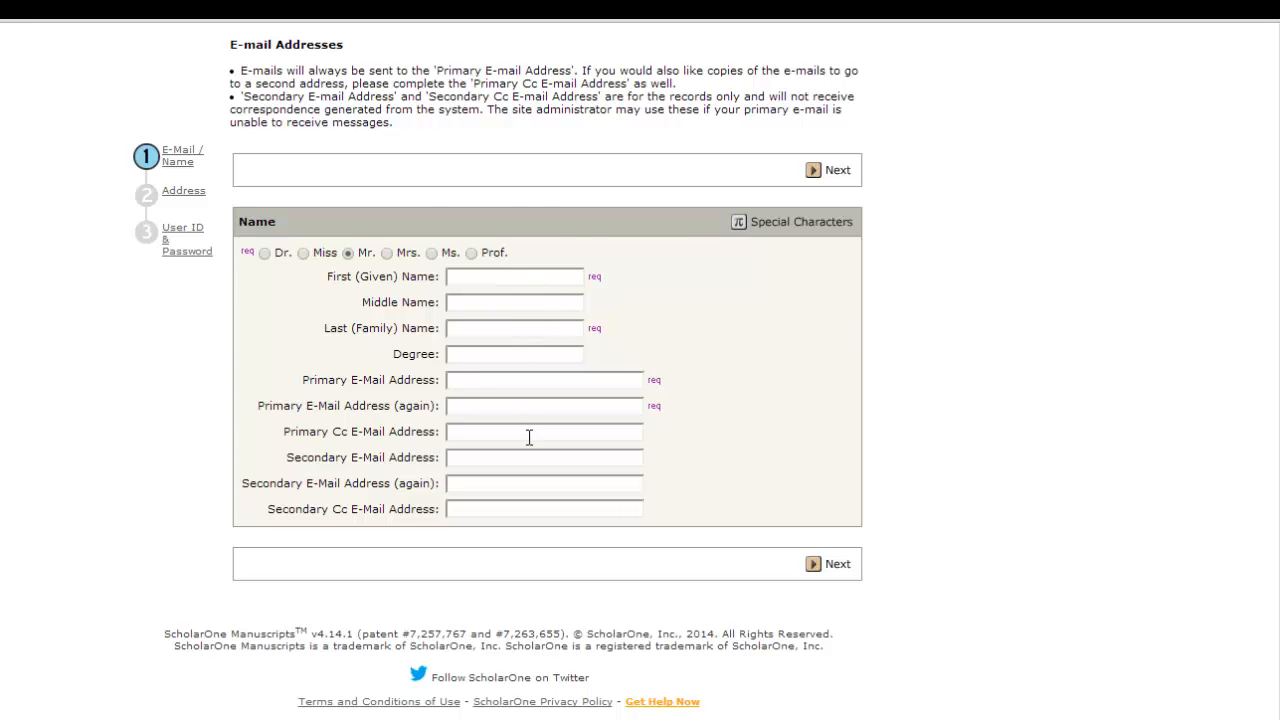
scroll("up", 3)
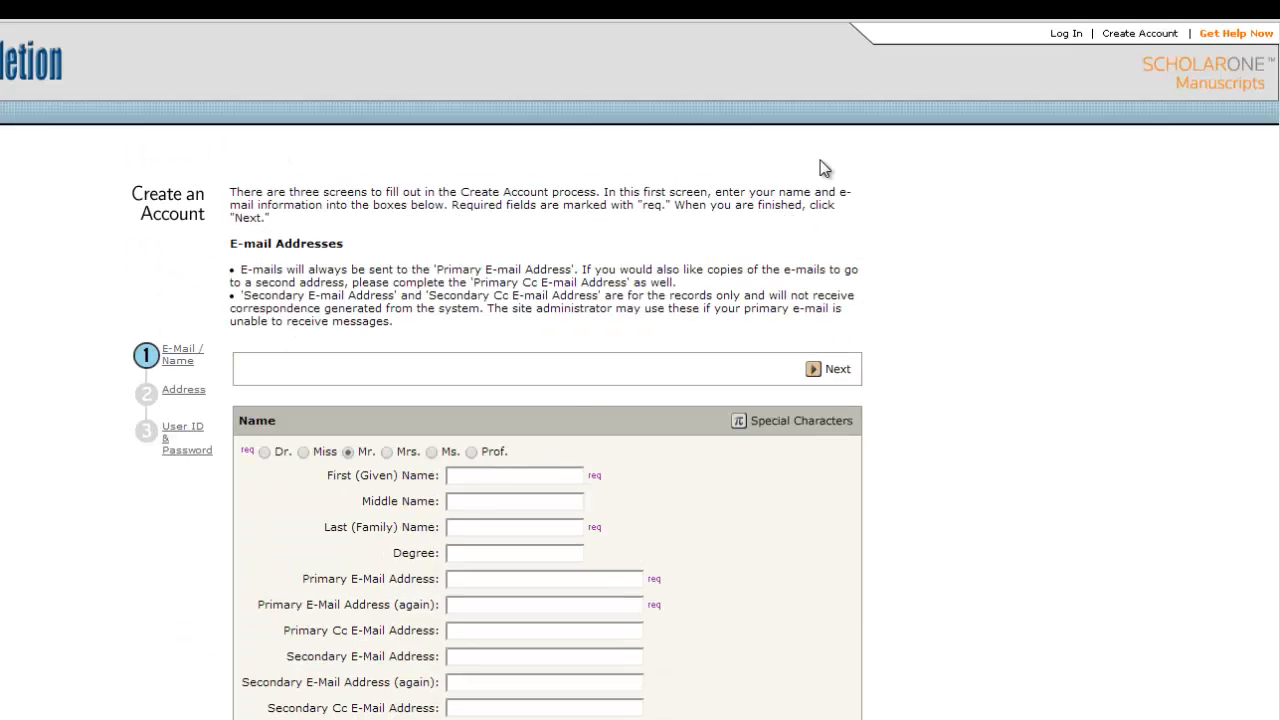
mouse_move(938, 234)
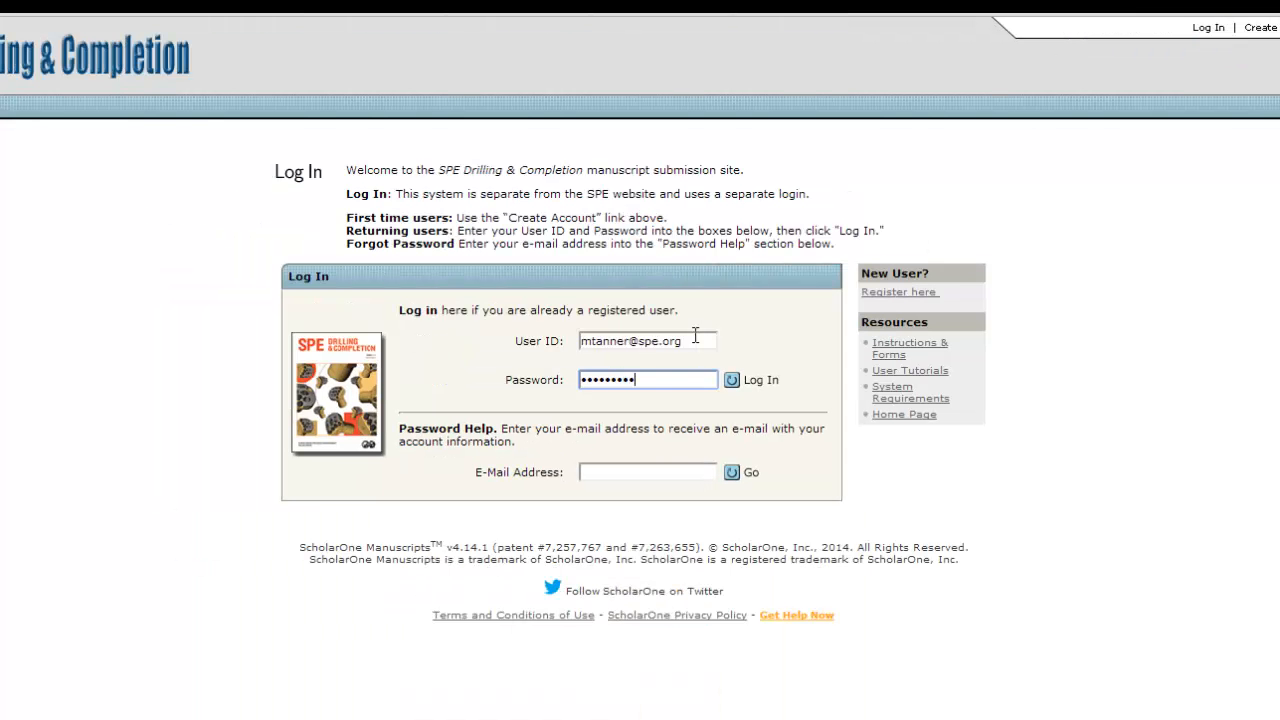
- Log in with the entered User ID and password, then go to Author Center
left_click(760, 380)
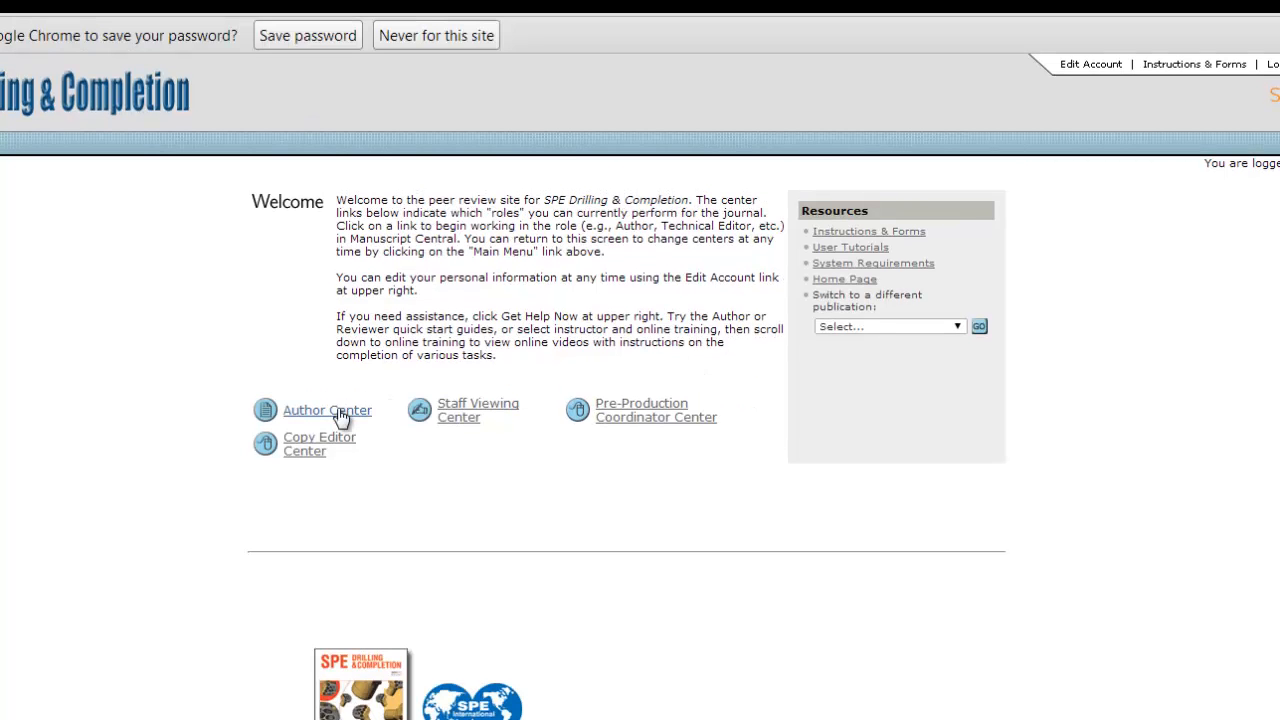
left_click(326, 410)
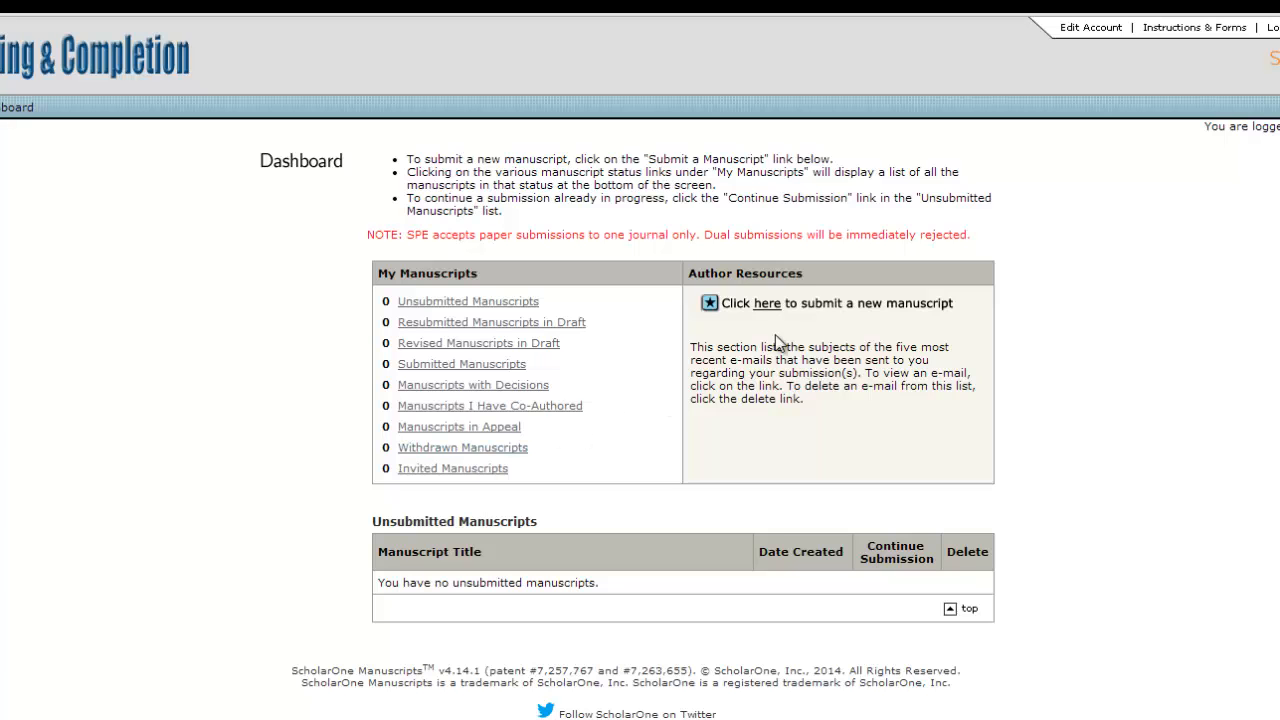
mouse_move(807, 311)
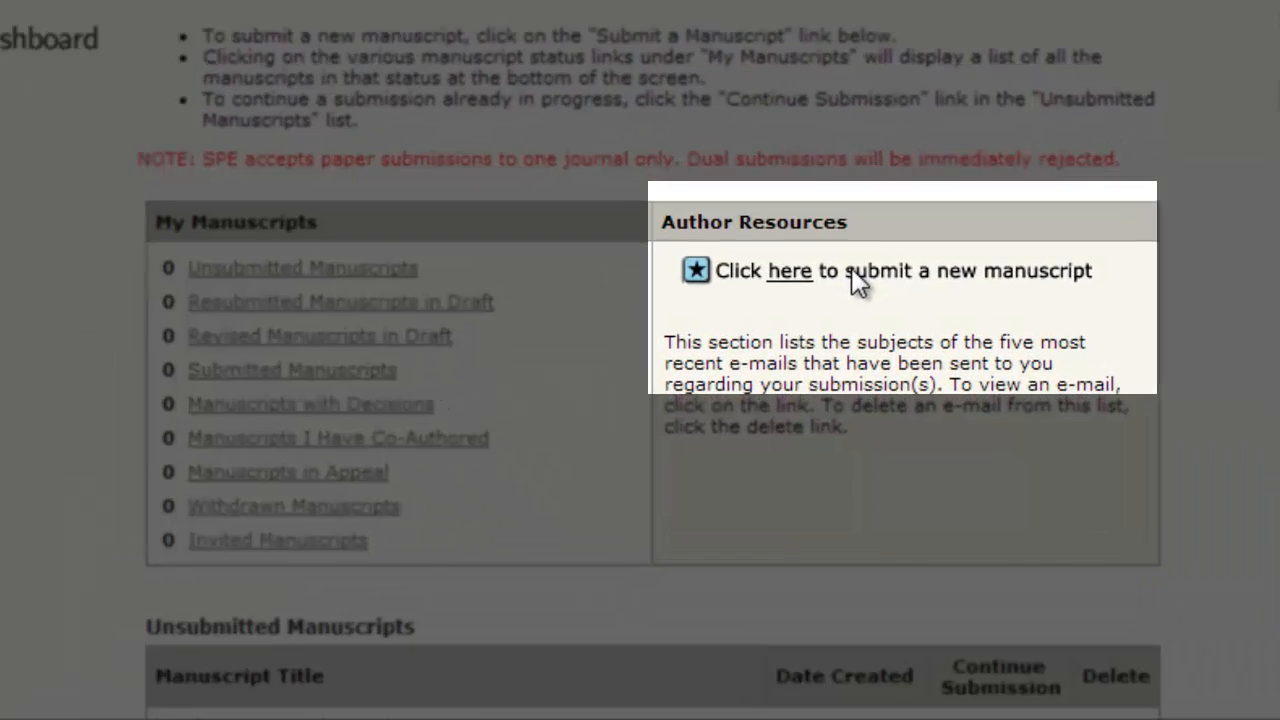
- Begin a Technical Paper submission, submitting as author for yourself and co-authors
left_click(789, 270)
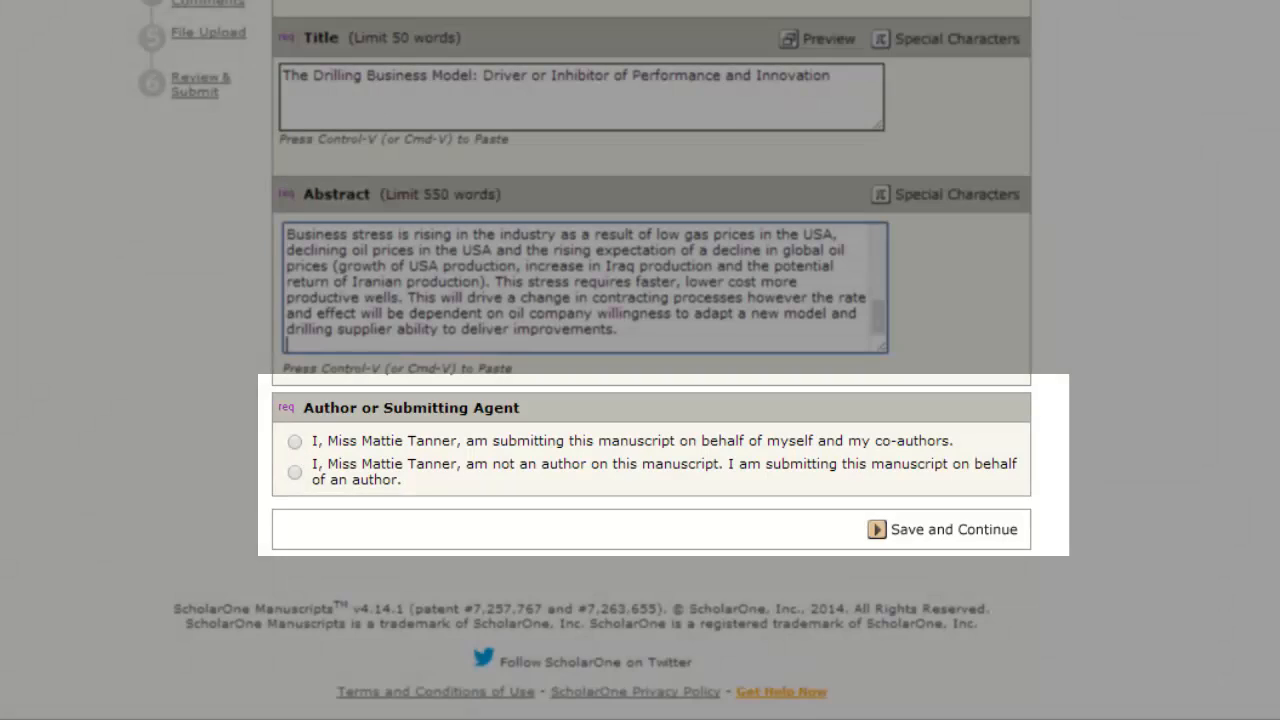
left_click(294, 441)
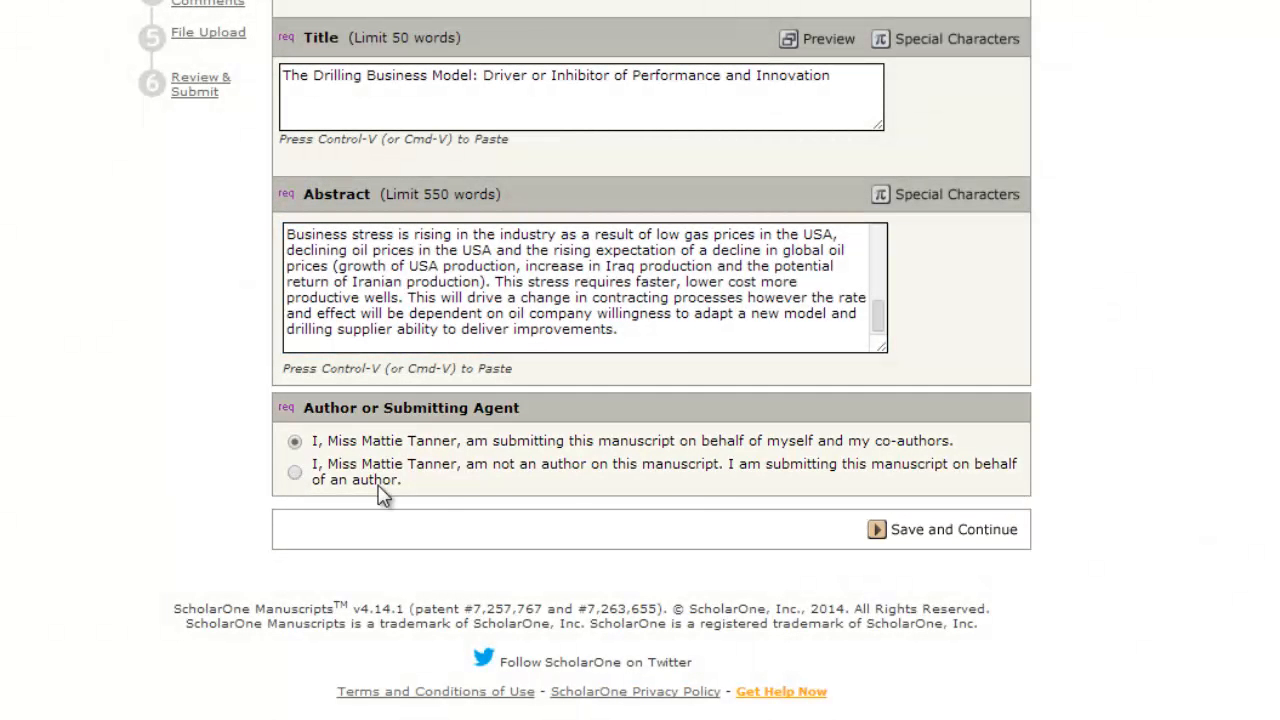
mouse_move(932, 537)
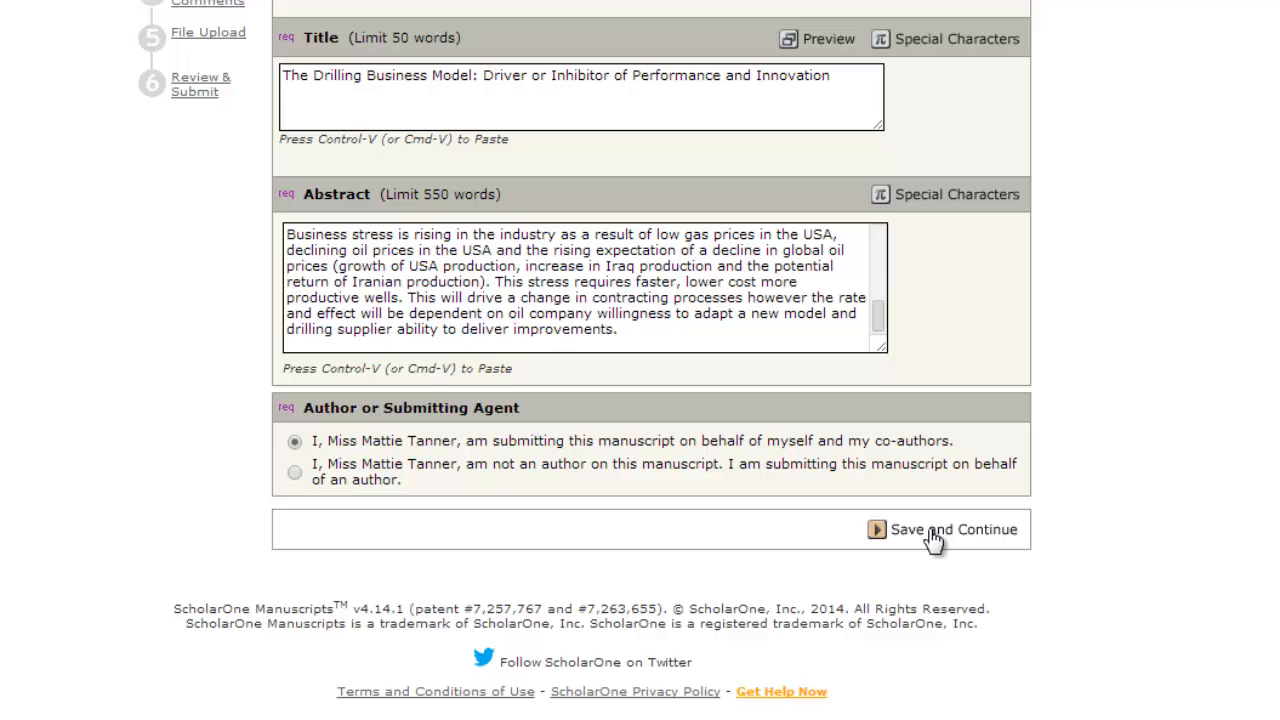
left_click(940, 529)
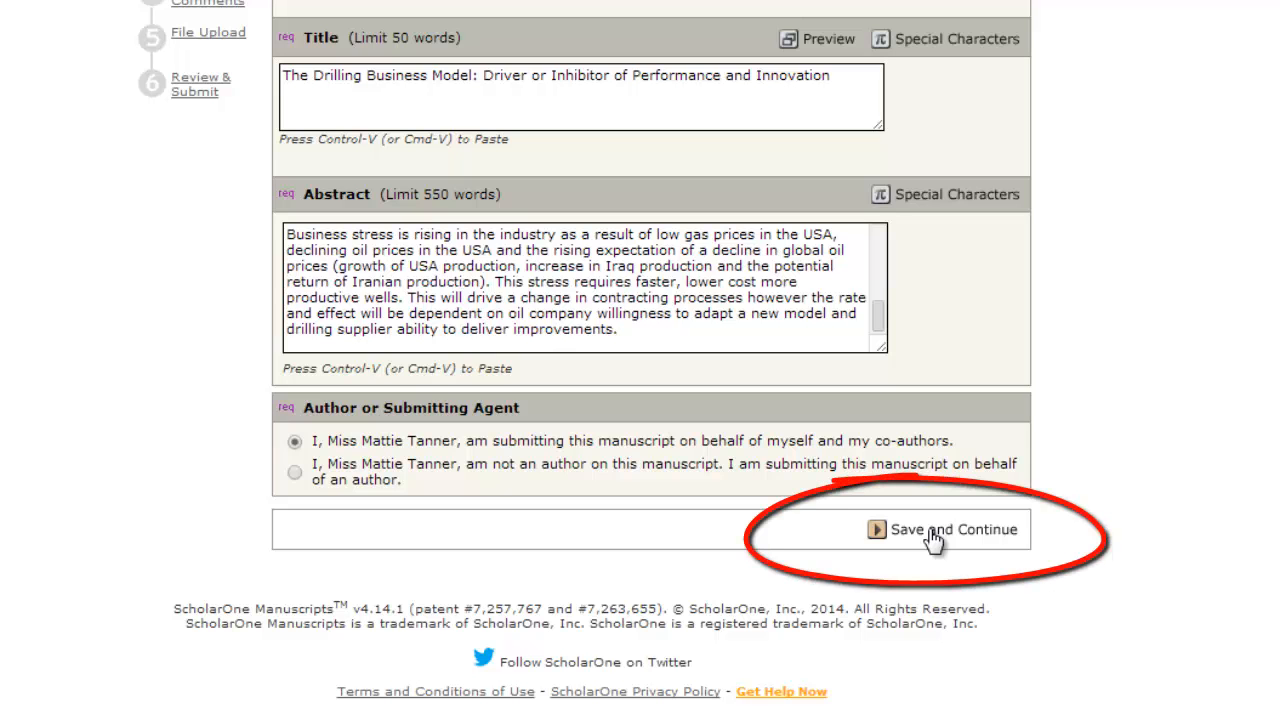
left_click(932, 529)
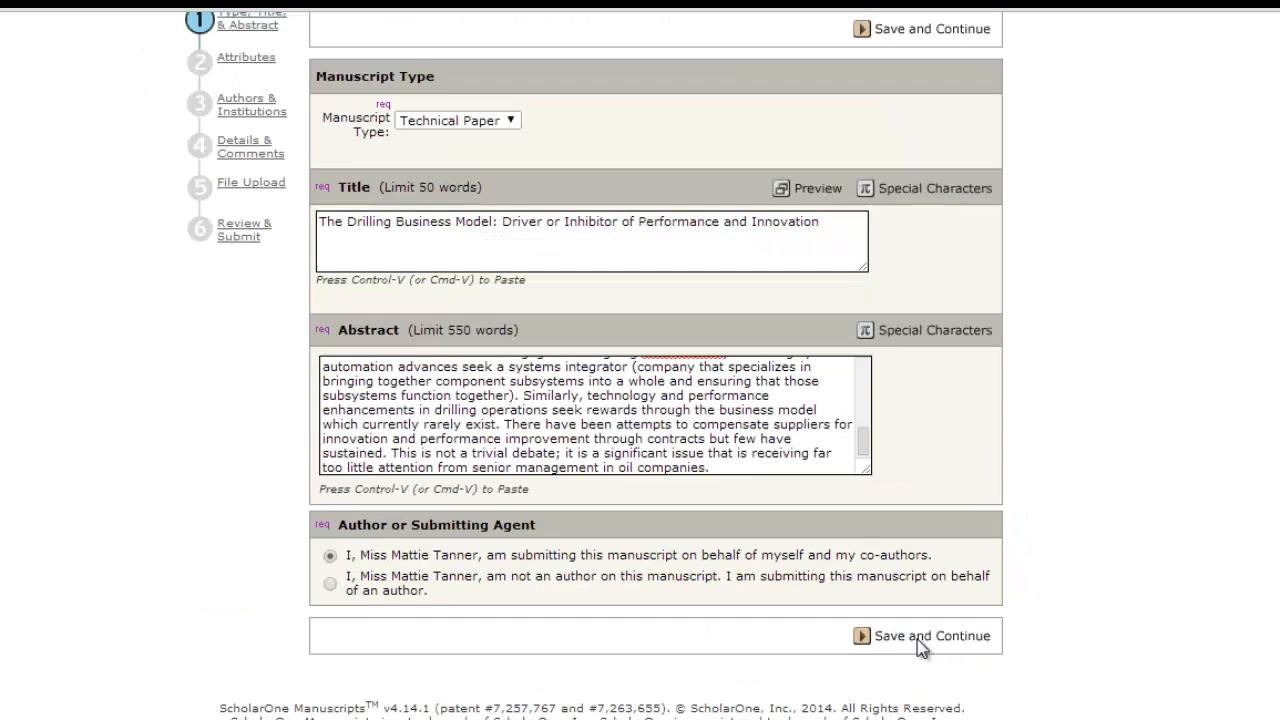
- Save step one and add discipline codes 1.1, 1.2 and 1.2.6
left_click(921, 636)
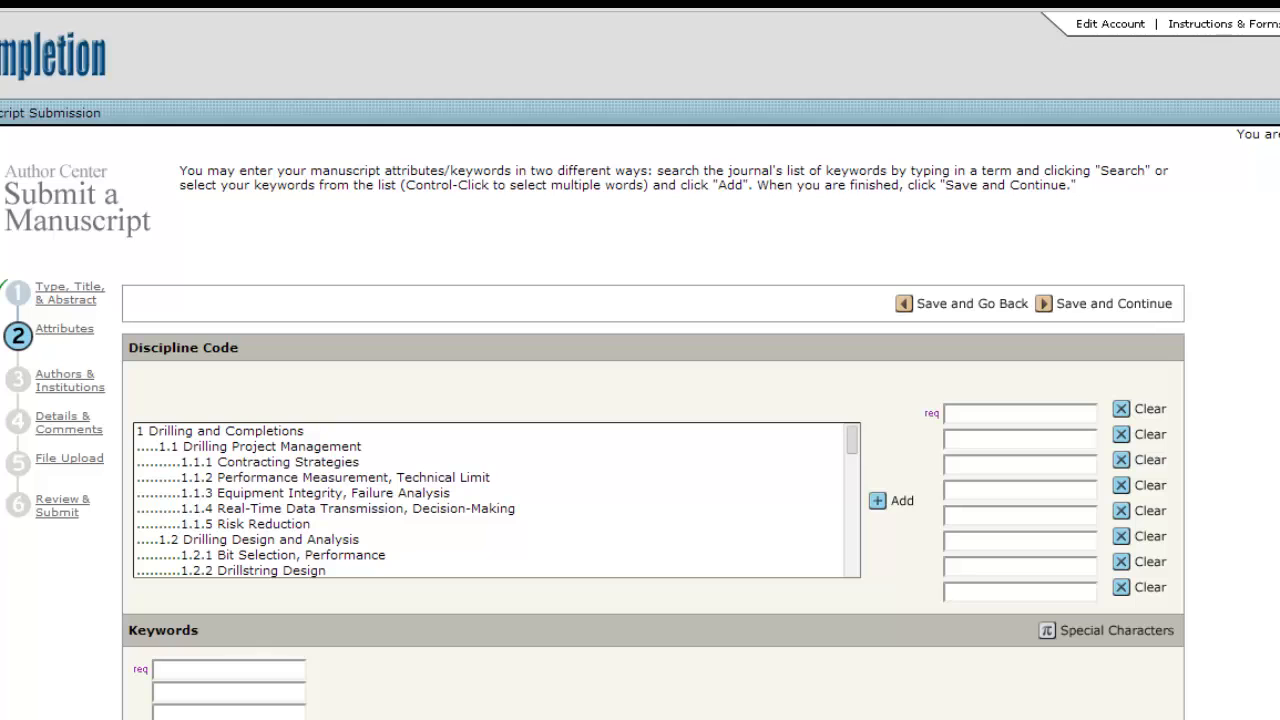
mouse_move(377, 452)
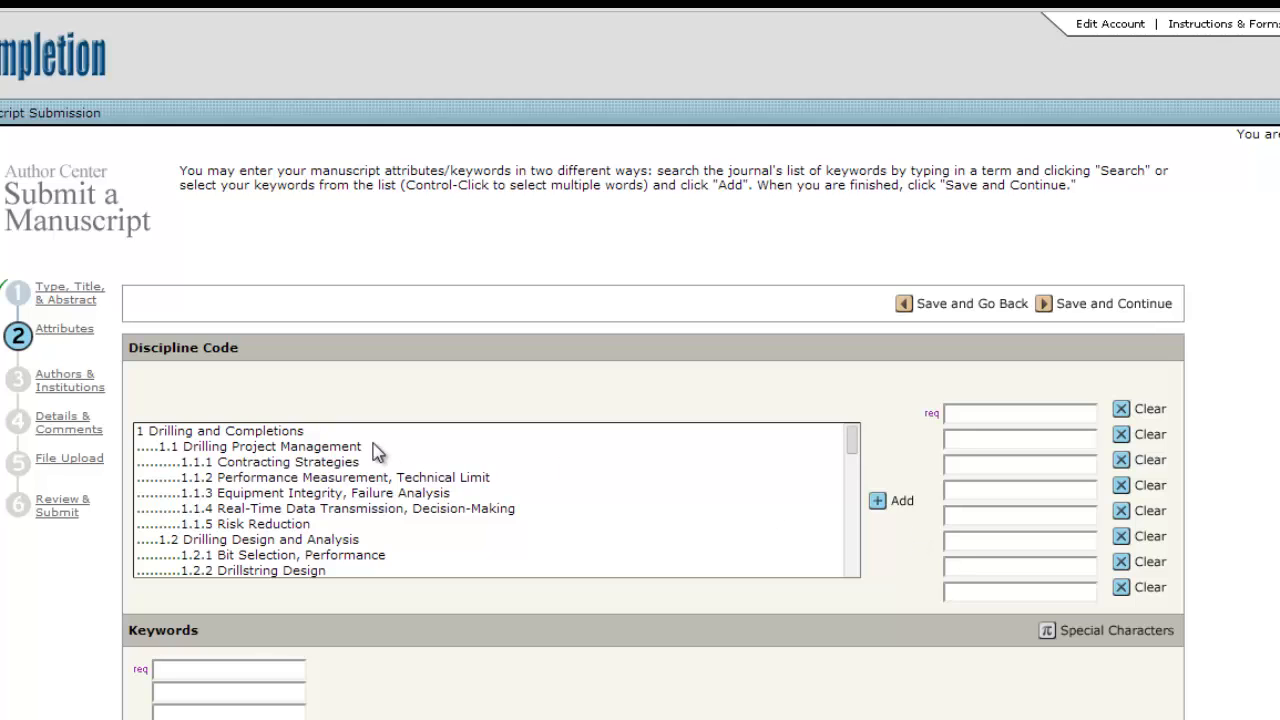
left_click(220, 430)
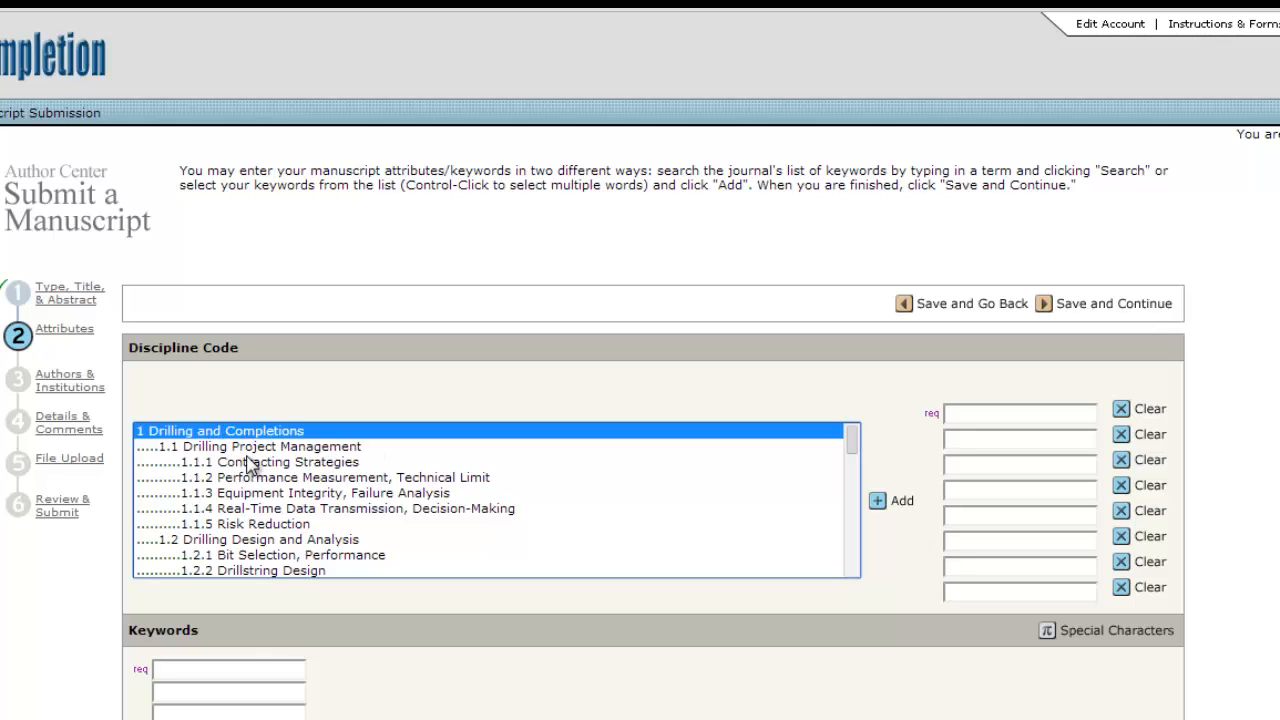
left_click(287, 461)
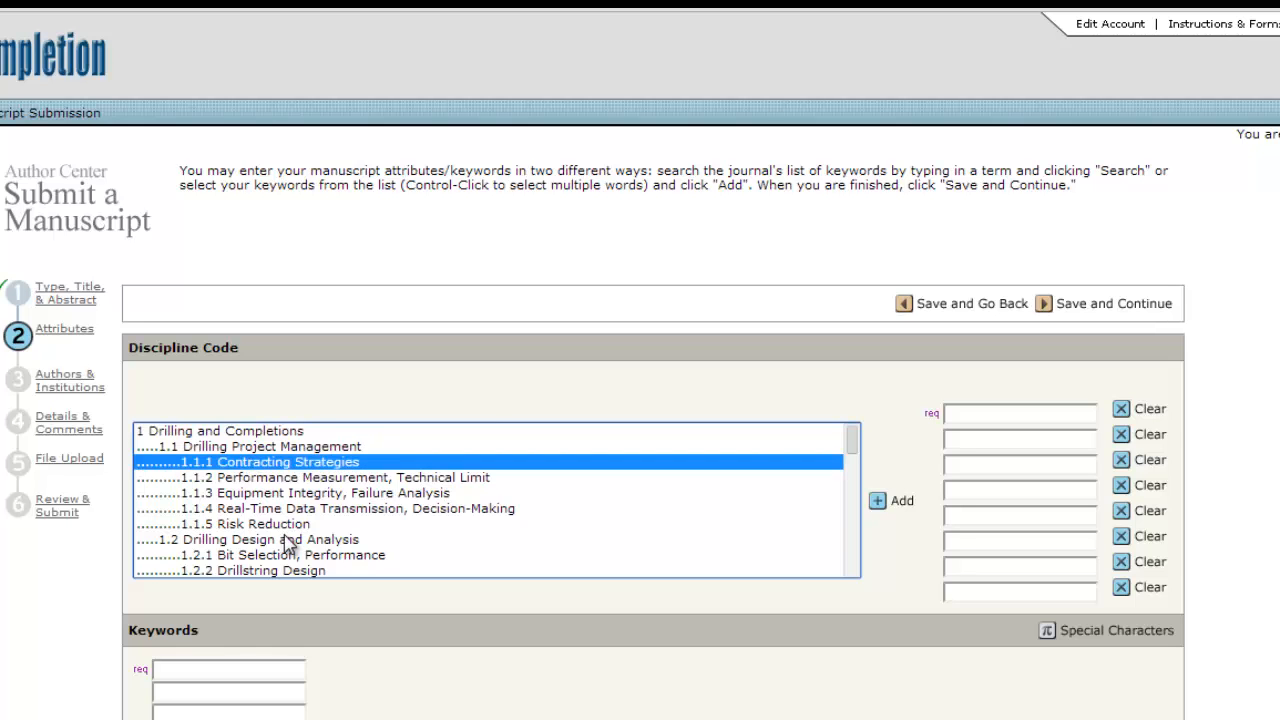
left_click(247, 539)
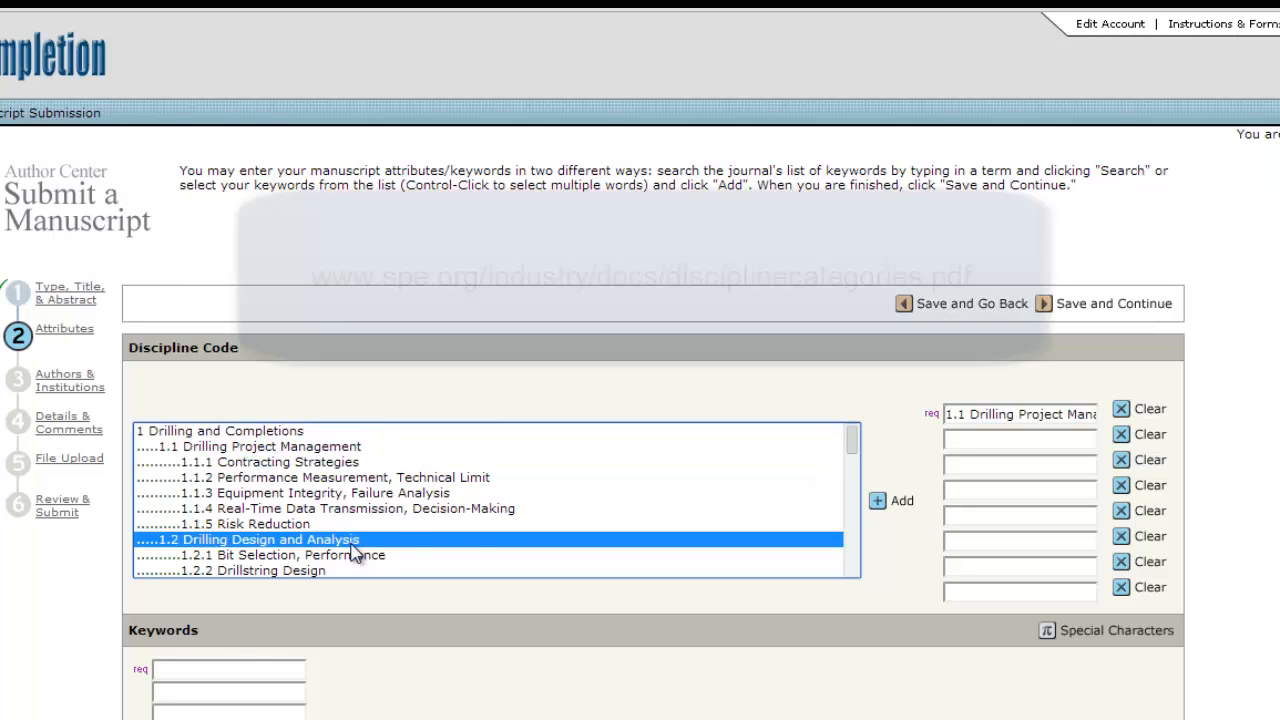
left_click(890, 500)
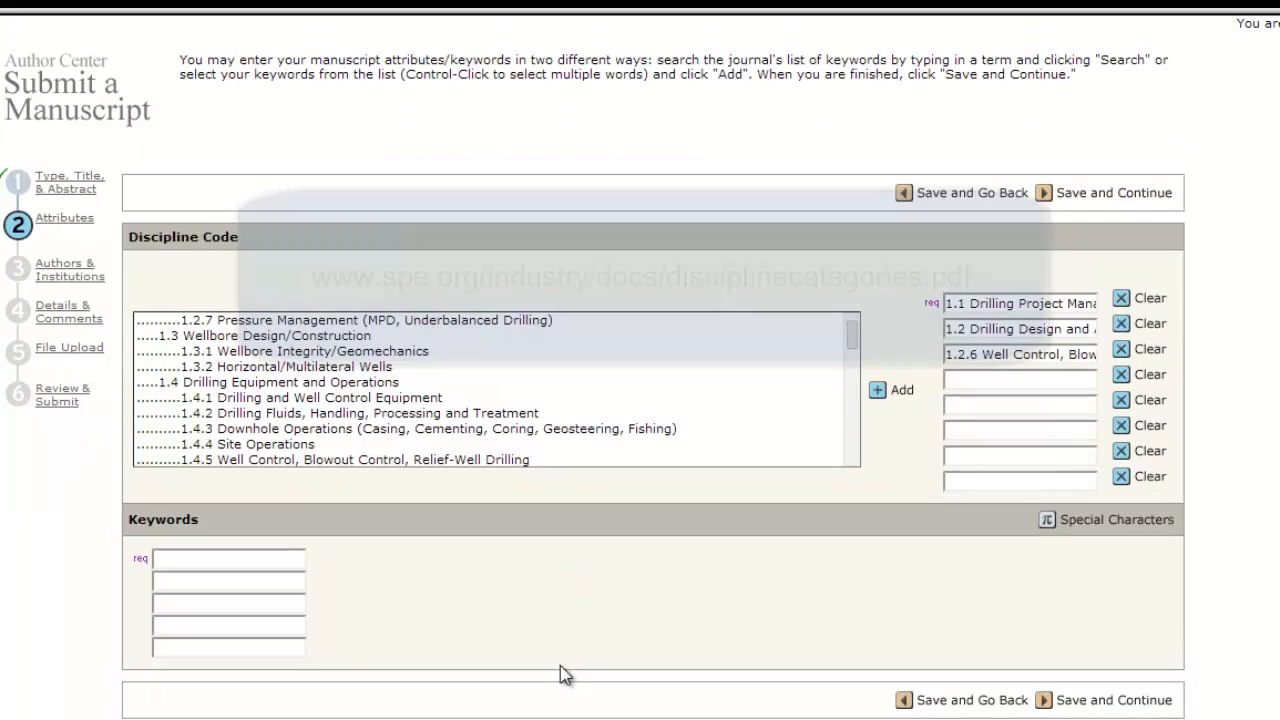
- Enter the keywords business strategies, global oil and drilling contracts
type("business strategies")
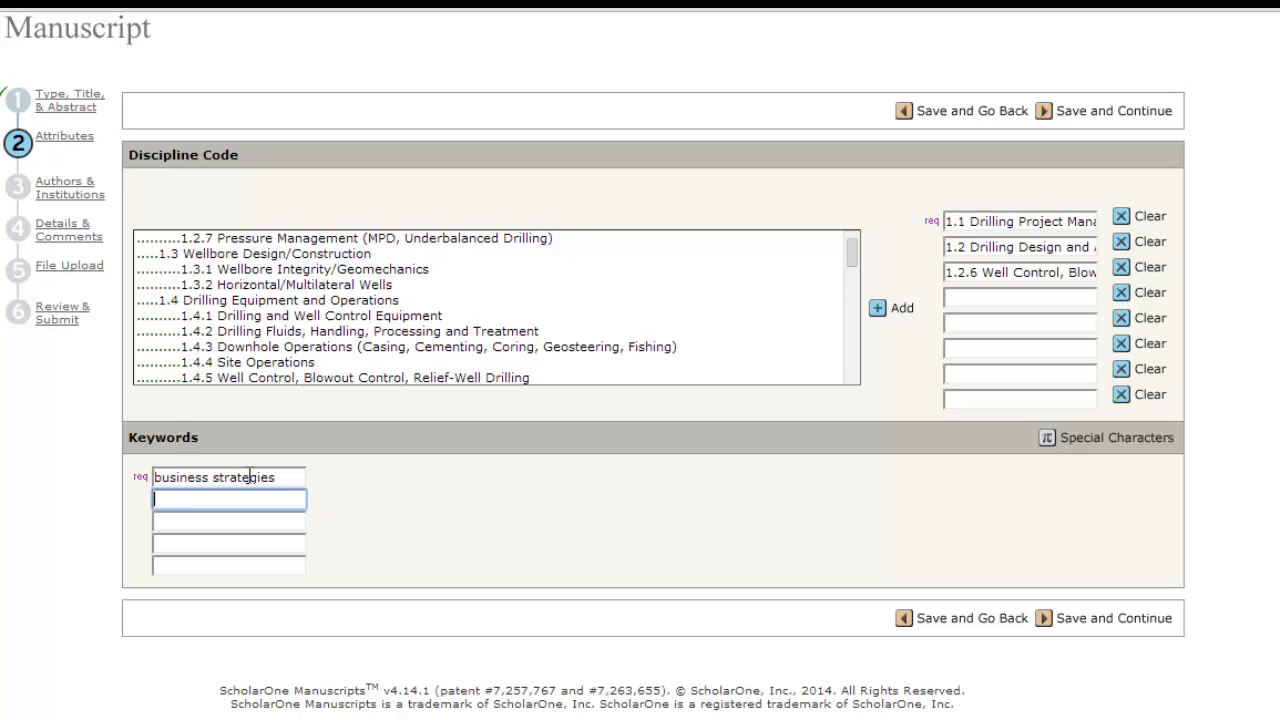
type("global")
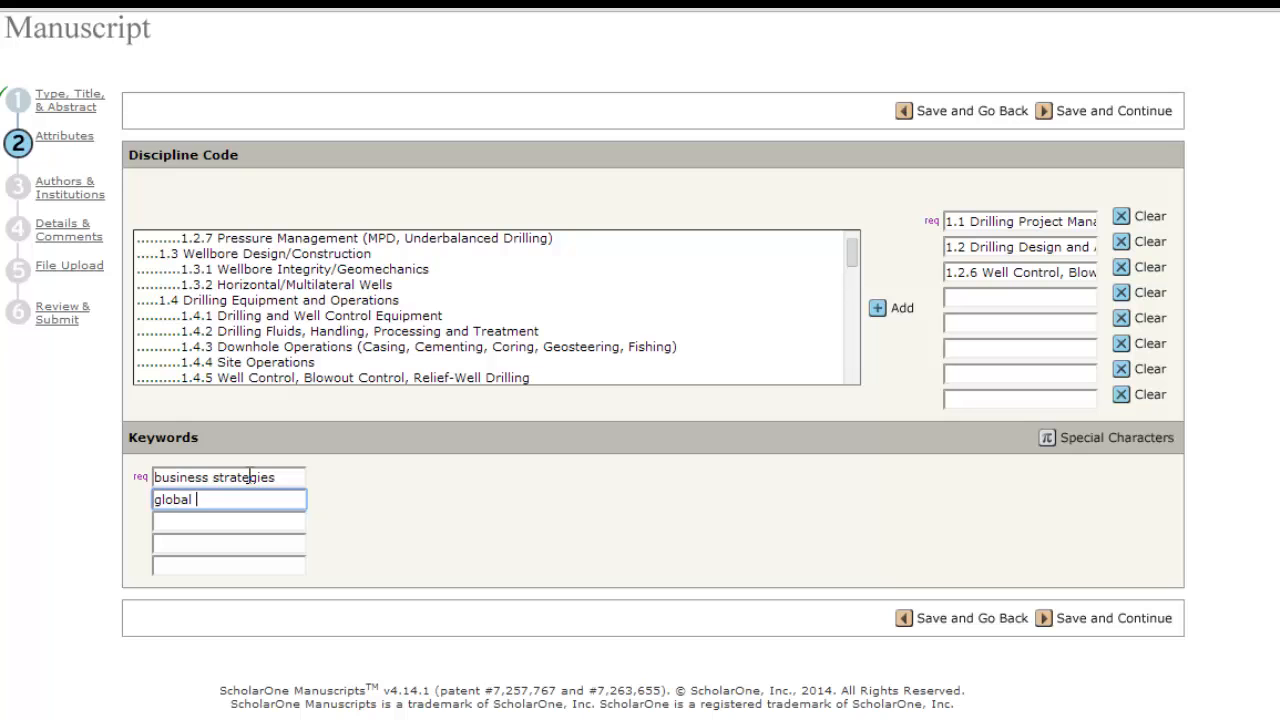
type("oil")
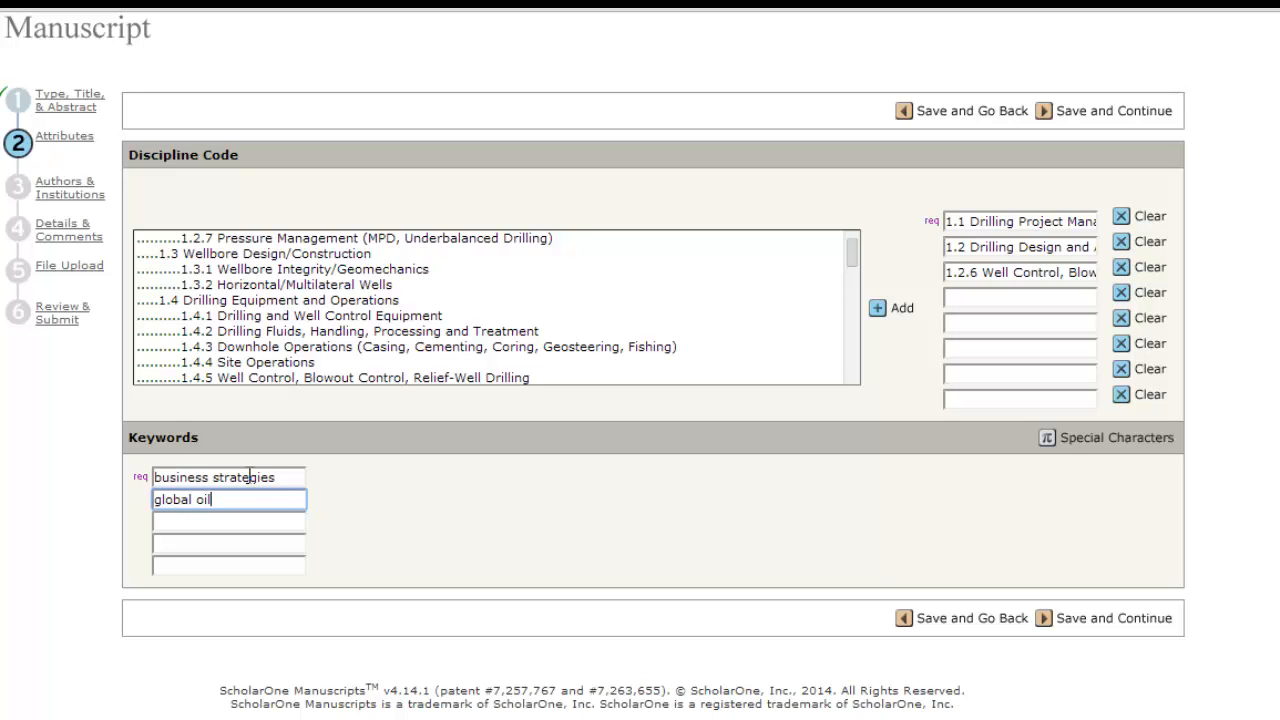
type("drilling")
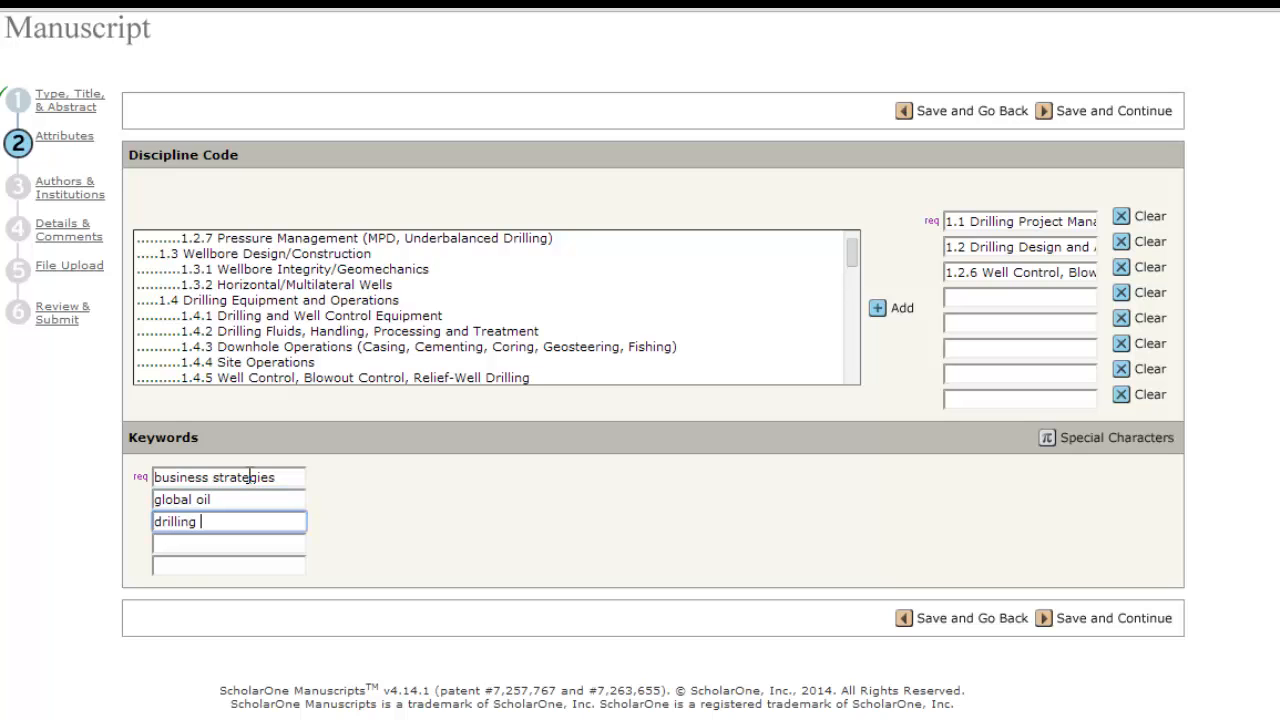
type("contract")
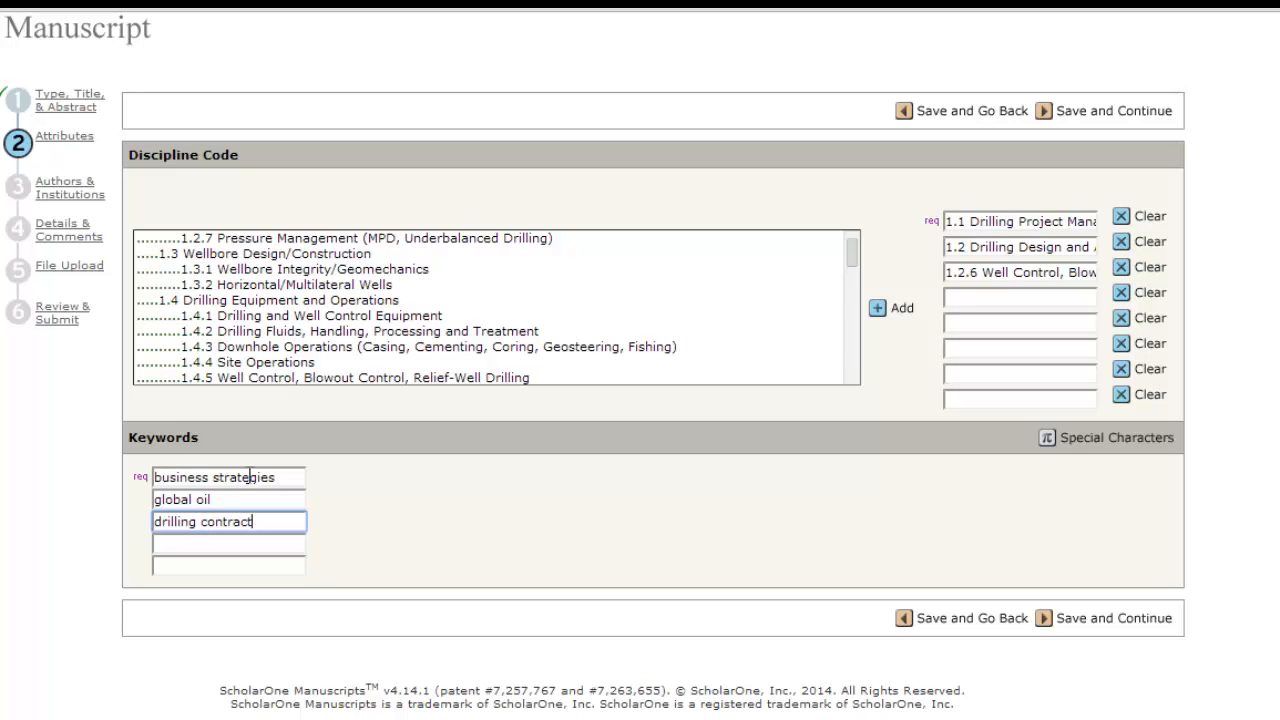
type("s")
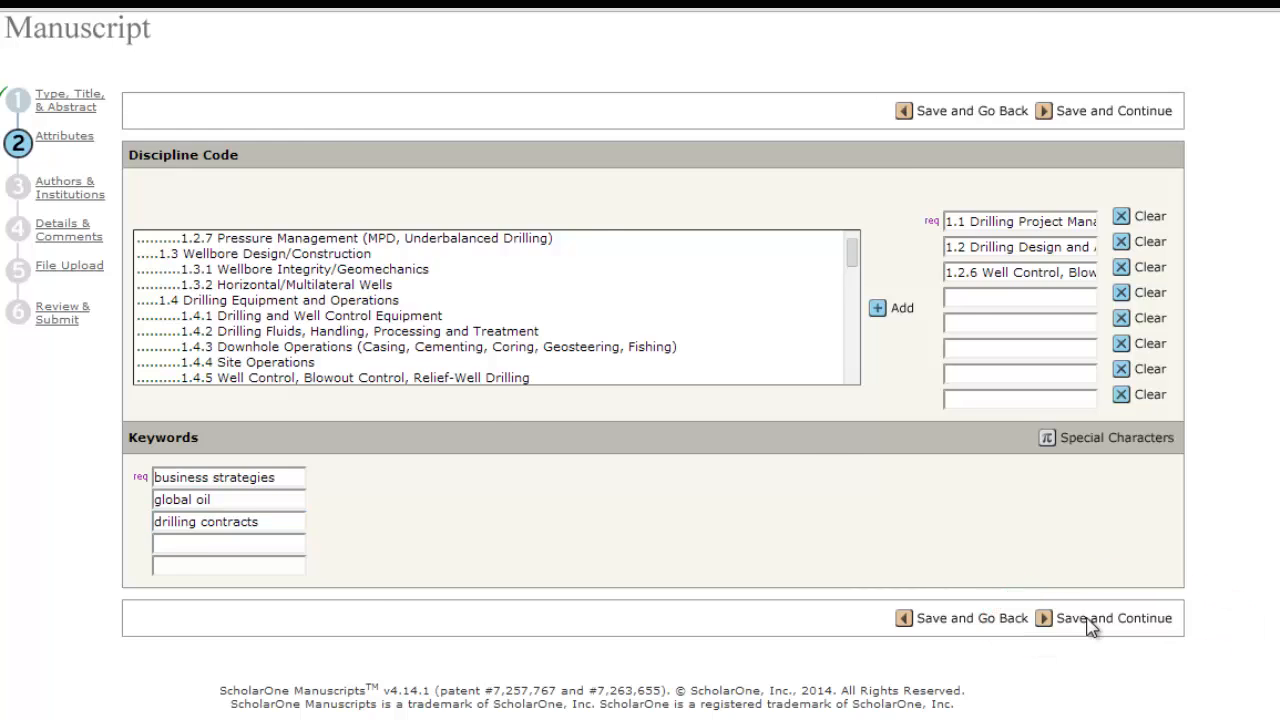
left_click(1112, 617)
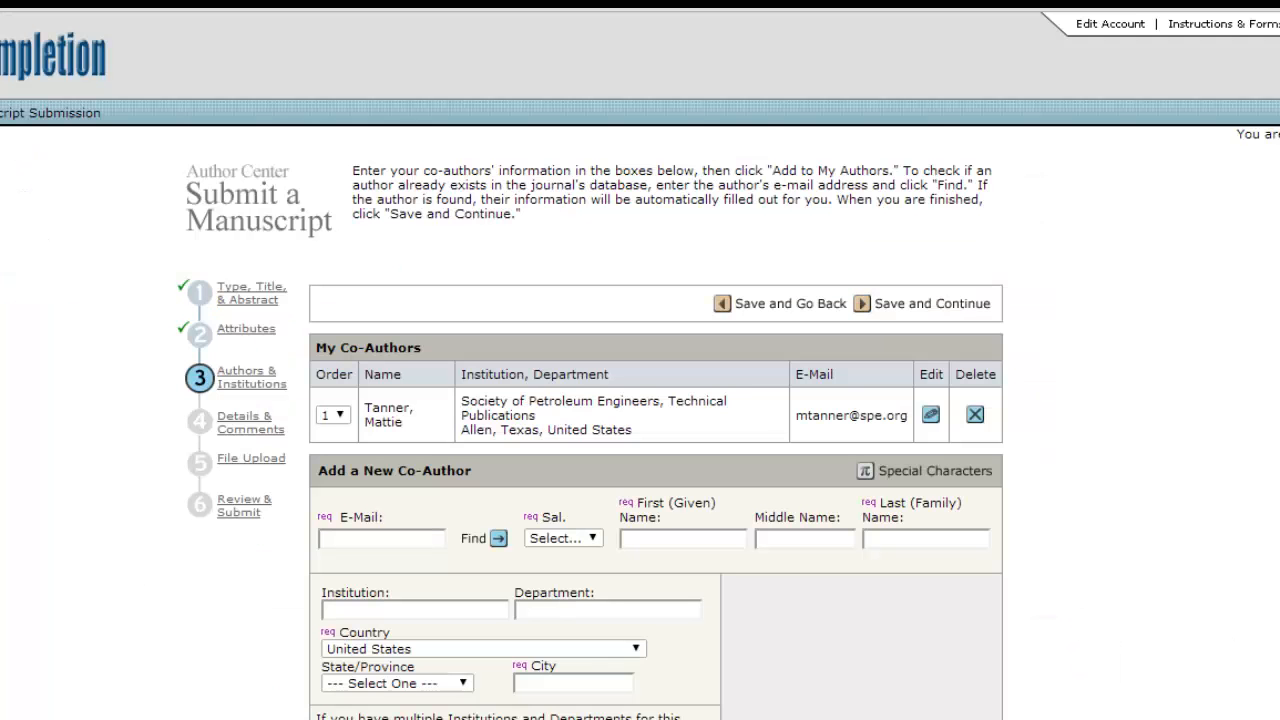
scroll("down", 3)
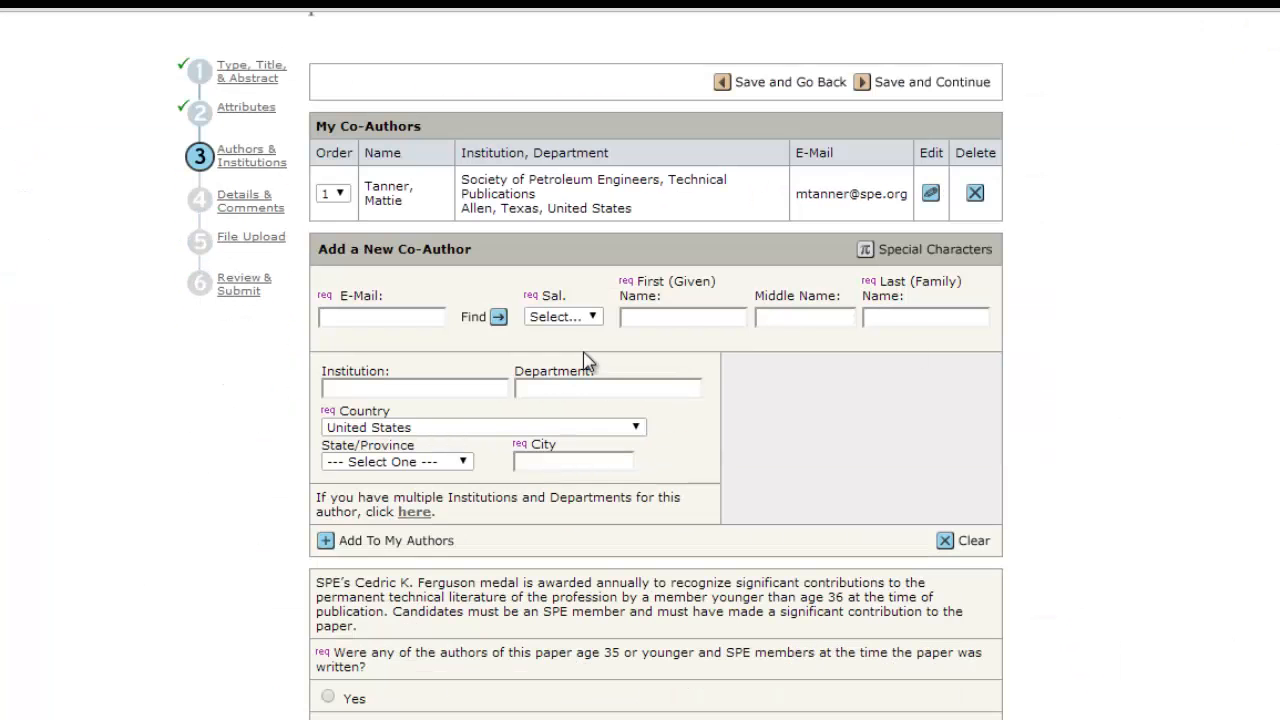
type("alana@test.com")
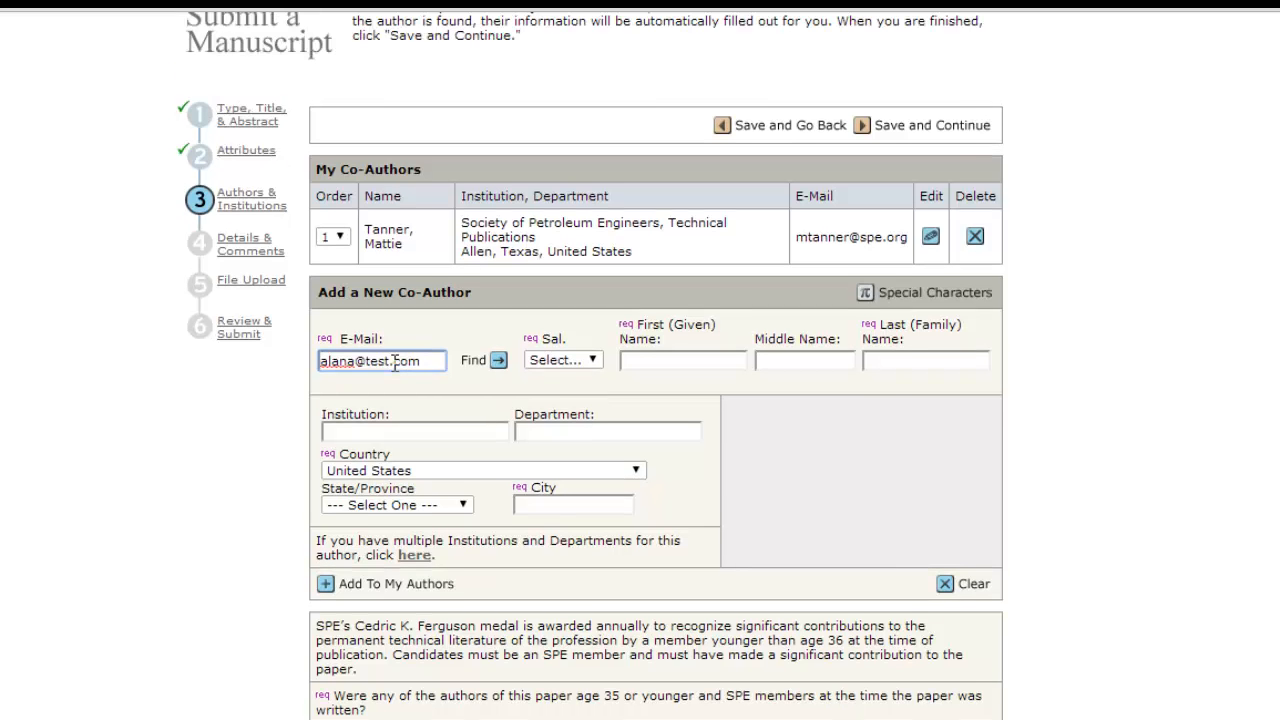
left_click(498, 359)
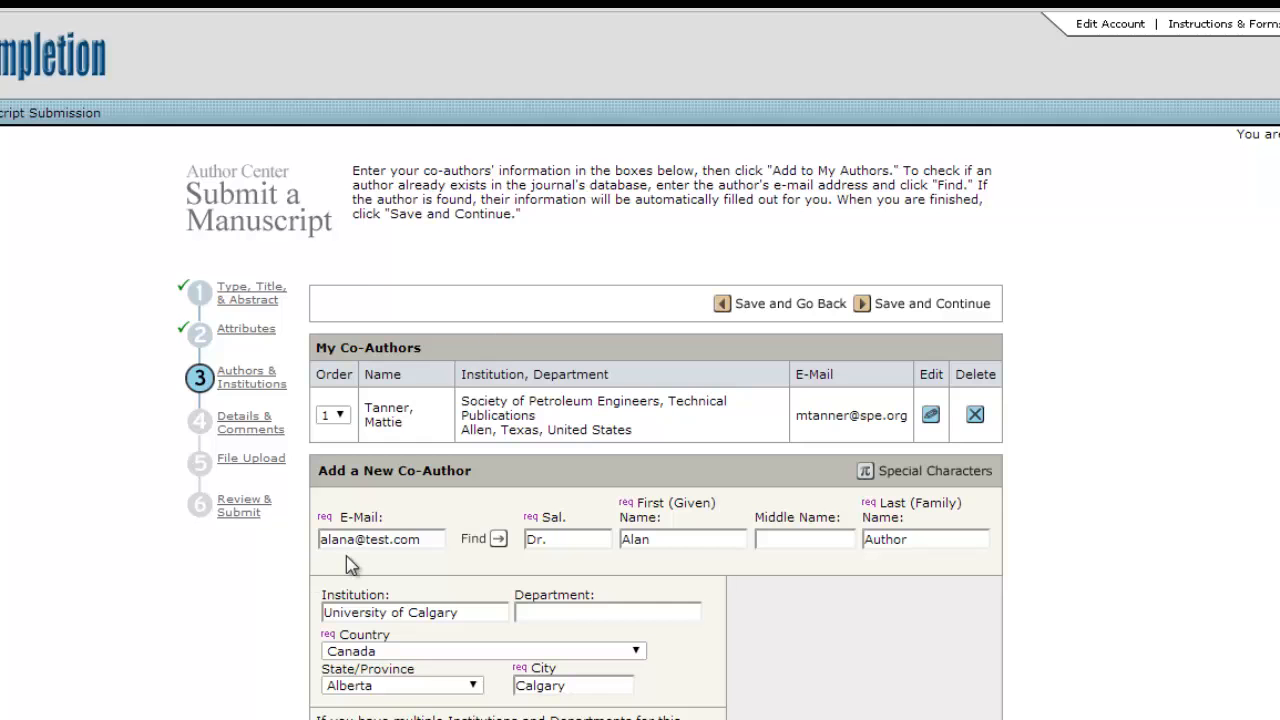
scroll("down", 3)
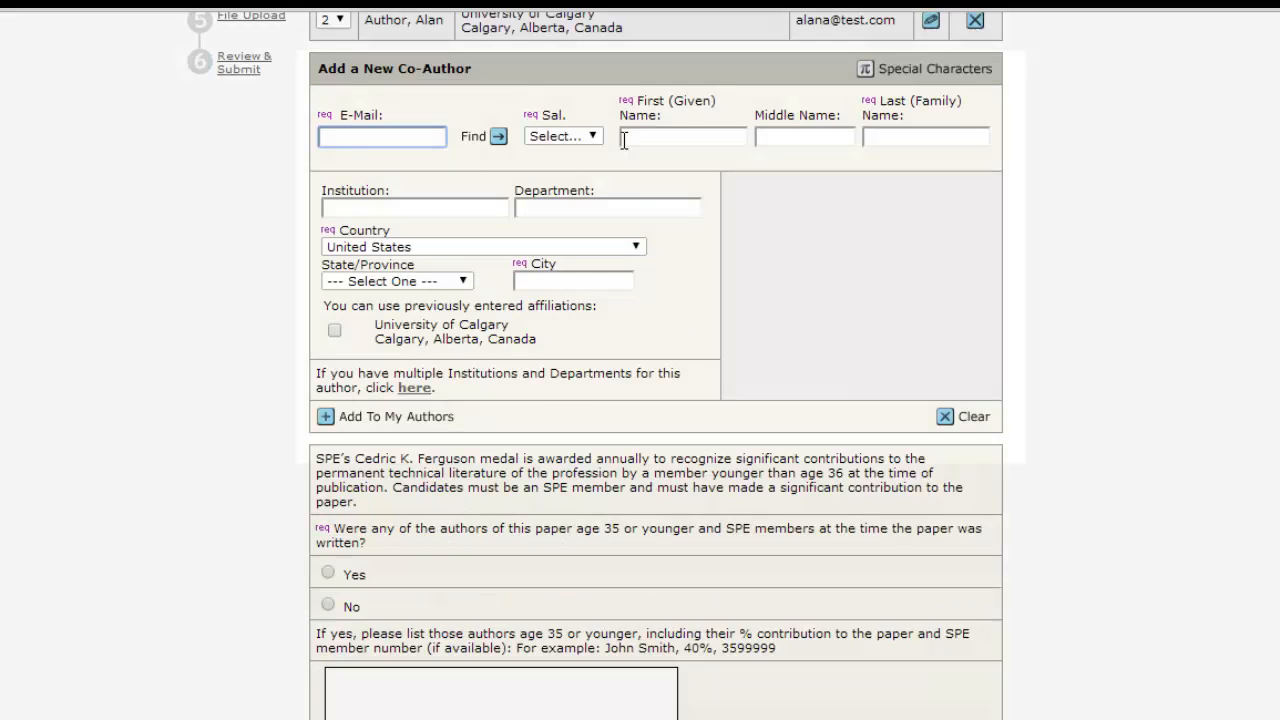
left_click(683, 137)
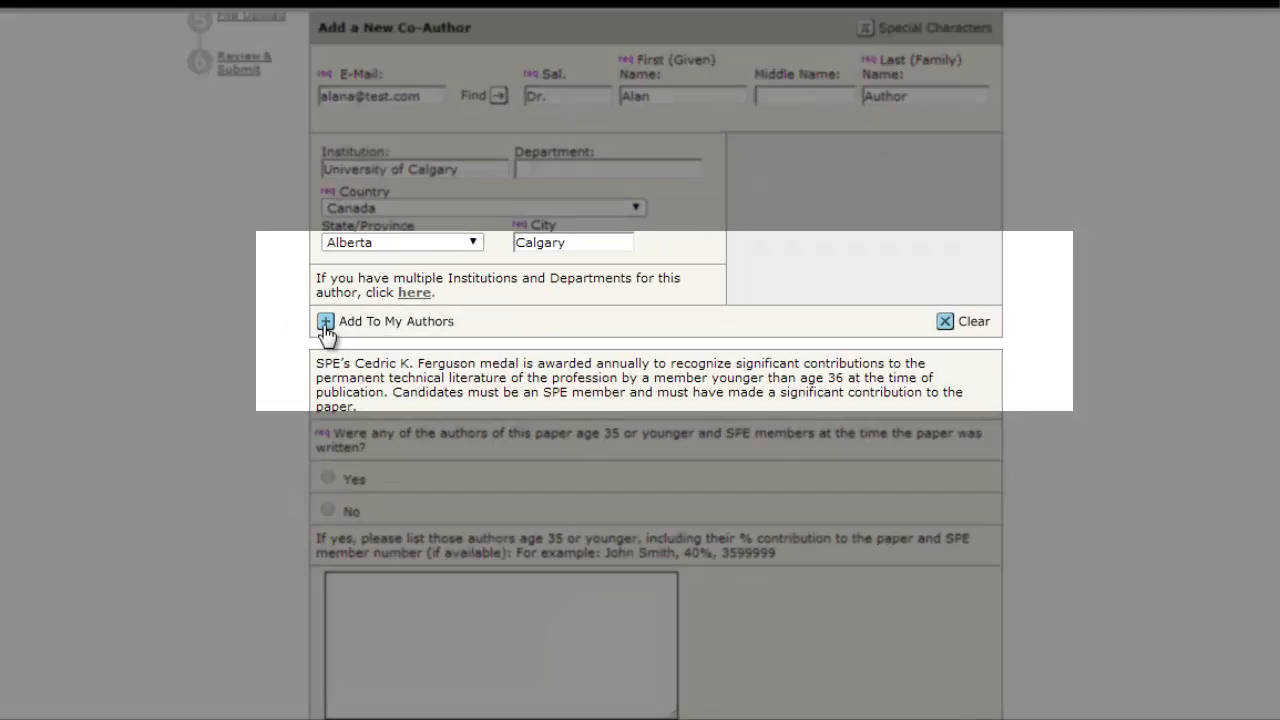
left_click(325, 321)
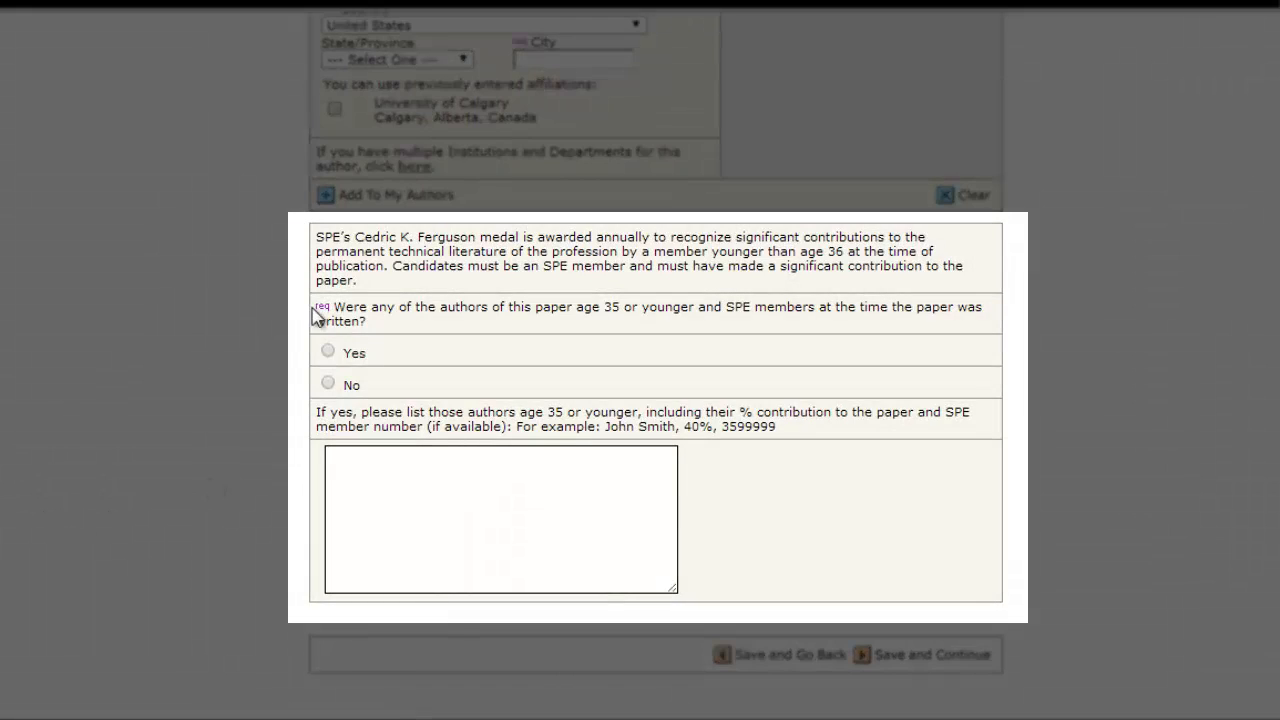
mouse_move(558, 328)
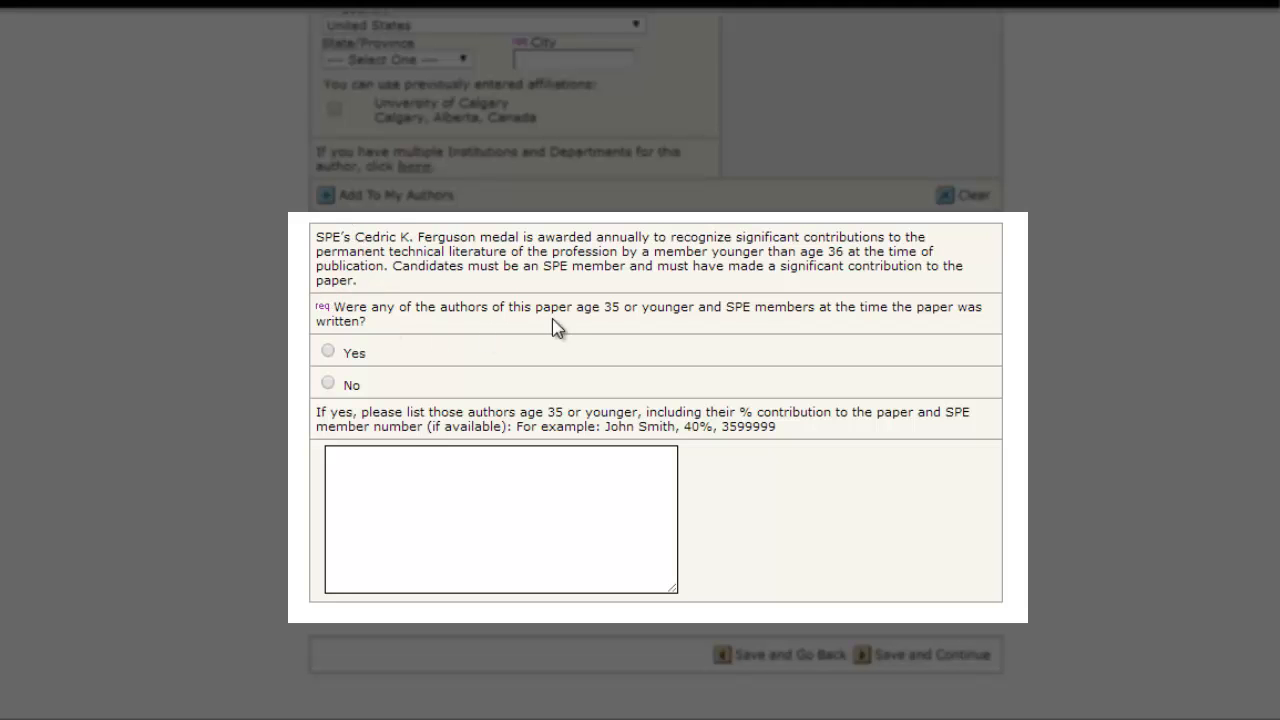
mouse_move(752, 332)
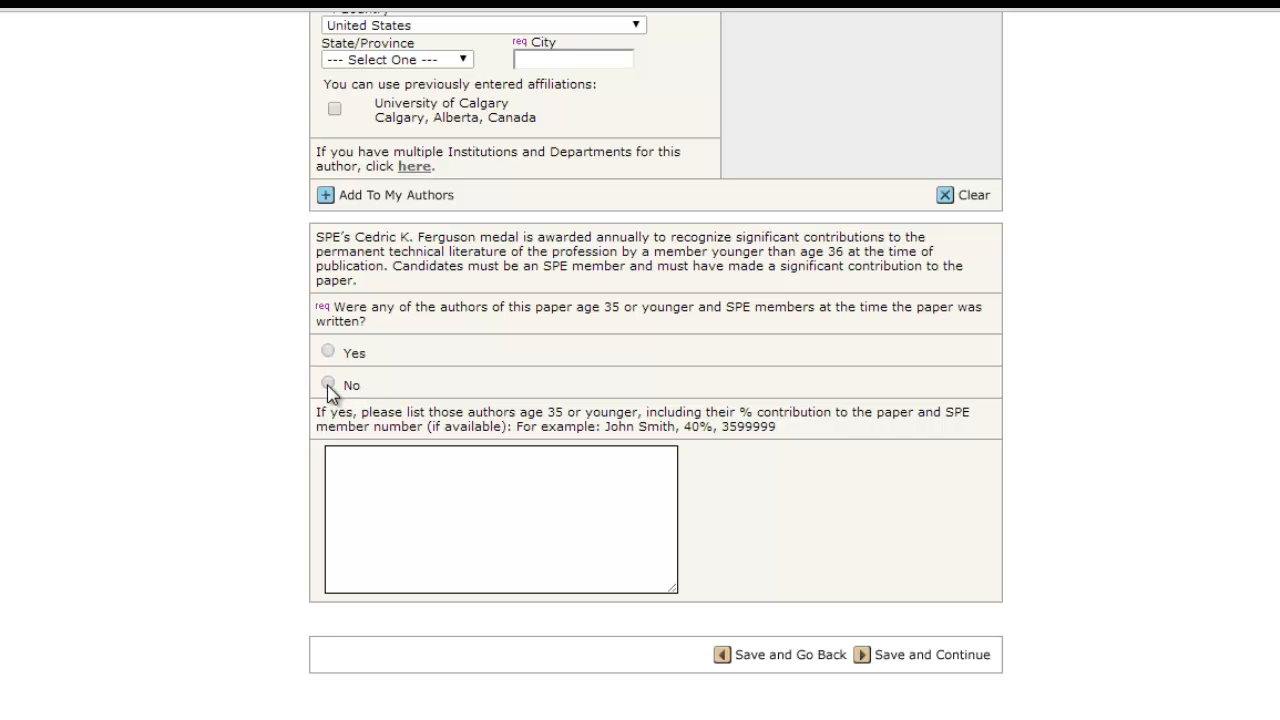
- Answer No to whether any author is a young SPE member
left_click(328, 384)
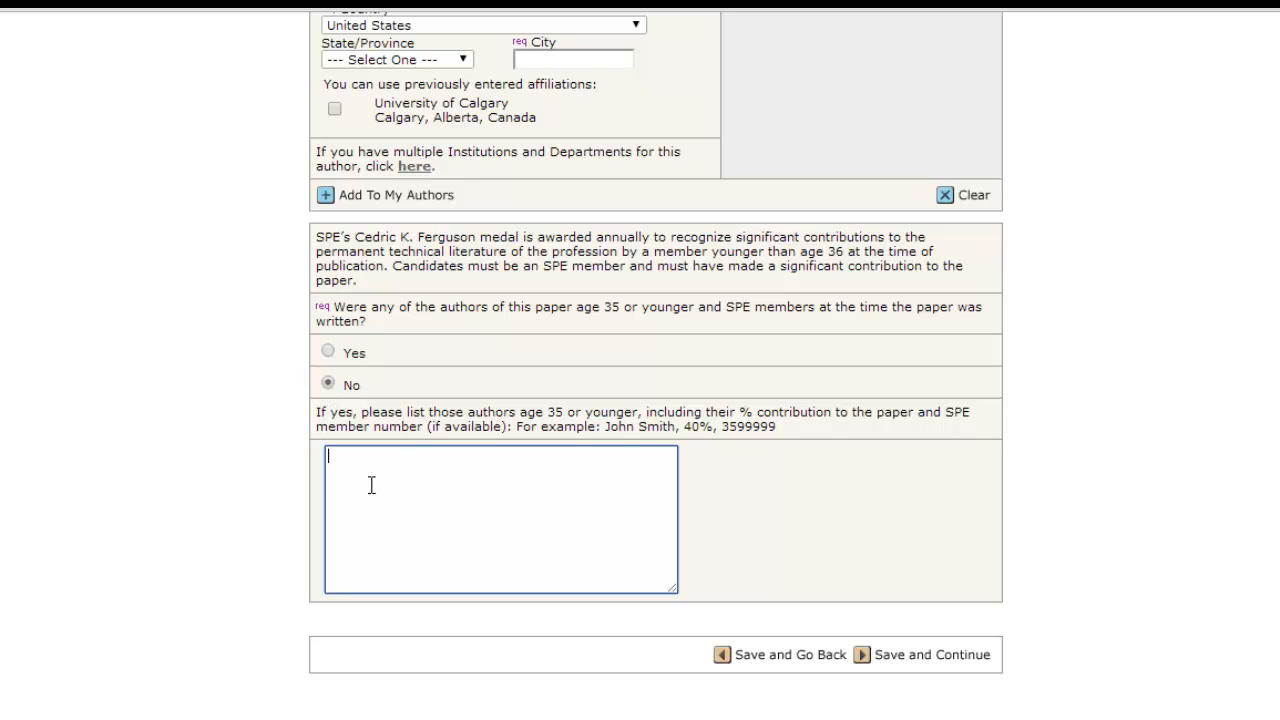
mouse_move(710, 465)
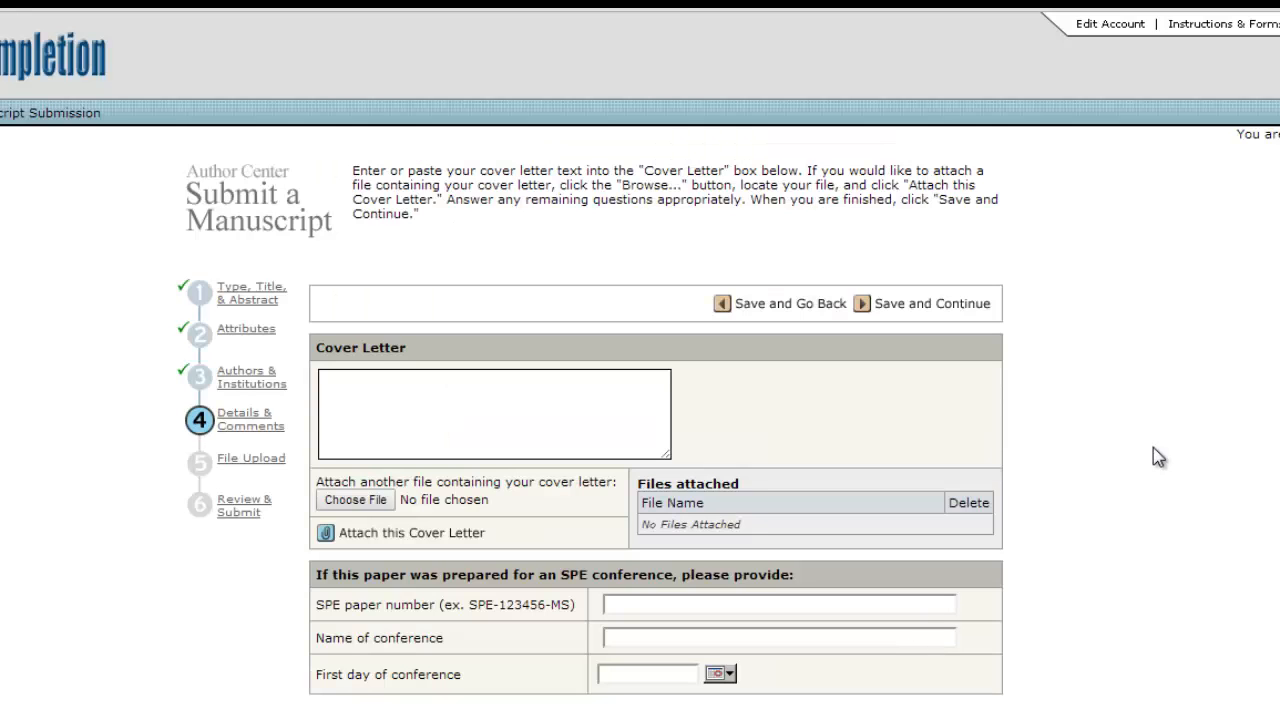
- Paste the cover letter about oil companies outsourcing drilling rigs
scroll("down", 3)
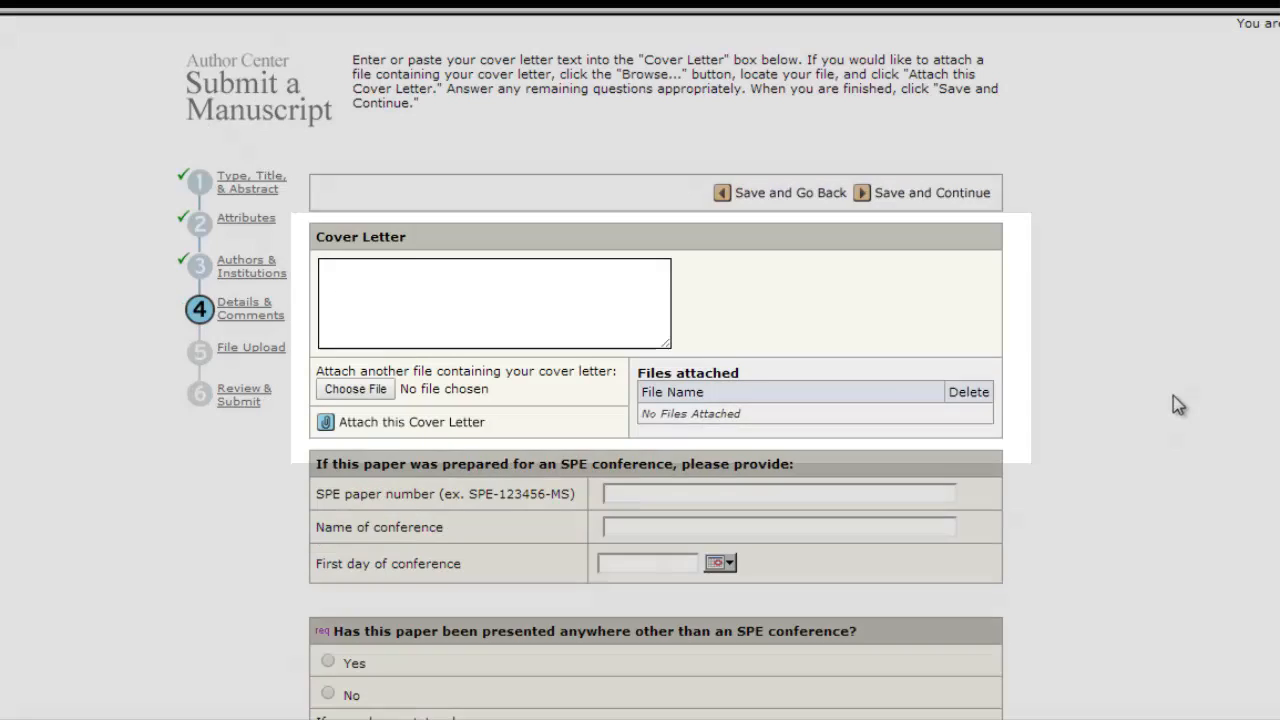
left_click(493, 302)
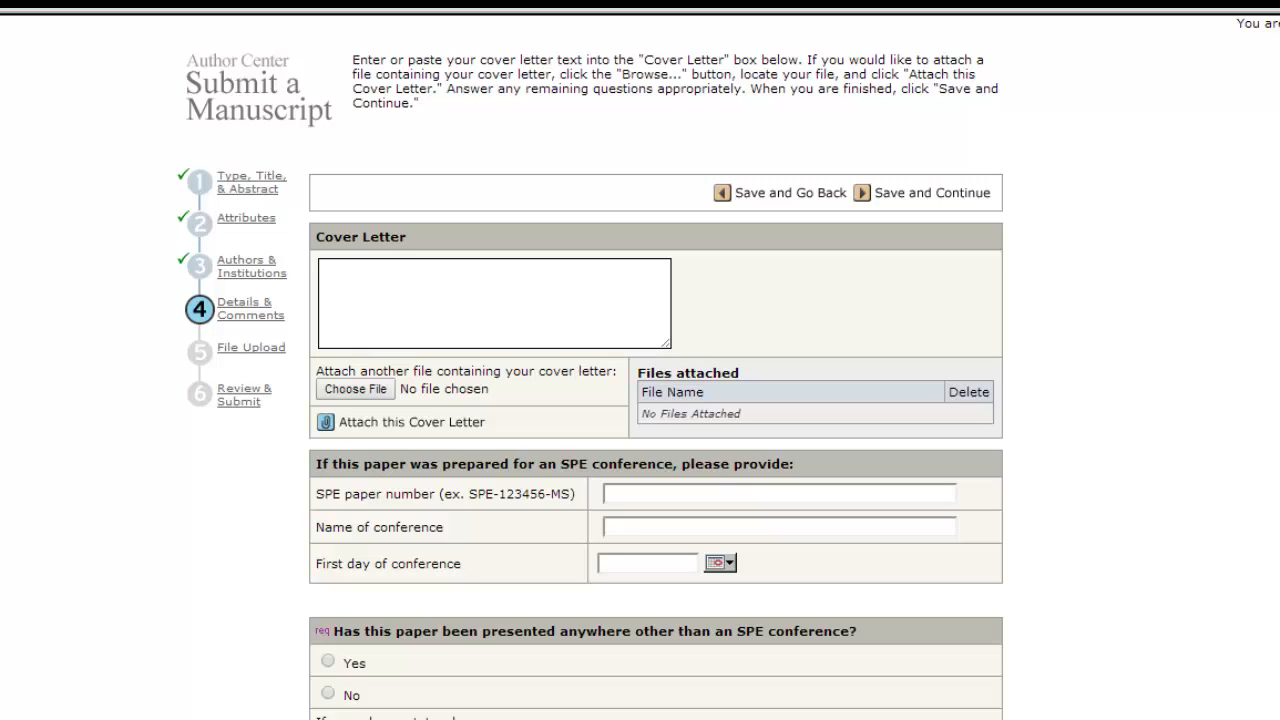
left_click(493, 302)
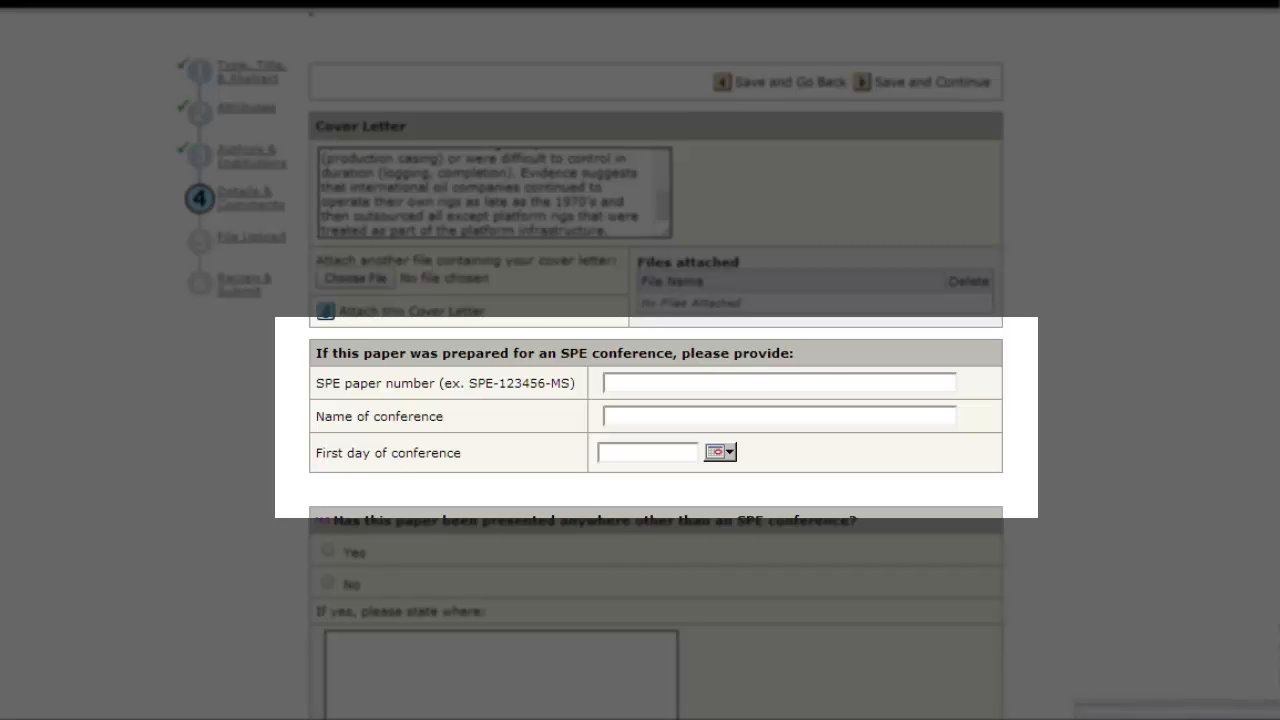
- Enter SPE-167933-MS, IADC/SPE Drilling Conference and Exhibition, and first day 04-Mar-2014
left_click(778, 382)
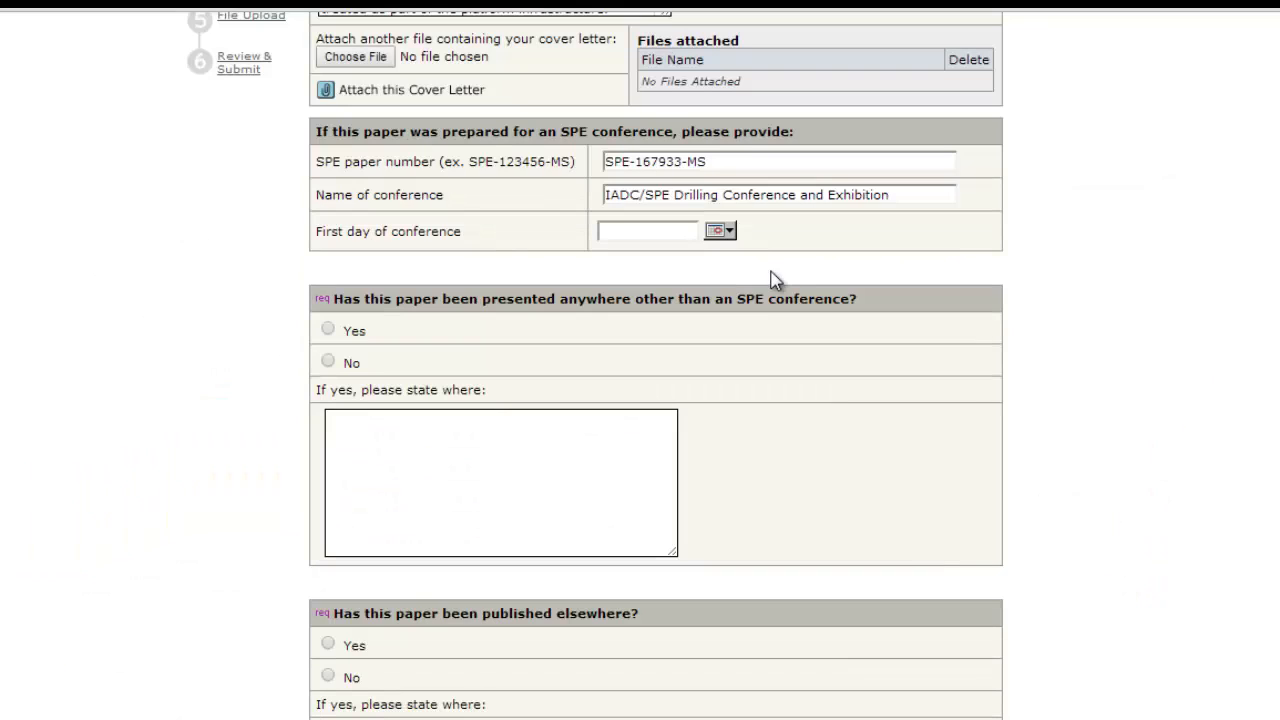
mouse_move(768, 277)
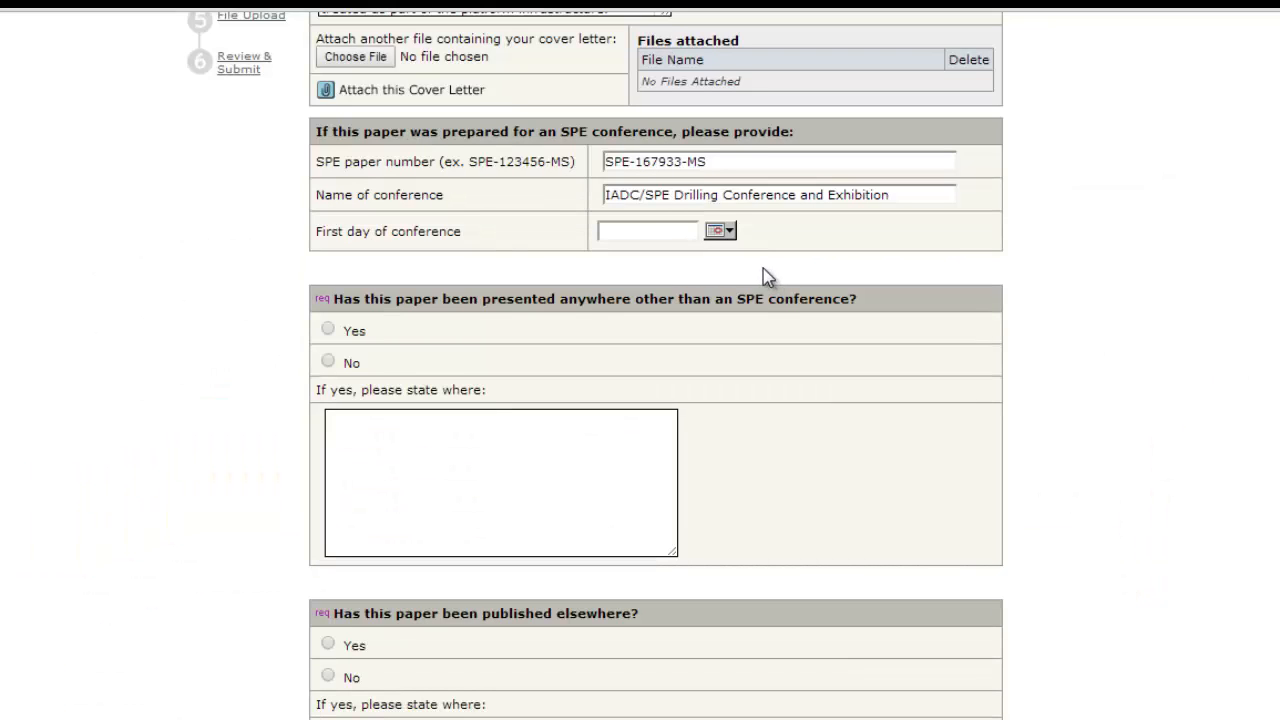
type("04-Mar-2014")
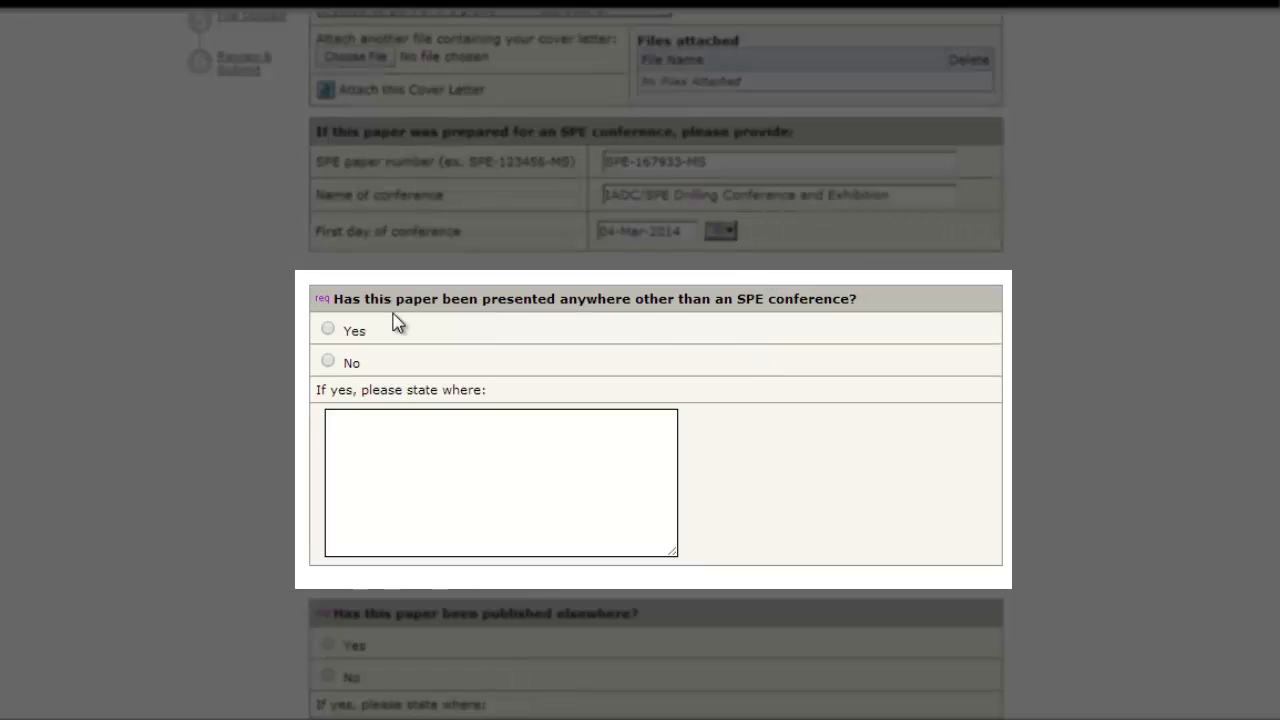
- Answer No to concurrent peer review and Yes to copyright transfer forms
scroll("down", 3)
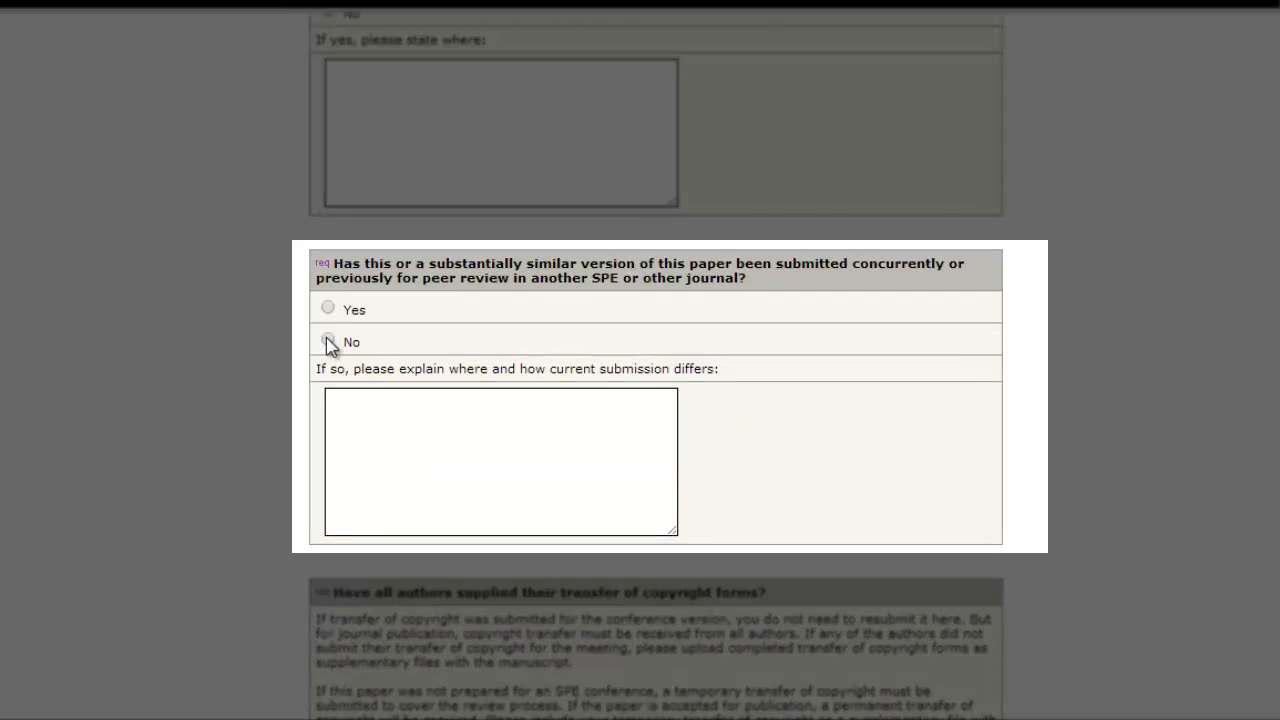
left_click(328, 340)
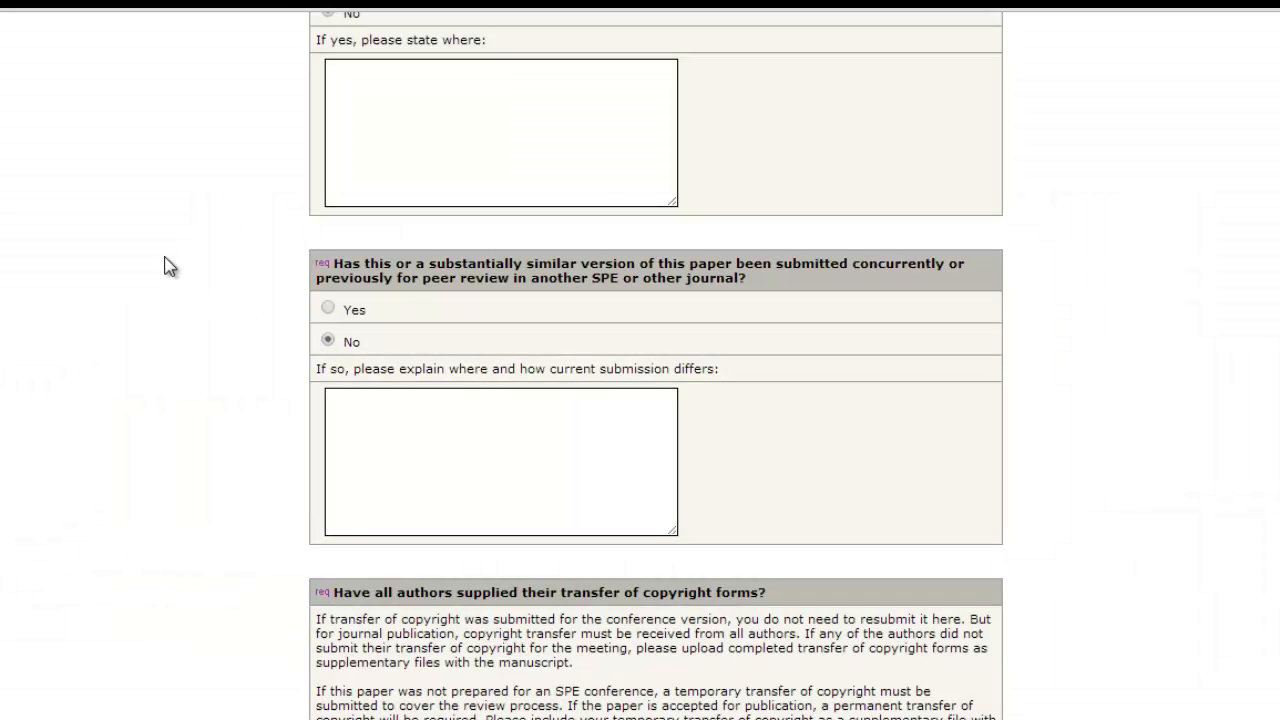
scroll("down", 3)
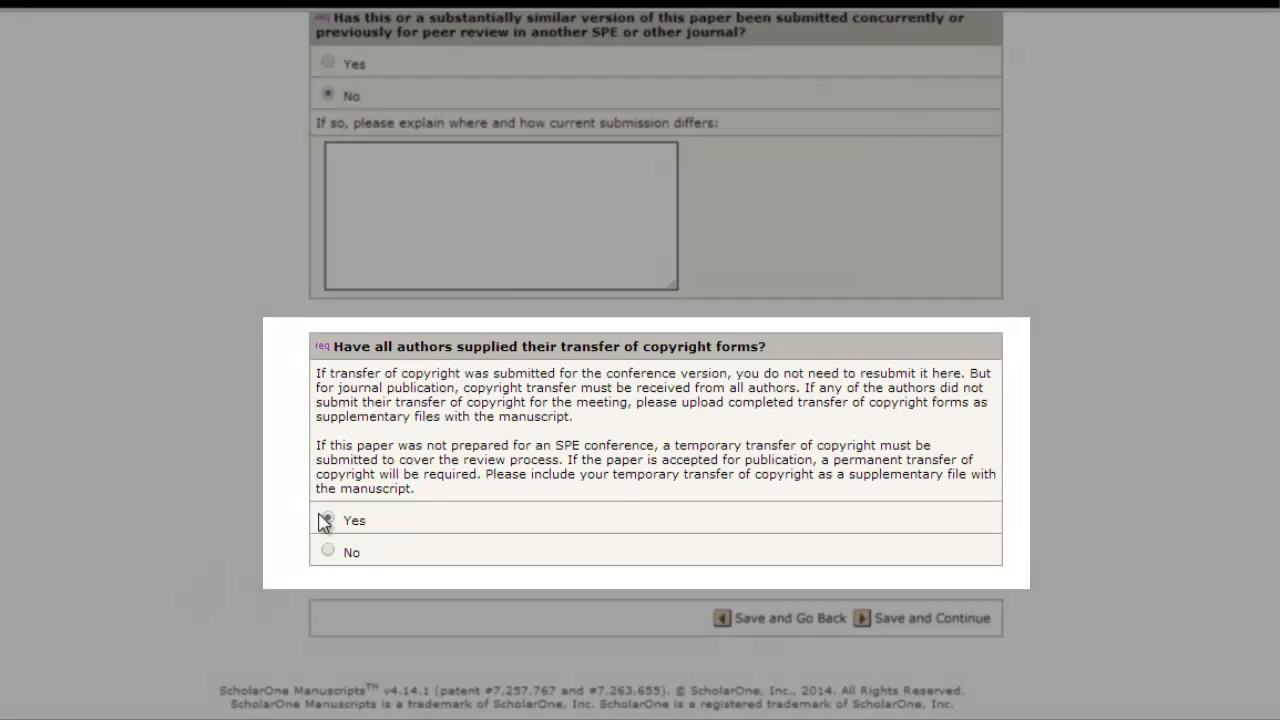
left_click(327, 519)
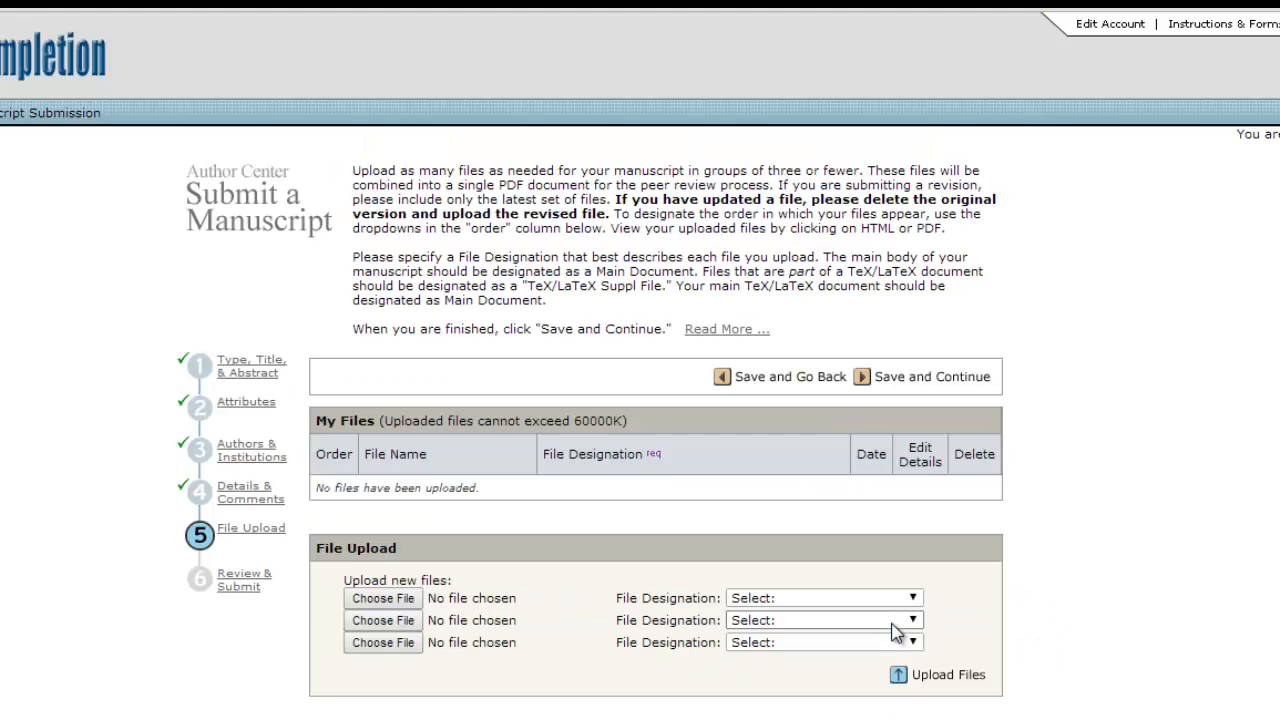
- Choose SPE-167933-MS.docx and designate it as the Main Document
scroll("down", 3)
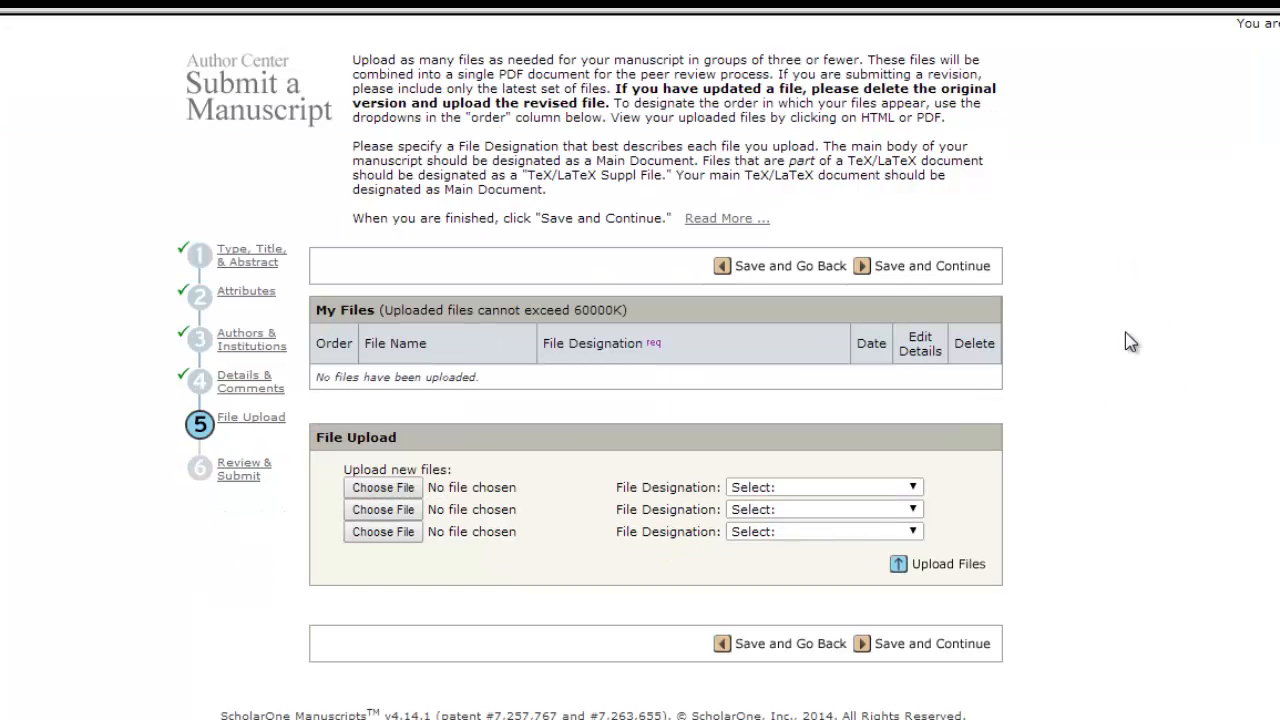
mouse_move(1170, 360)
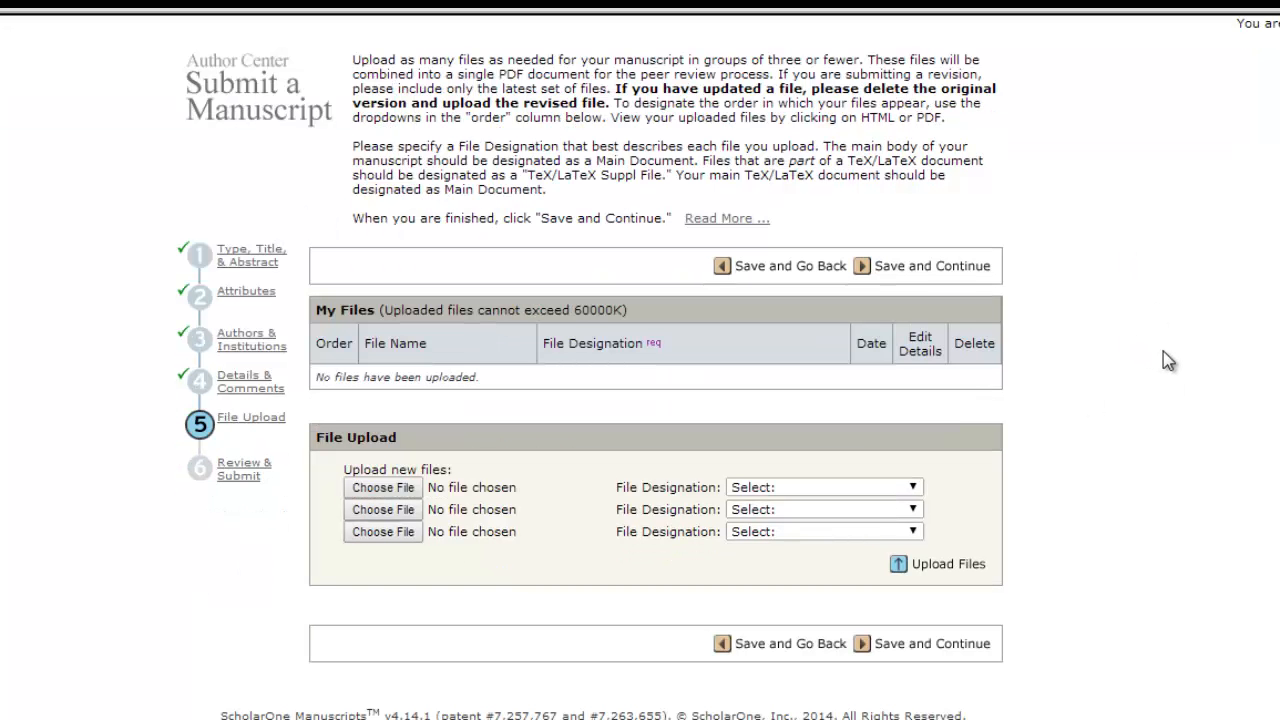
mouse_move(995, 388)
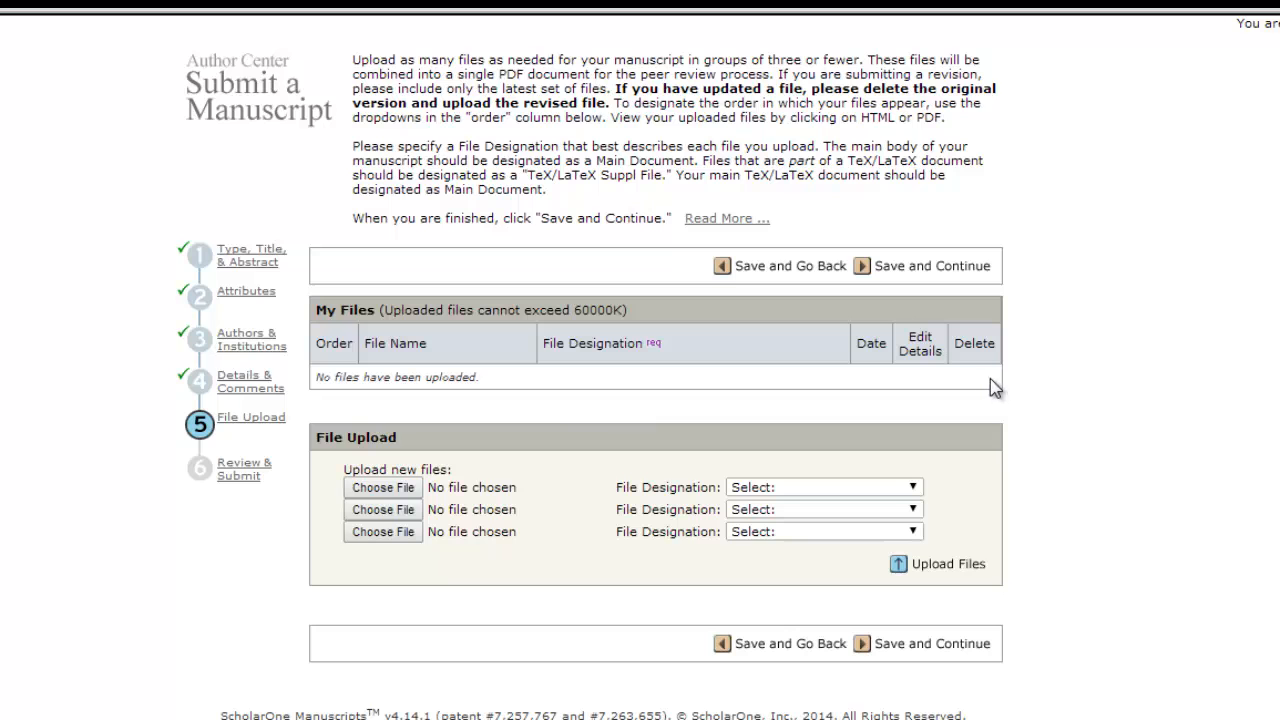
mouse_move(773, 393)
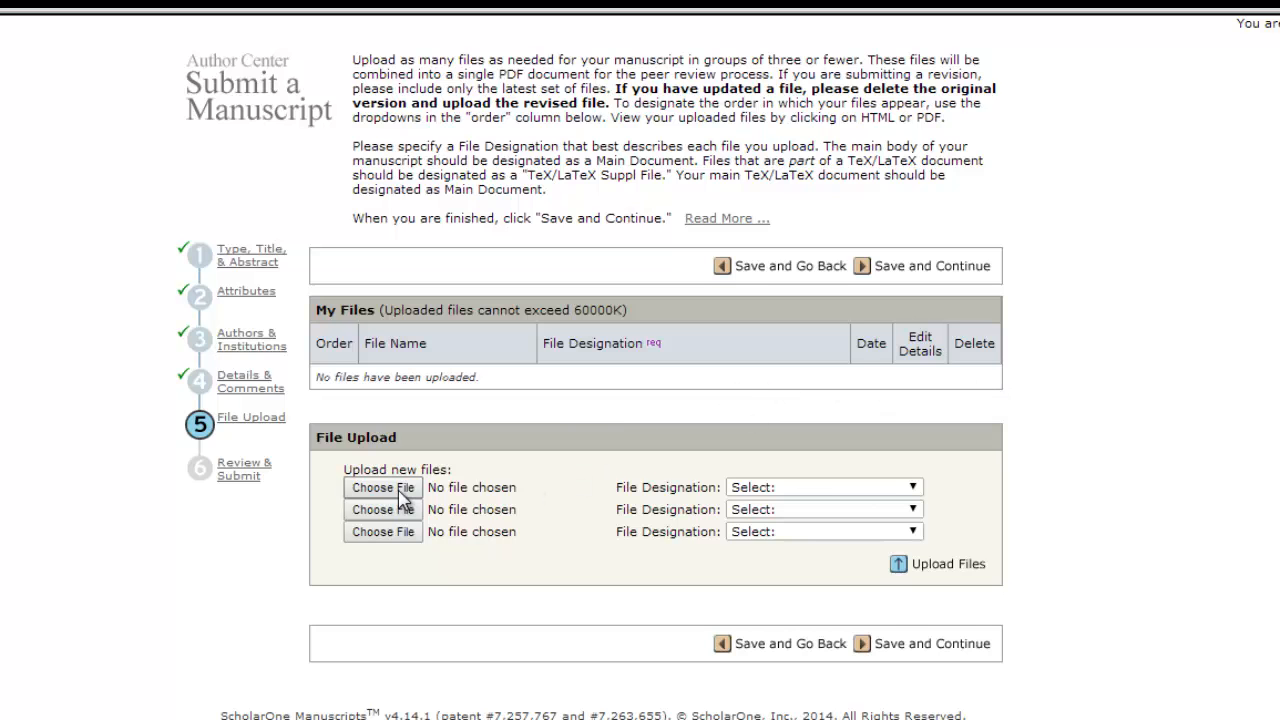
left_click(382, 487)
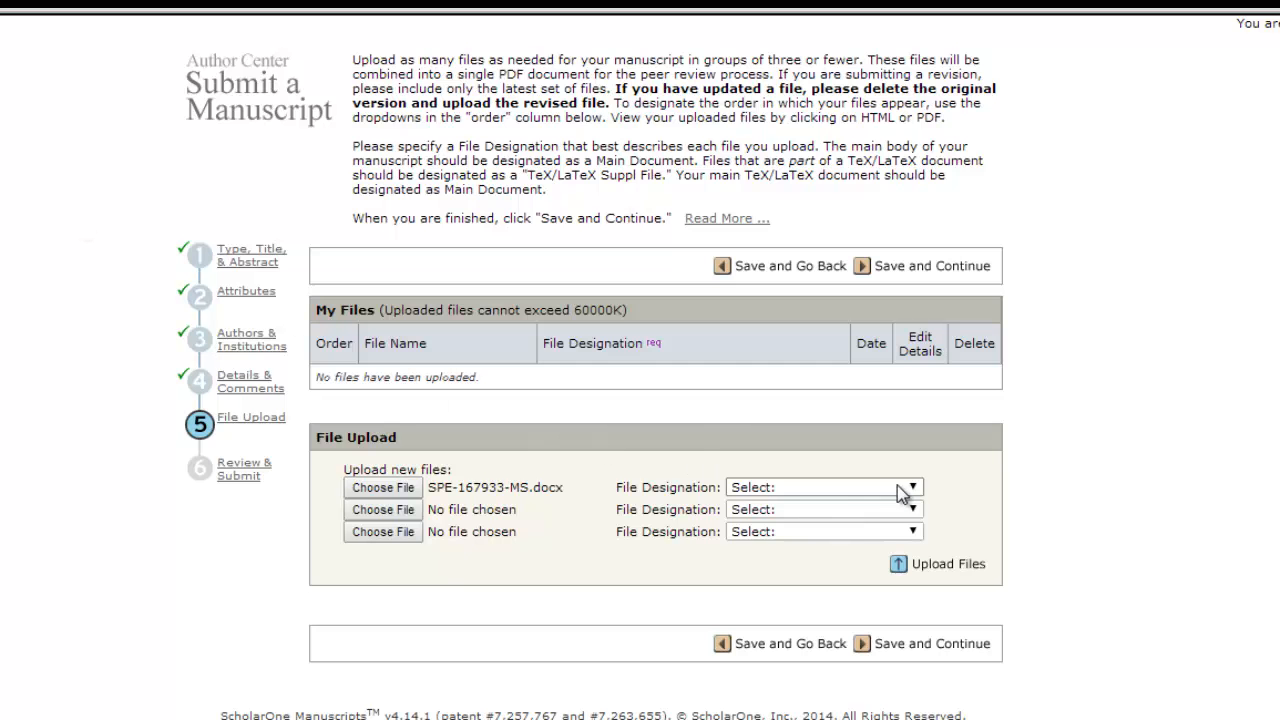
left_click(910, 487)
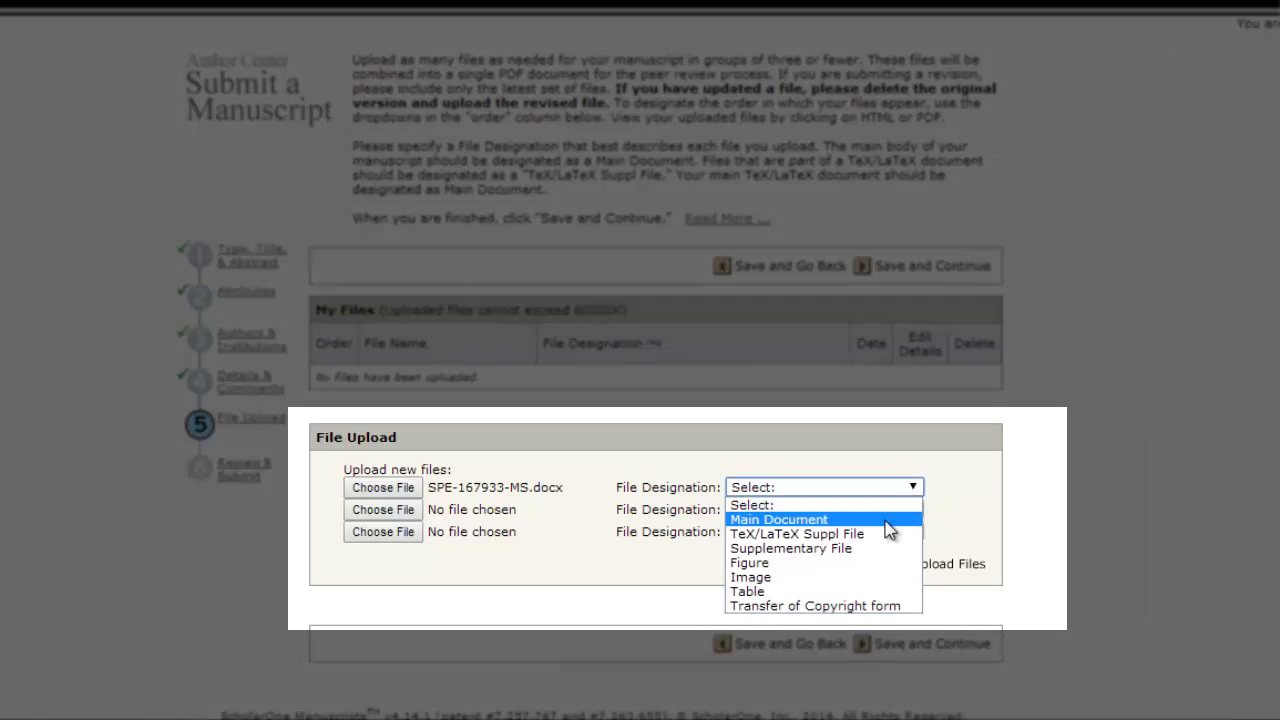
left_click(779, 519)
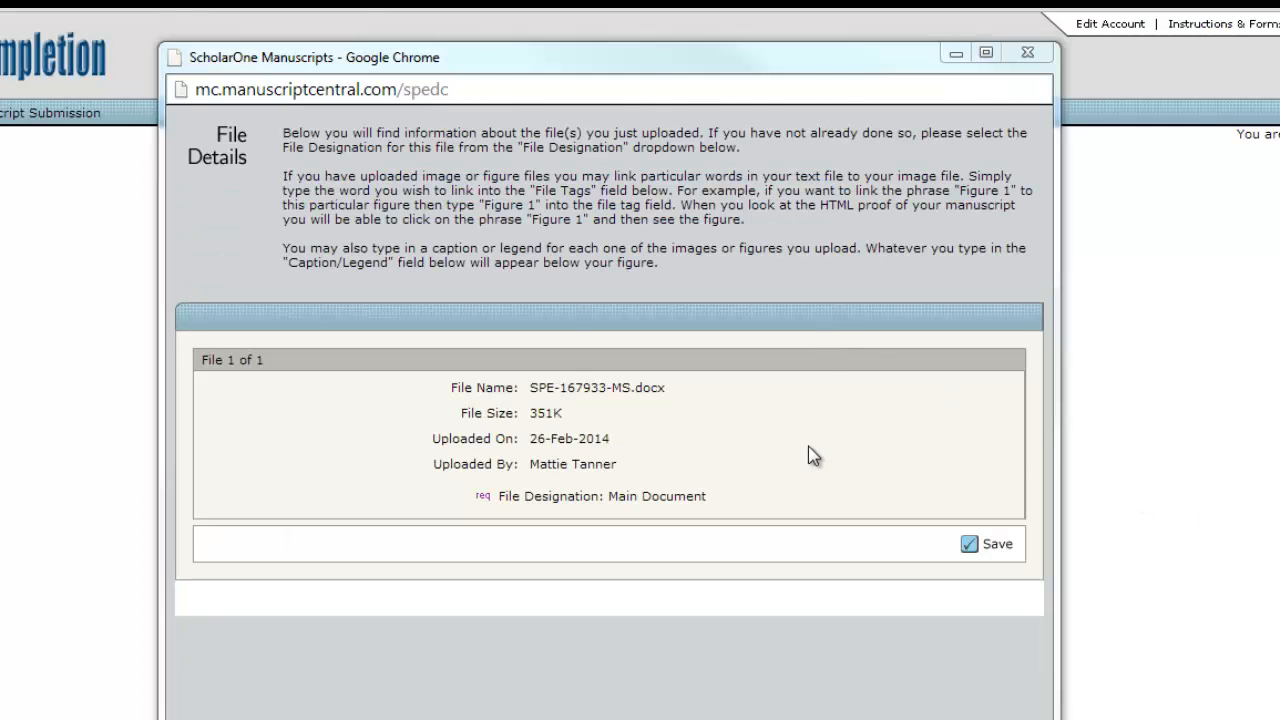
- Save the File Details for SPE-167933-MS.docx as the Main Document
left_click(985, 543)
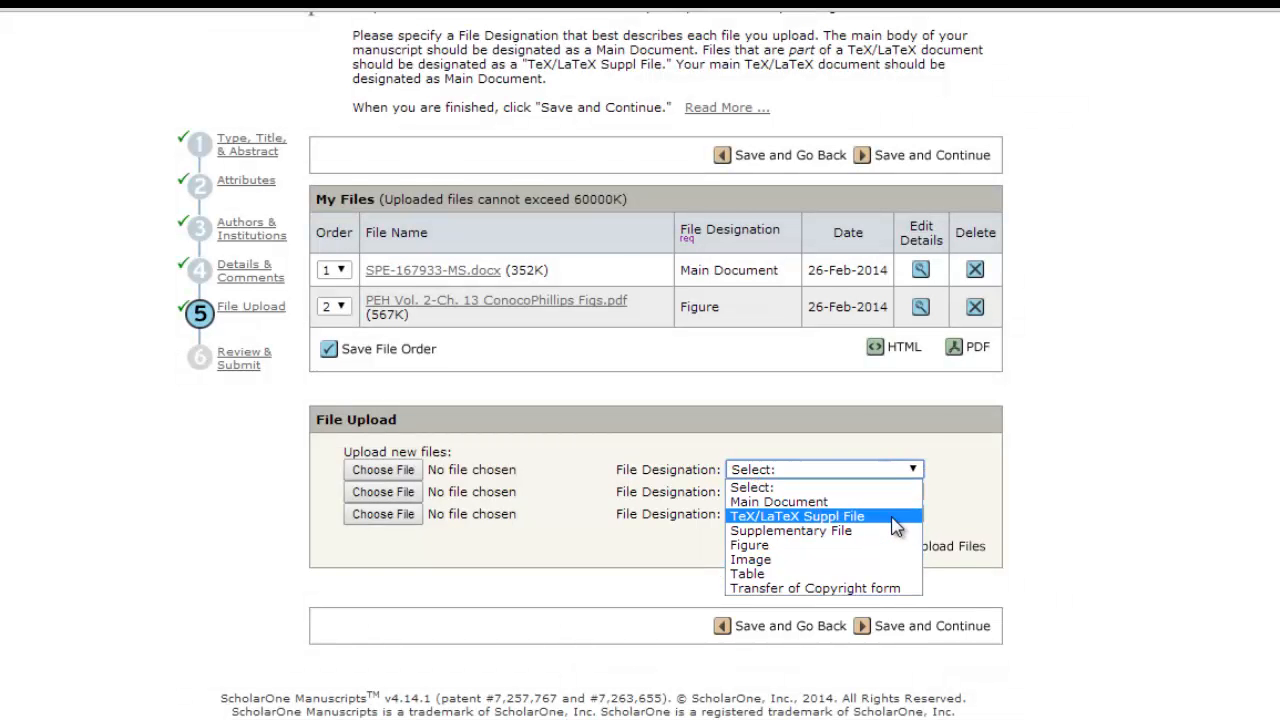
- Upload PEH Vol. 2-Ch. 13 ConocoPhillips Figs.pdf designated as a Figure and save its details
left_click(382, 469)
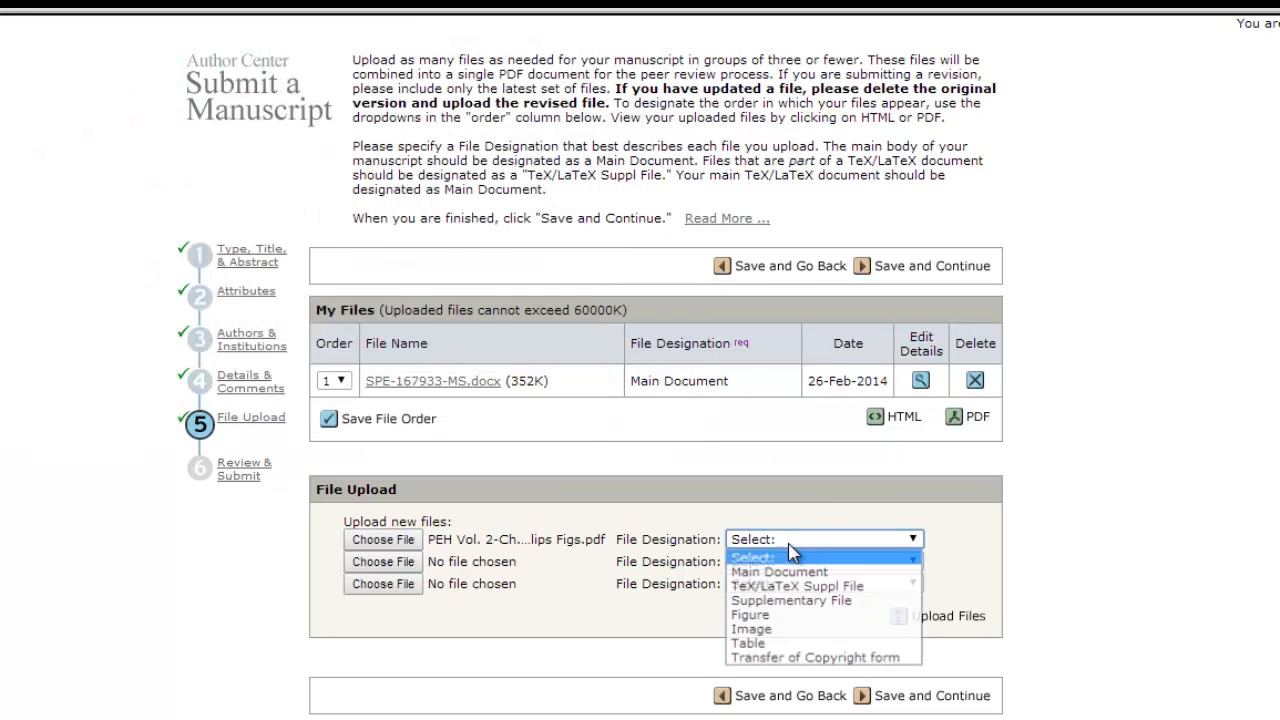
left_click(749, 614)
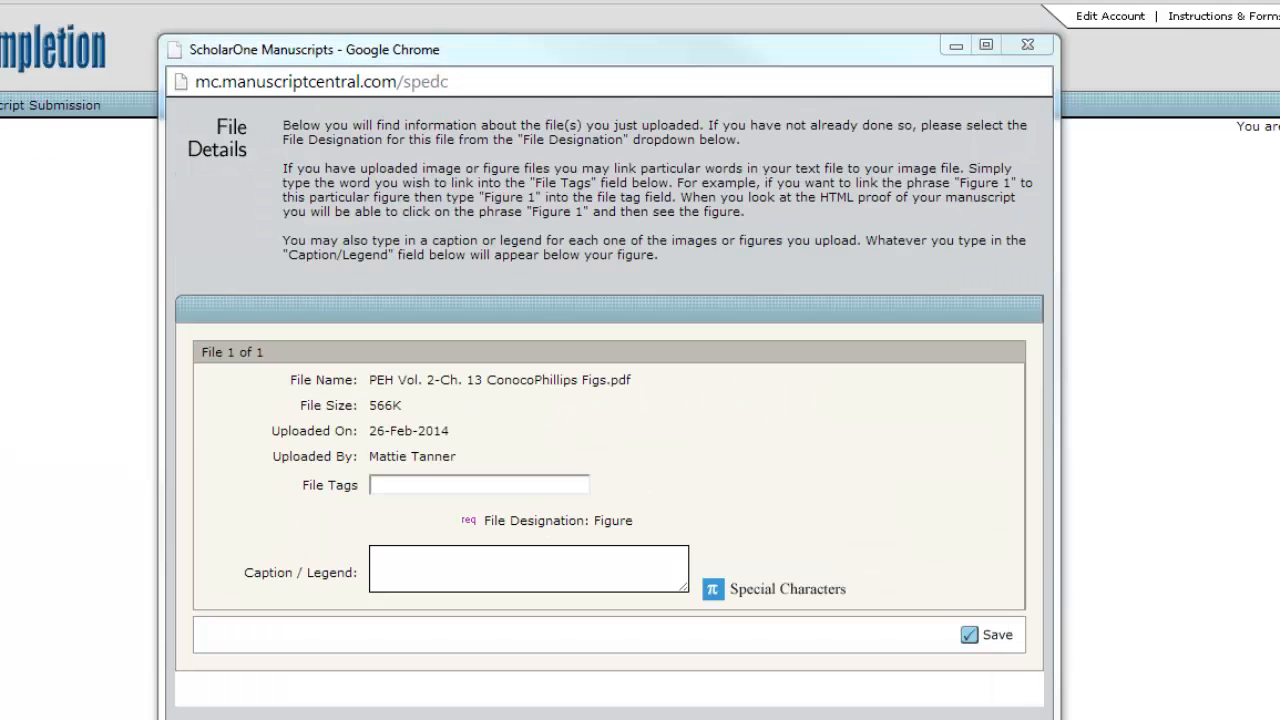
left_click(479, 485)
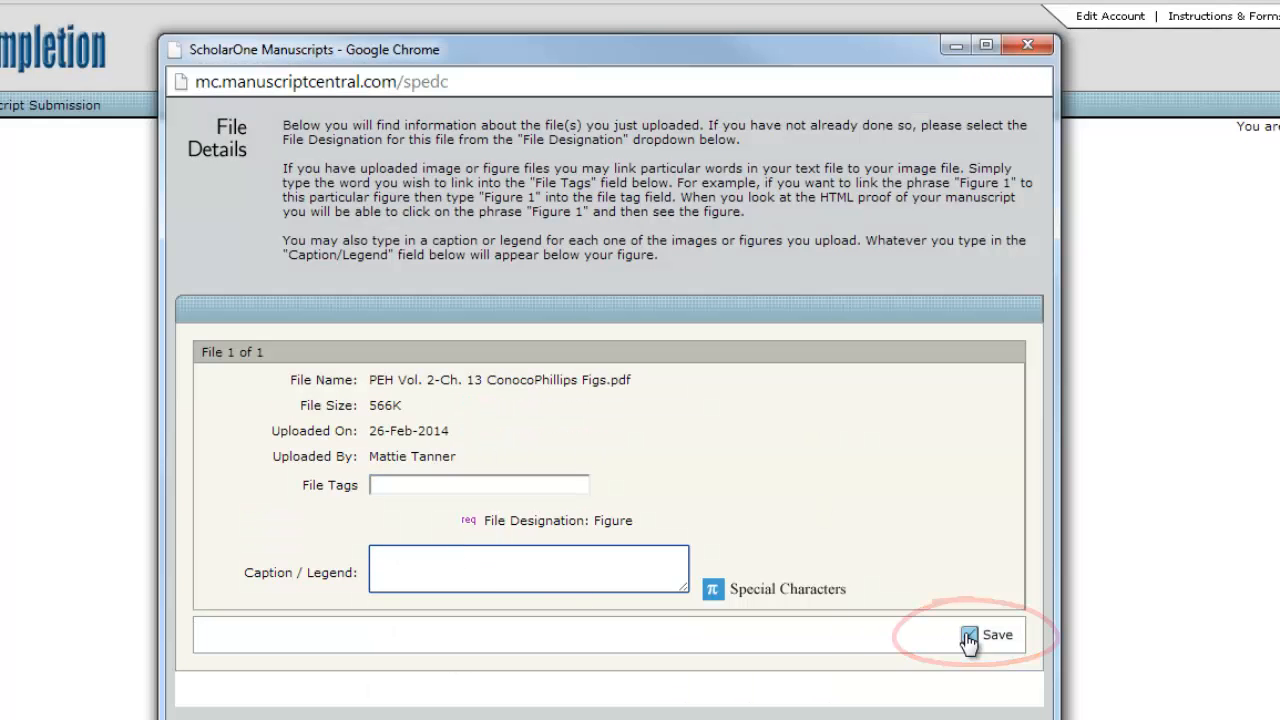
left_click(969, 637)
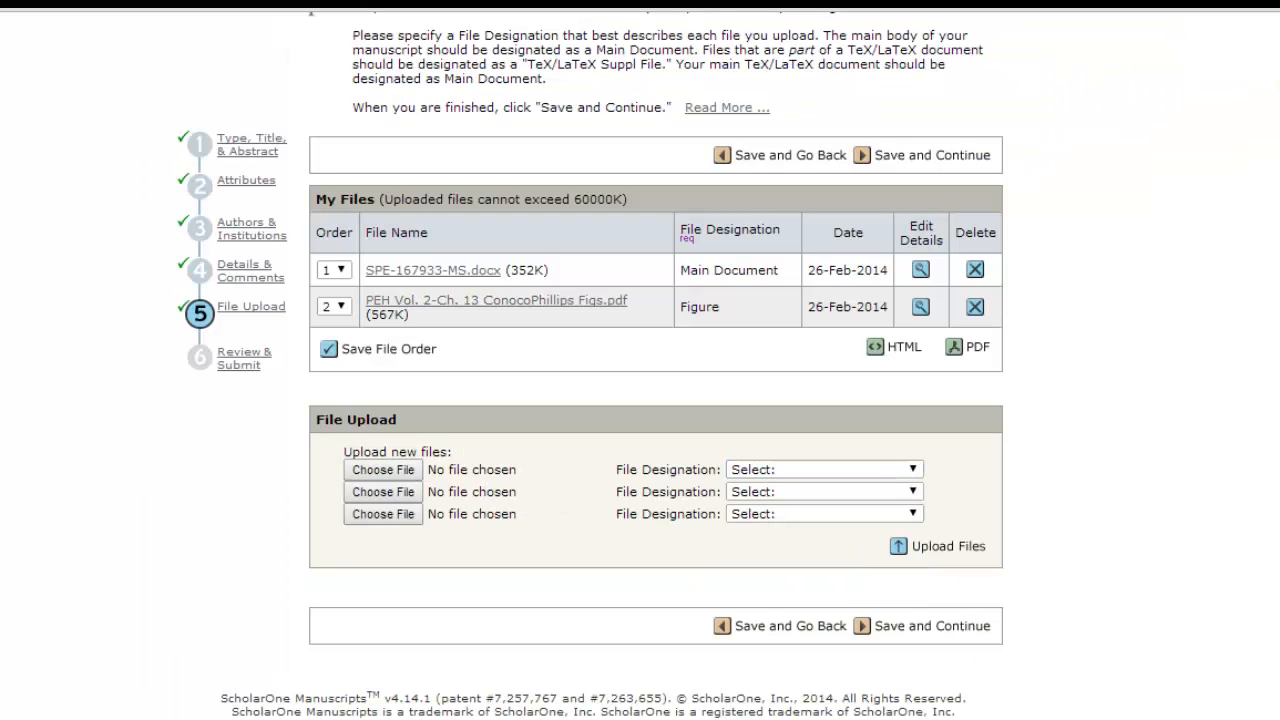
mouse_move(1080, 612)
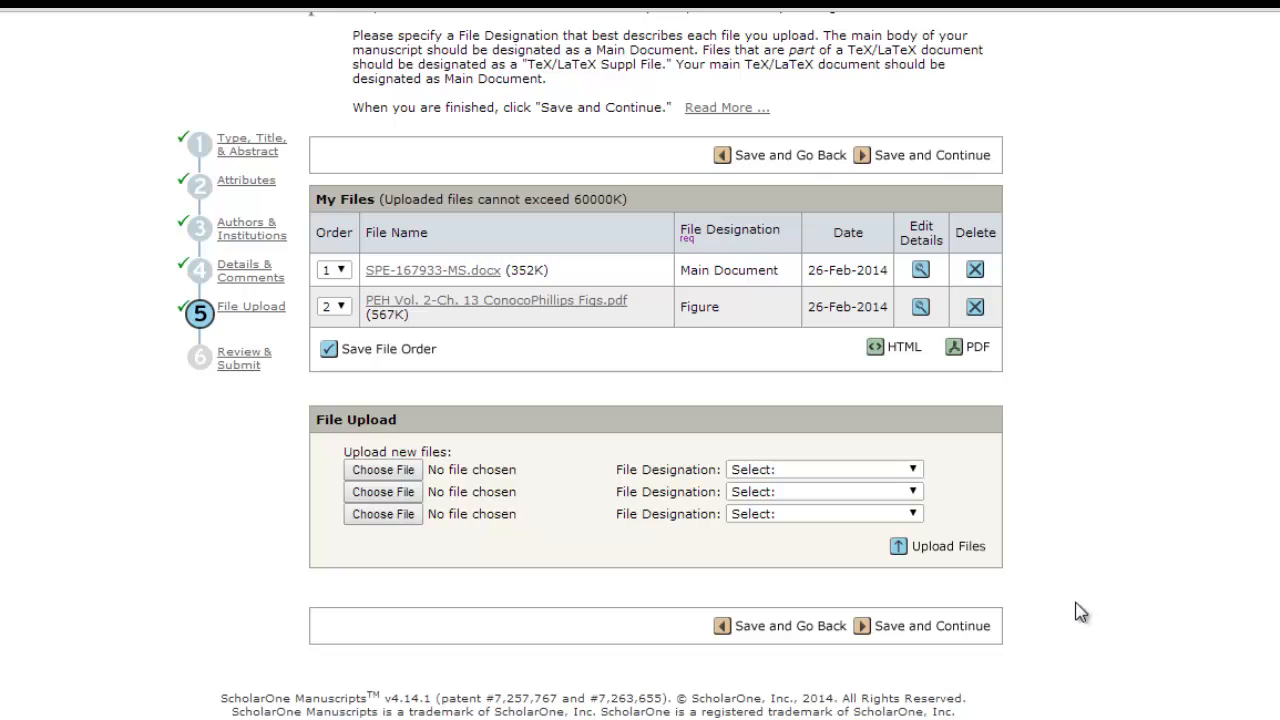
mouse_move(675, 362)
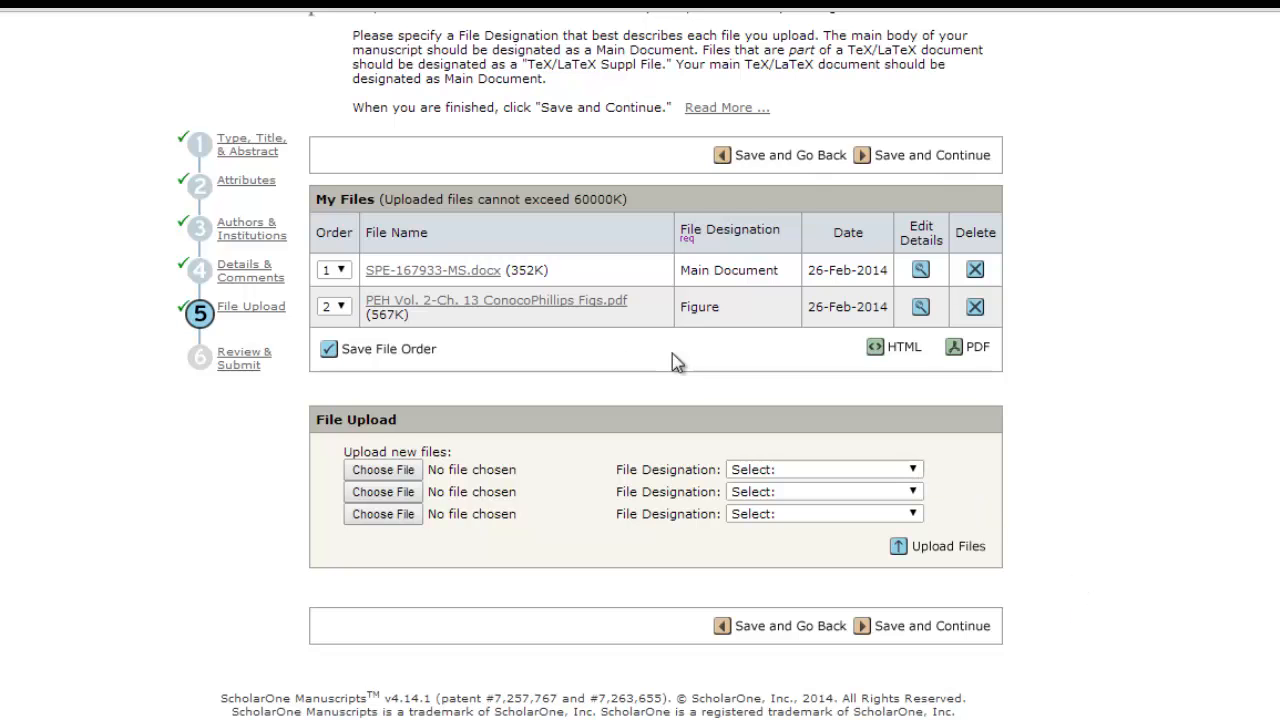
mouse_move(990, 372)
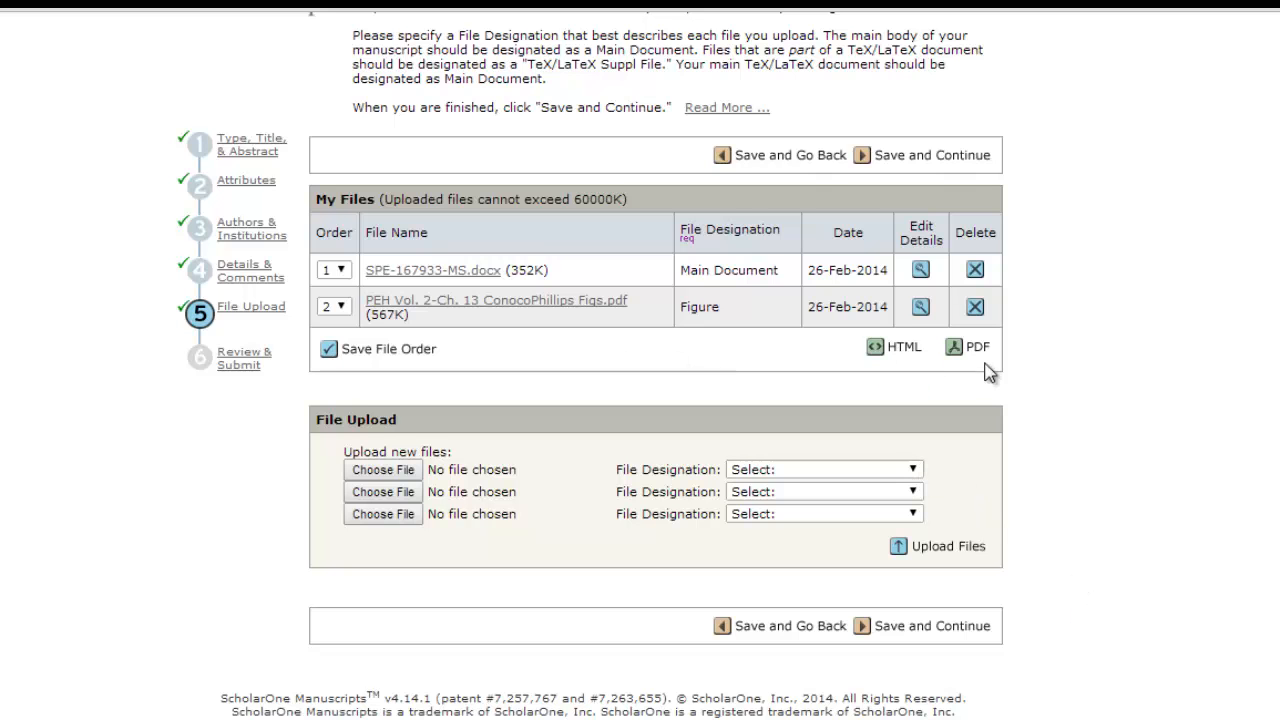
mouse_move(975, 625)
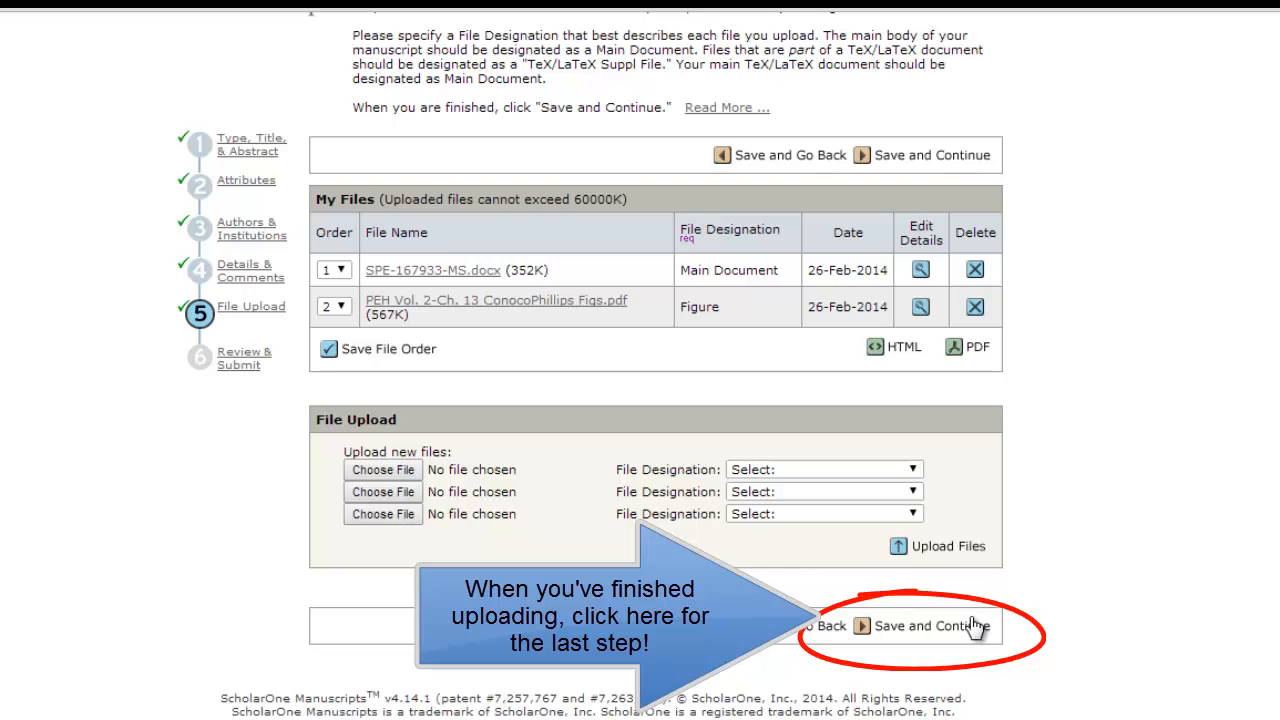
- Save and continue from File Upload to the Review & Submit step
left_click(930, 625)
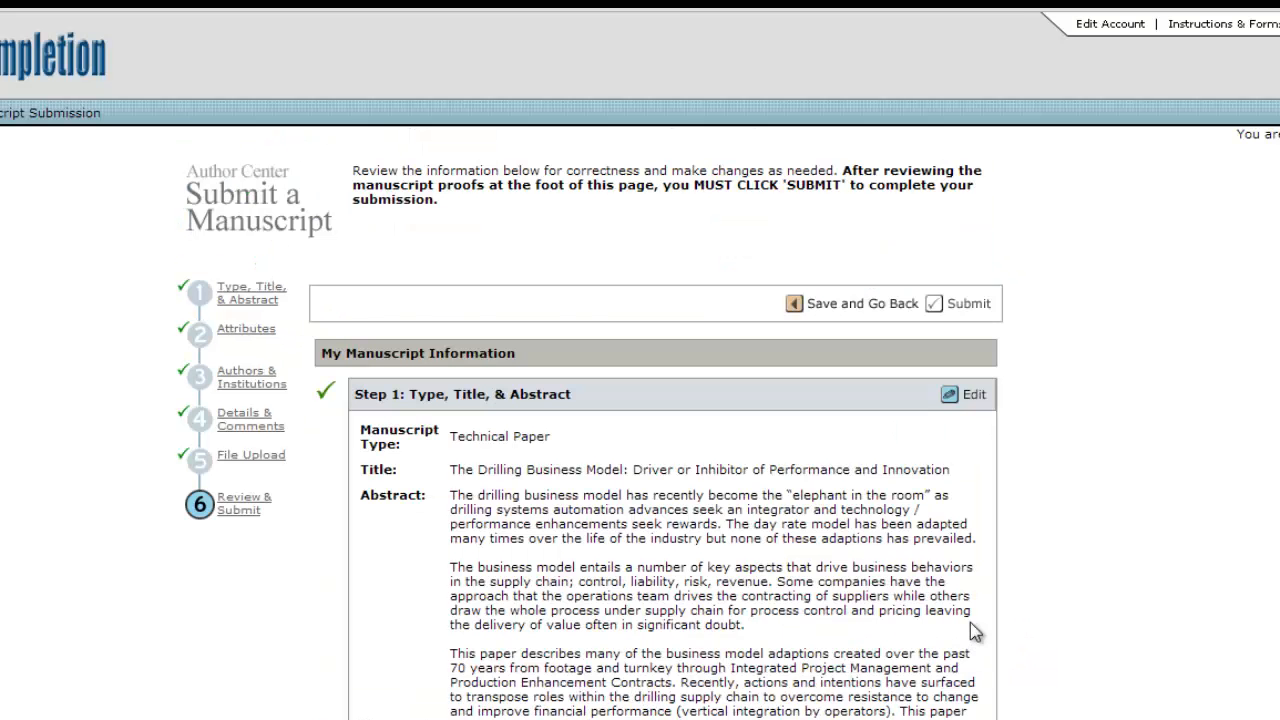
scroll("down", 3)
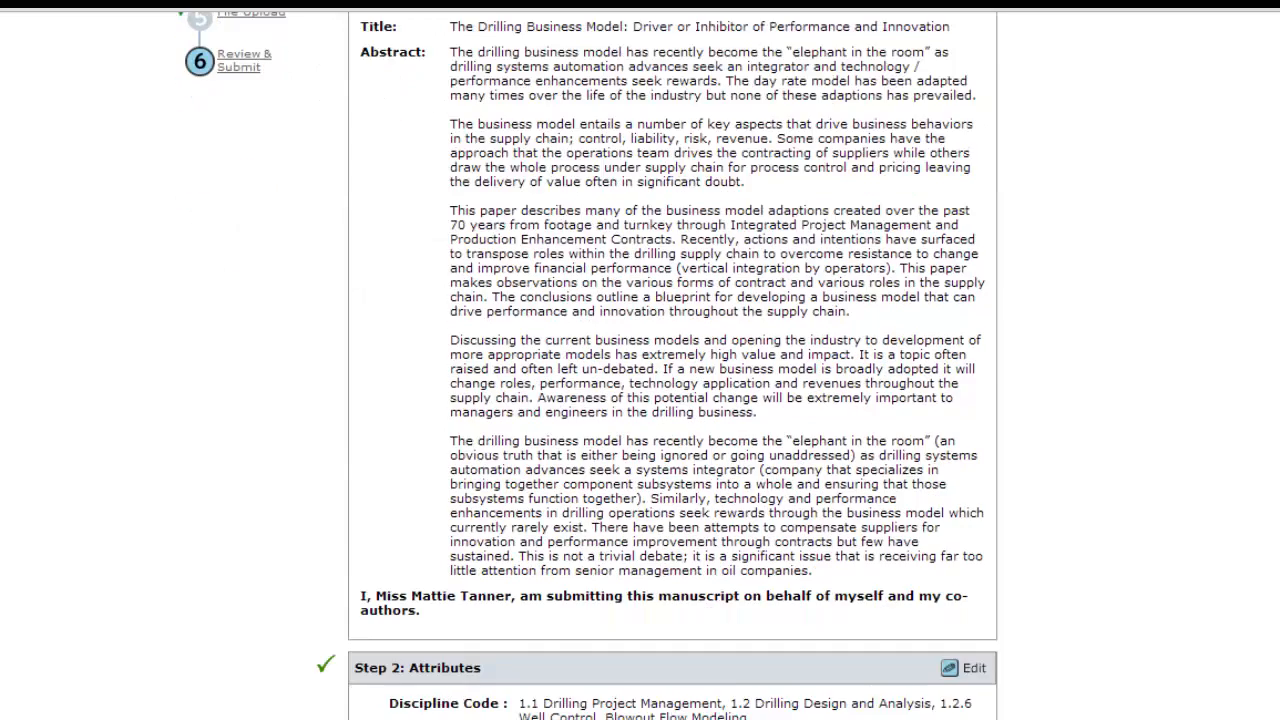
scroll("down", 3)
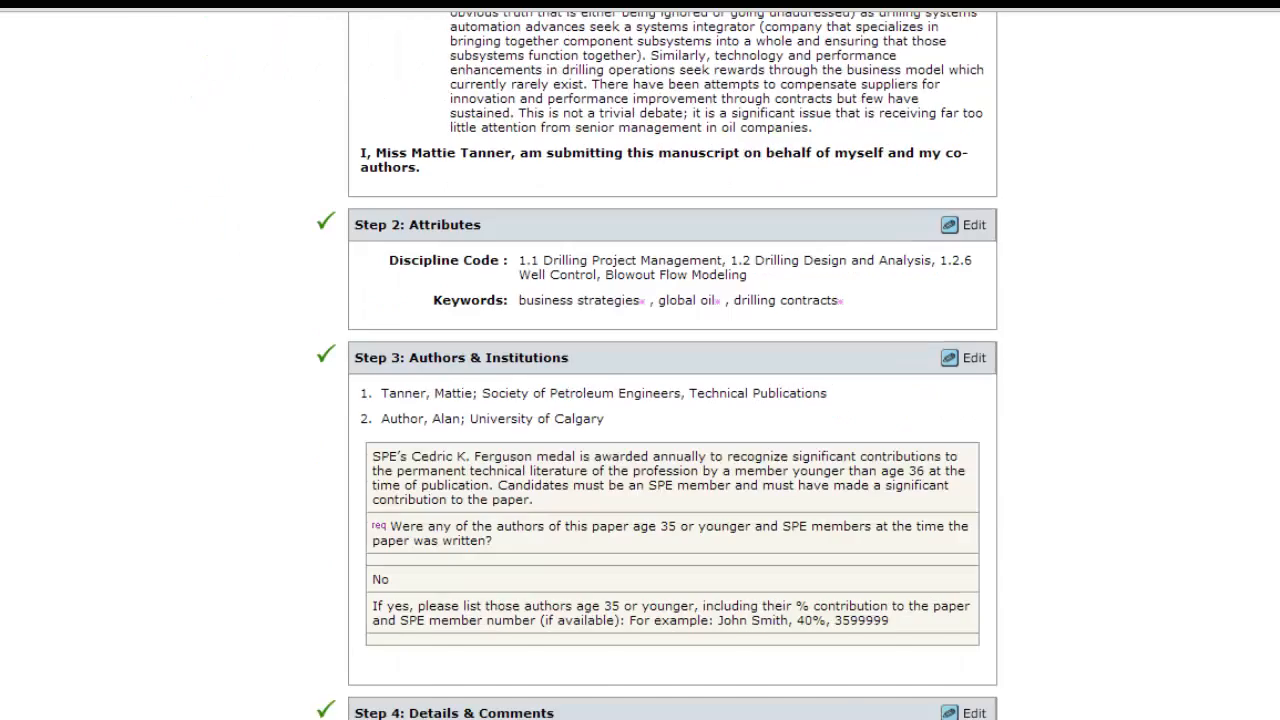
scroll("down", 3)
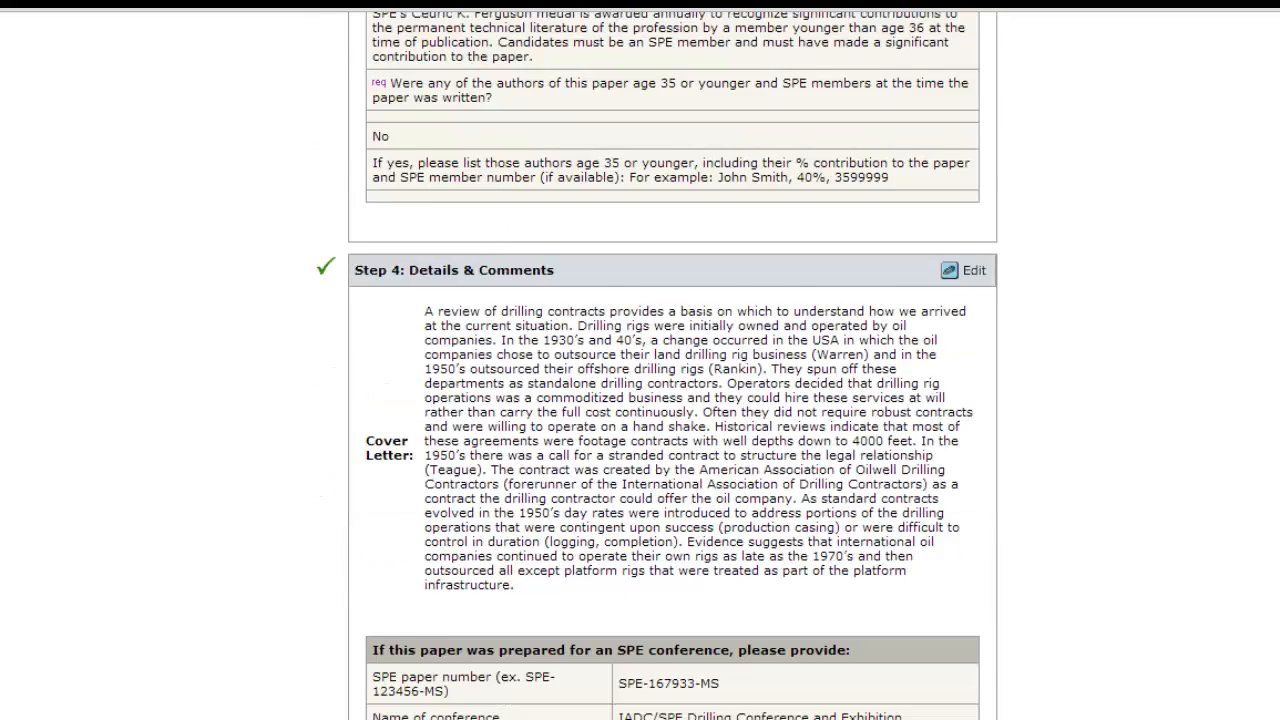
scroll("down", 3)
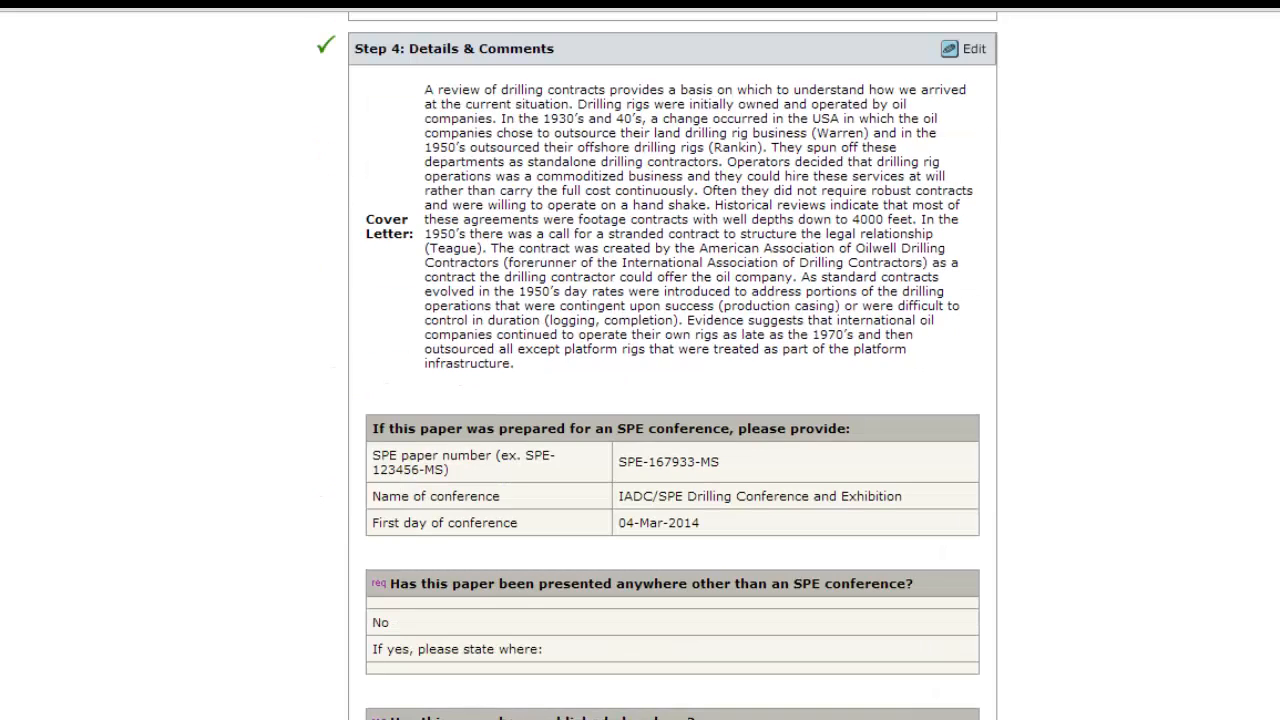
scroll("down", 3)
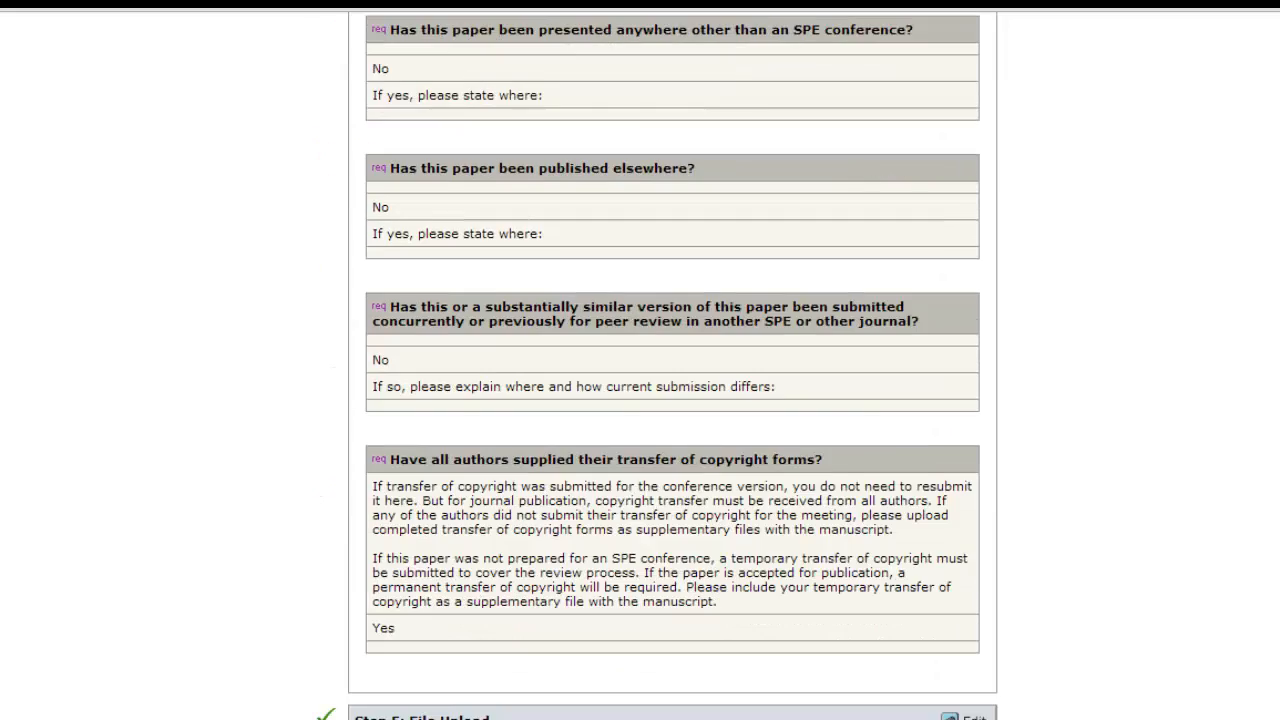
scroll("down", 3)
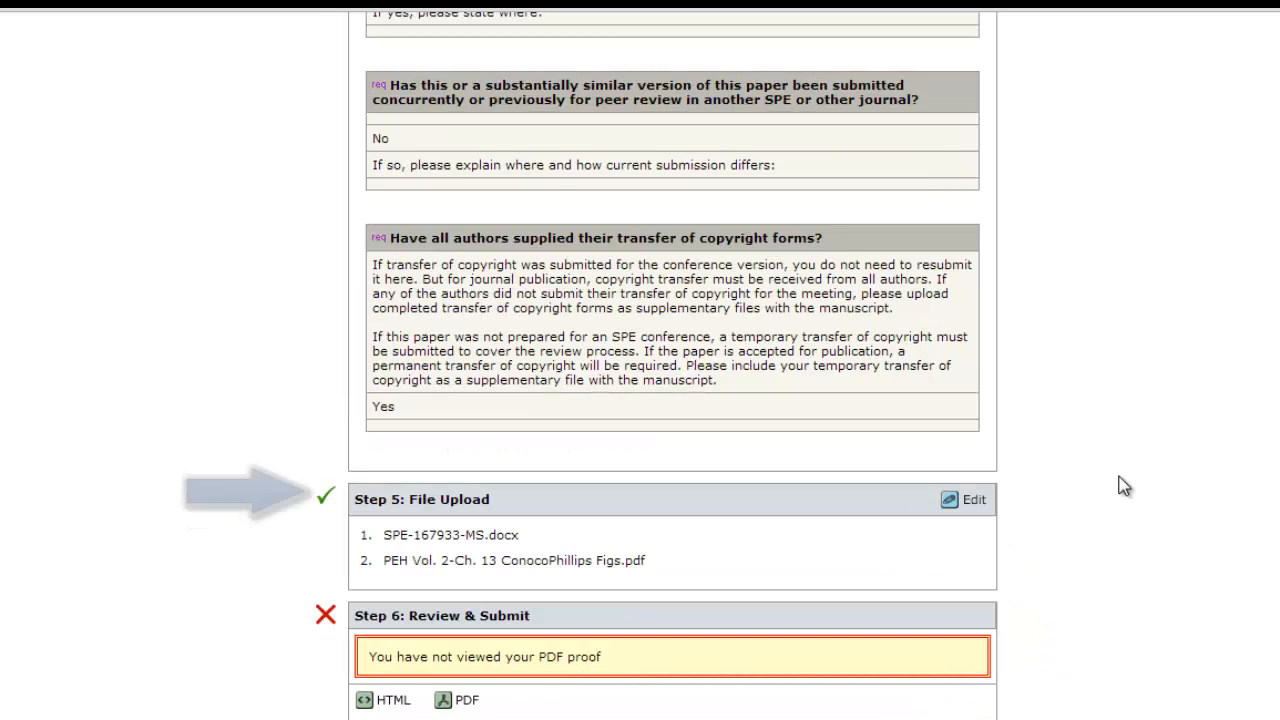
scroll("down", 3)
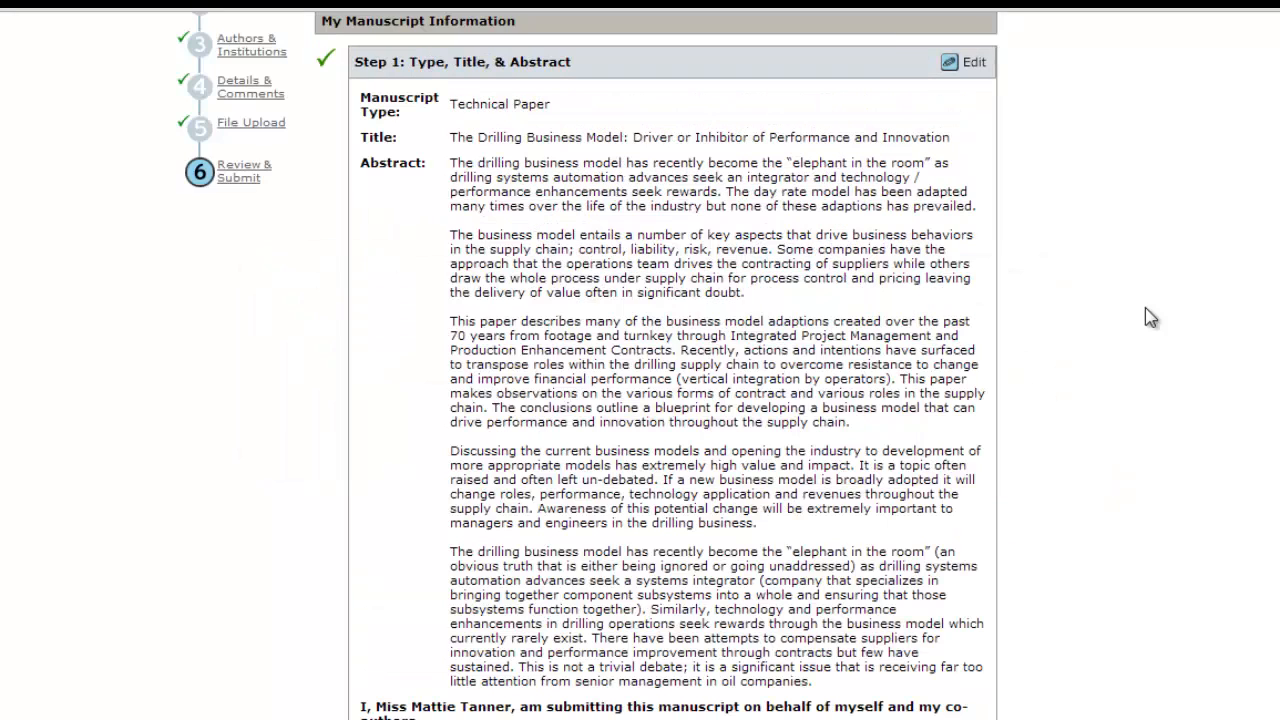
mouse_move(972, 62)
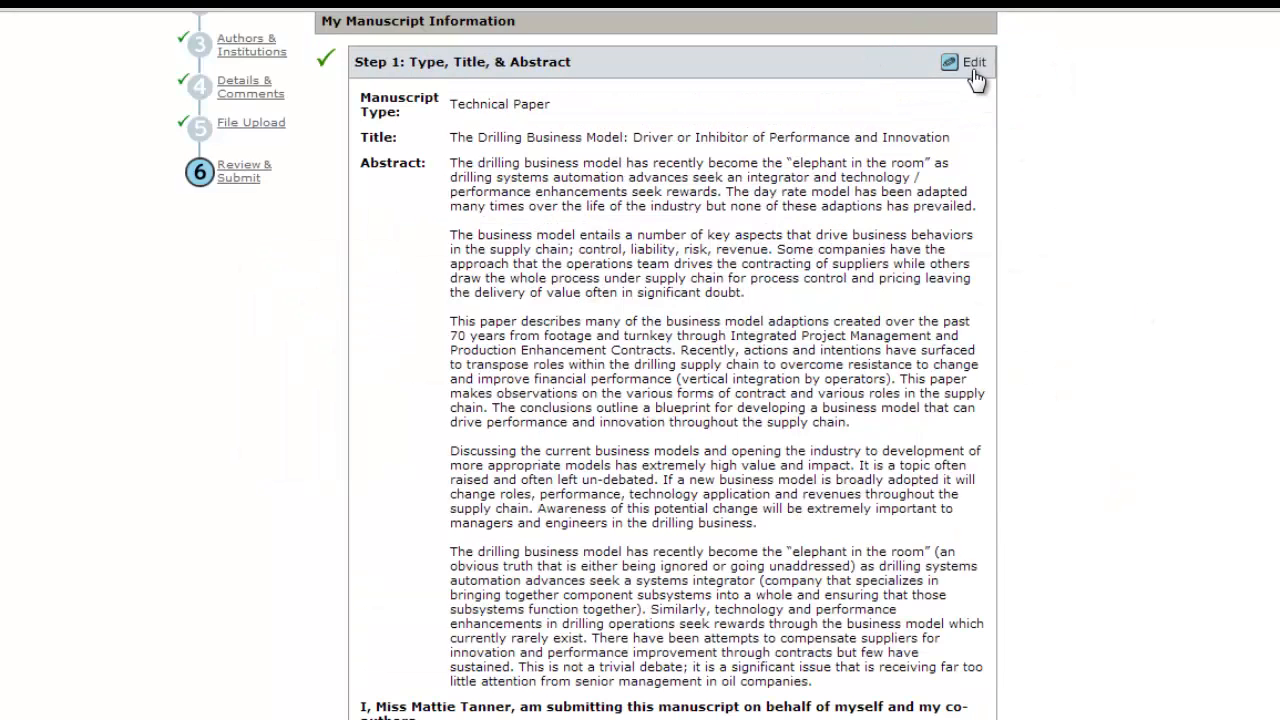
- Revisit the title step, save it, and scroll to Step 6's unviewed-PDF-proof warning
left_click(967, 62)
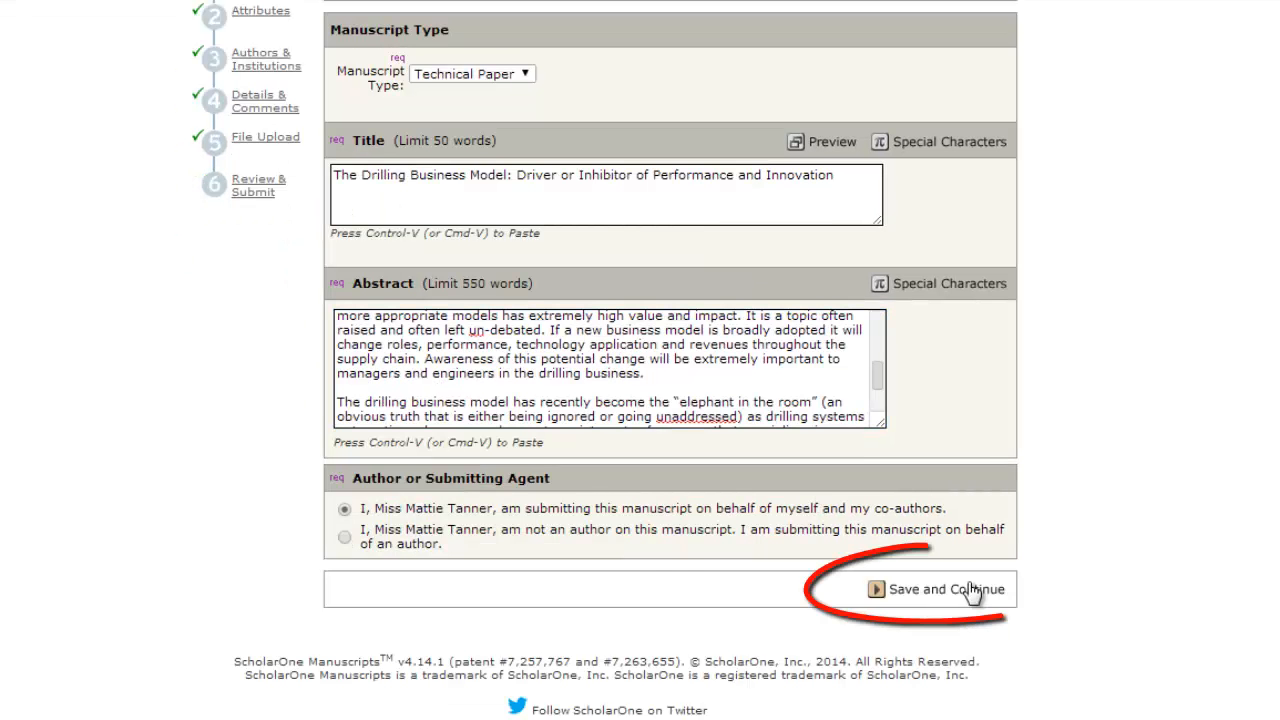
left_click(945, 589)
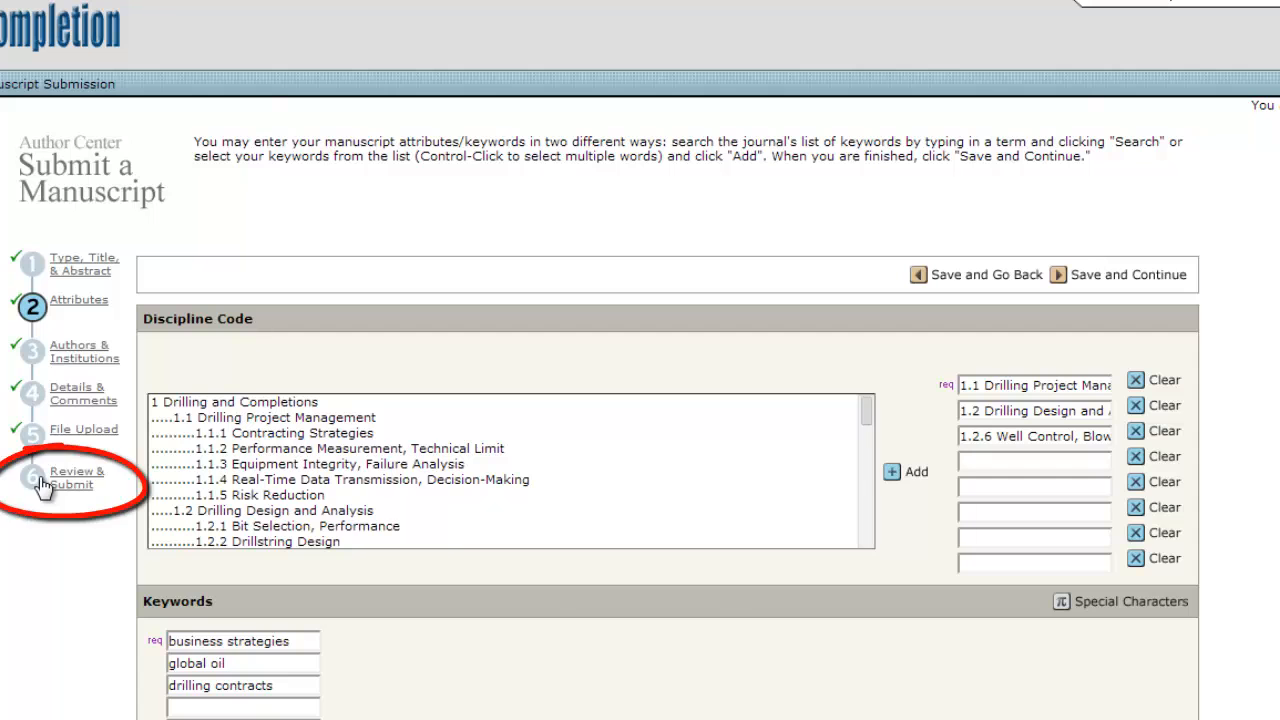
left_click(78, 478)
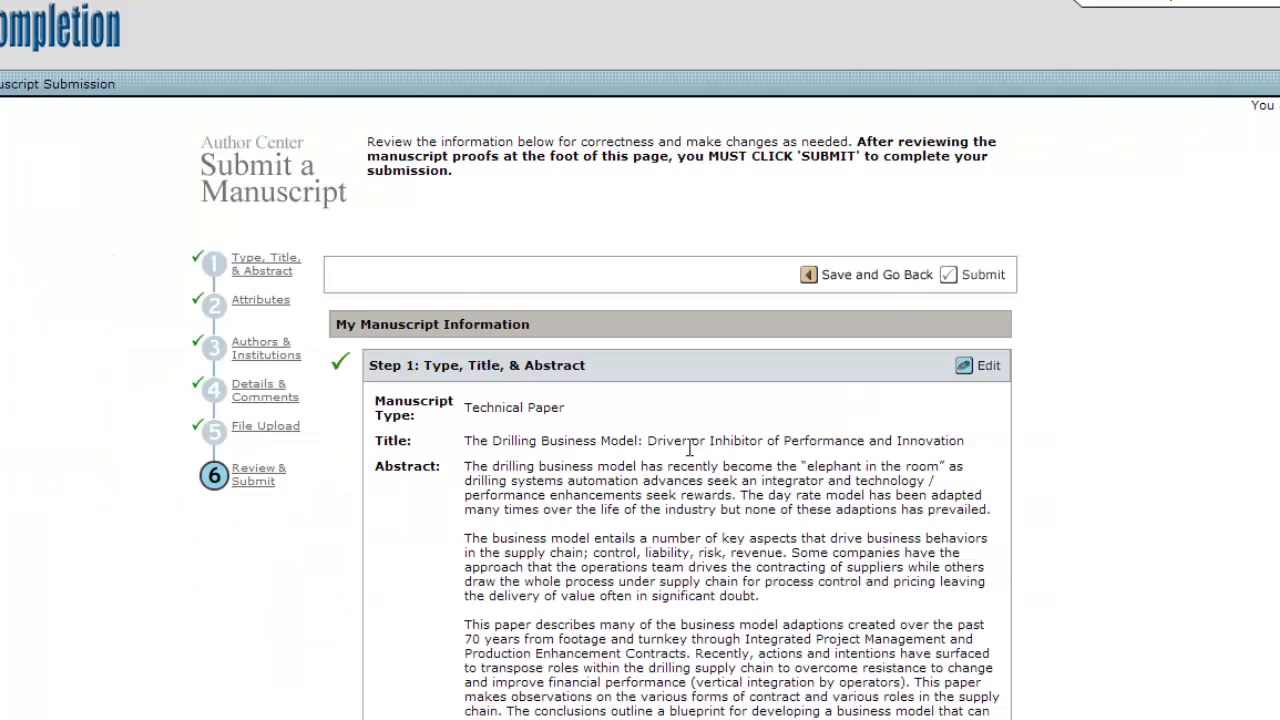
scroll("down", 3)
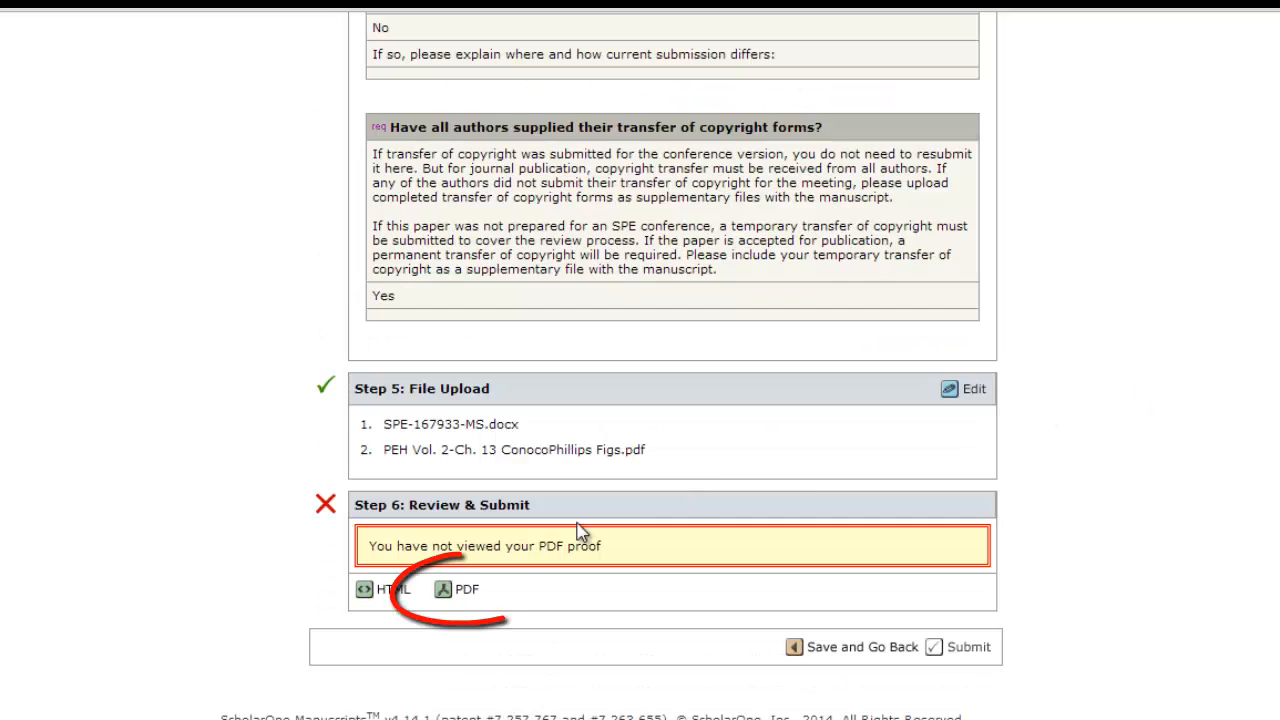
- Open the manuscript's PDF proof and scroll through all its pages
left_click(466, 589)
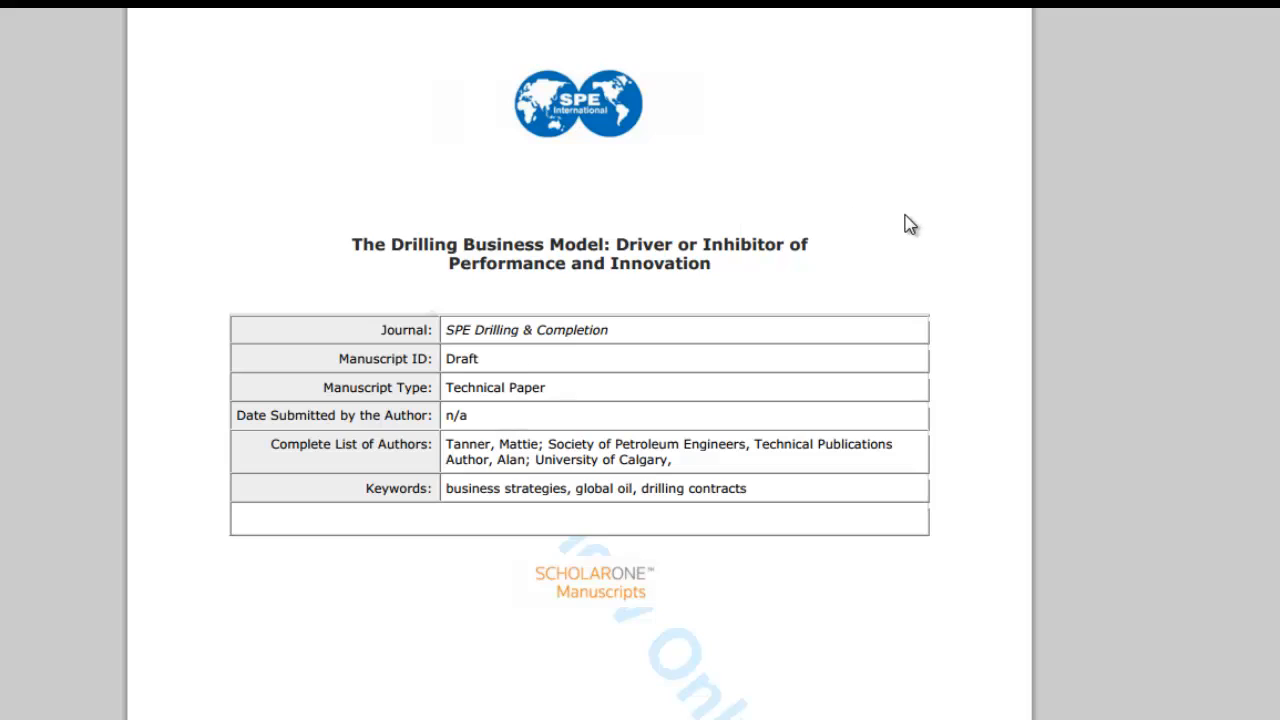
scroll("down", 3)
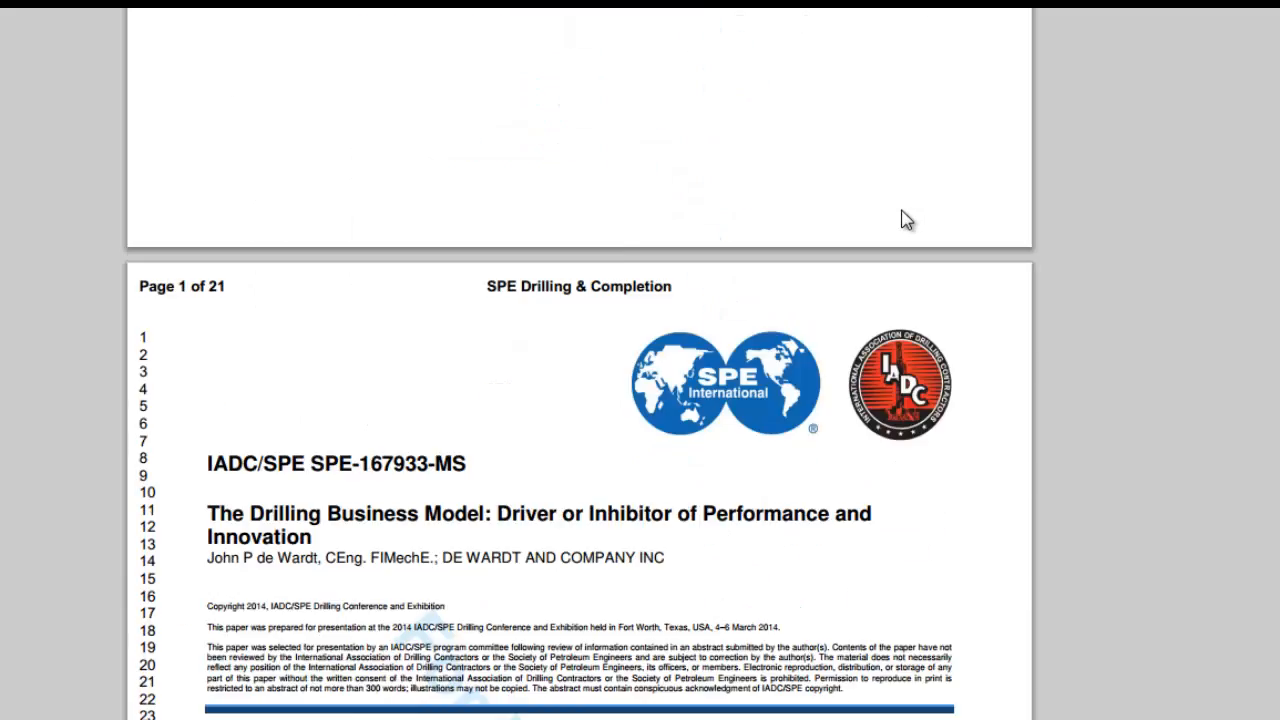
scroll("down", 3)
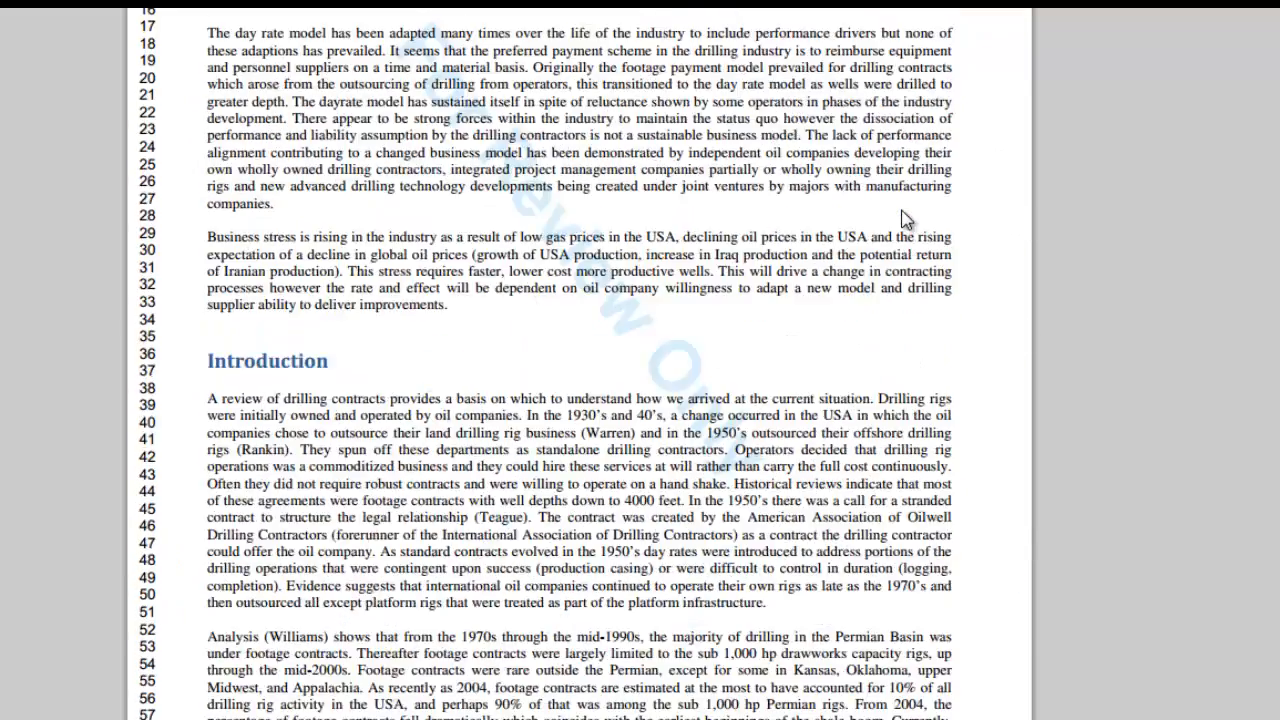
scroll("down", 3)
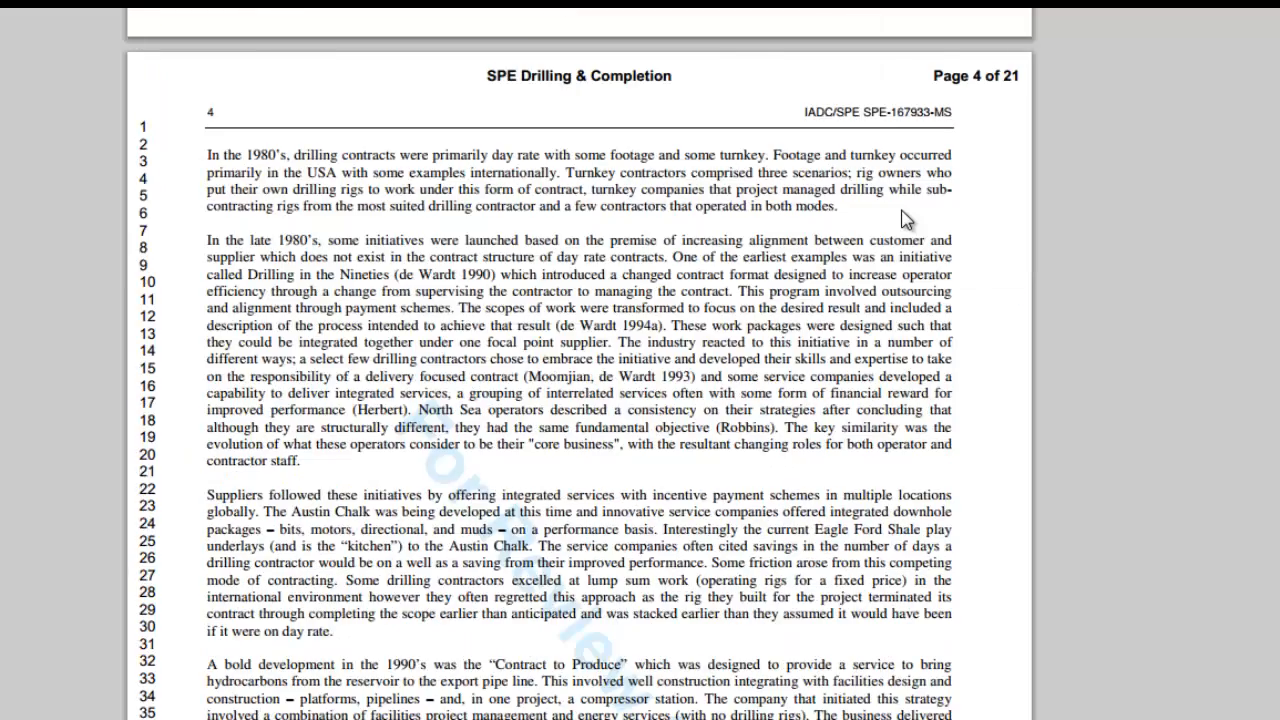
scroll("down", 3)
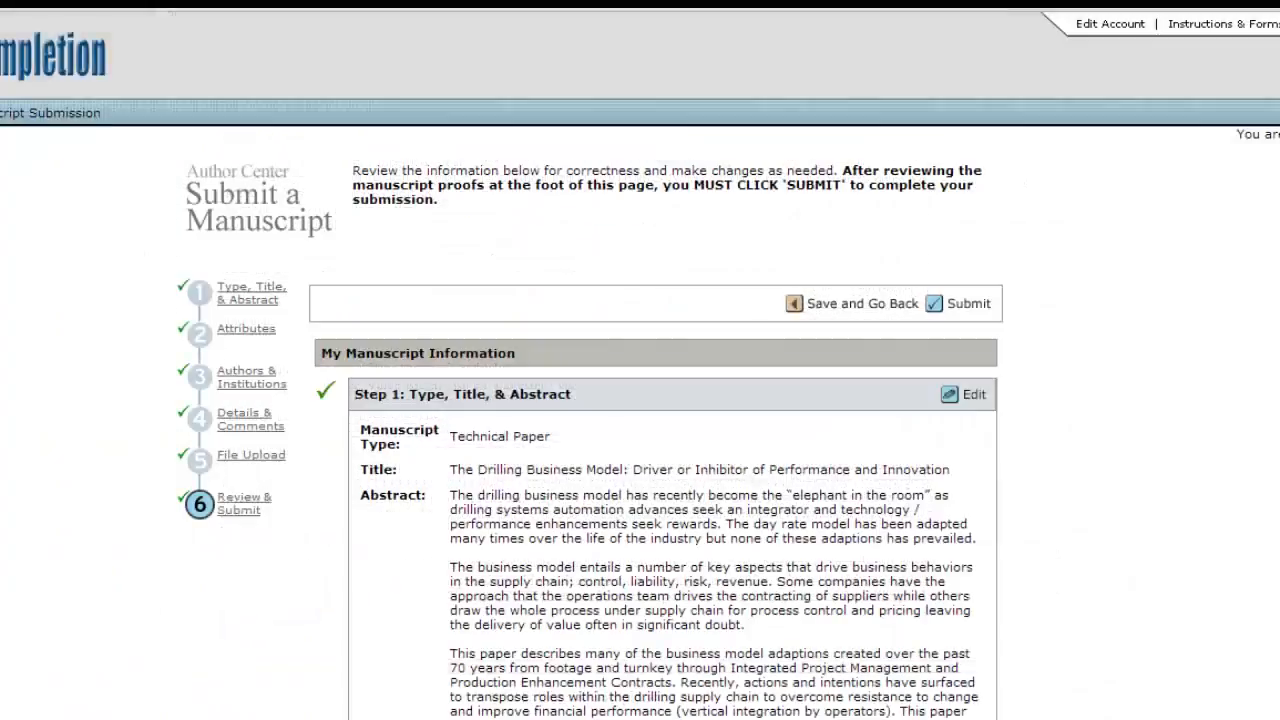
- Submit the manuscript from the checked Step 6 and confirm OK in 'Are you sure?'
scroll("down", 3)
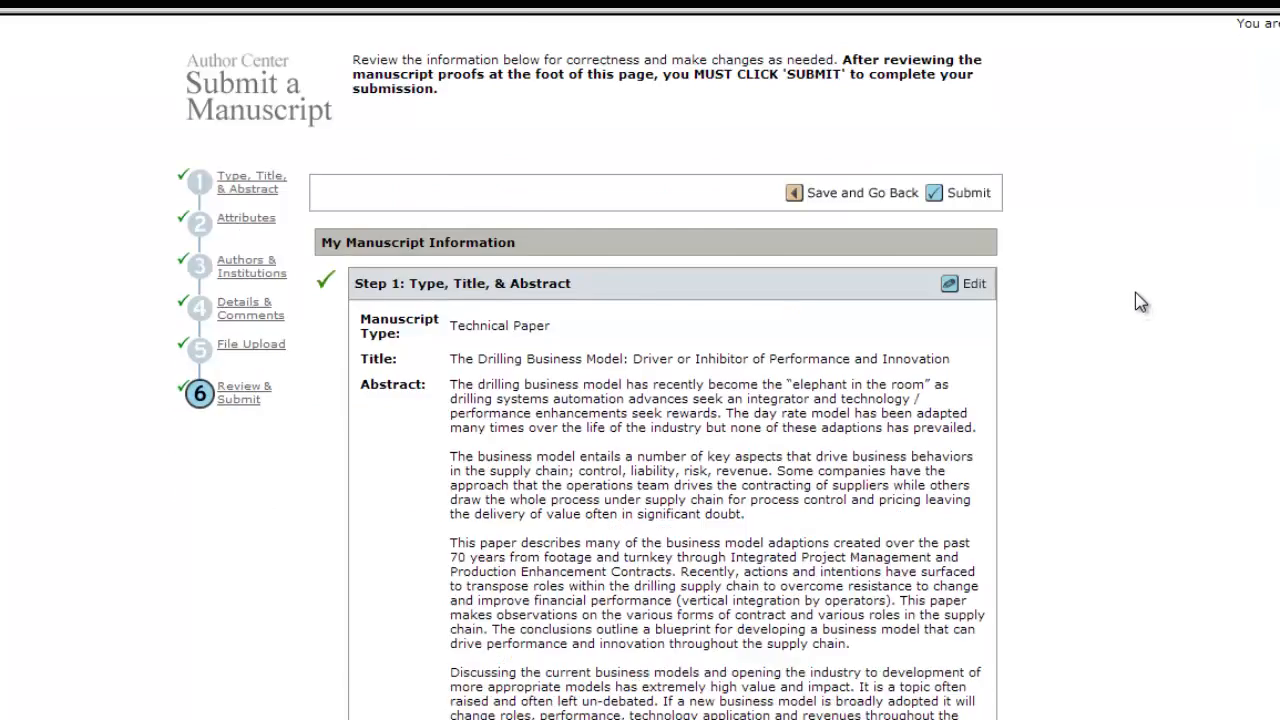
scroll("down", 3)
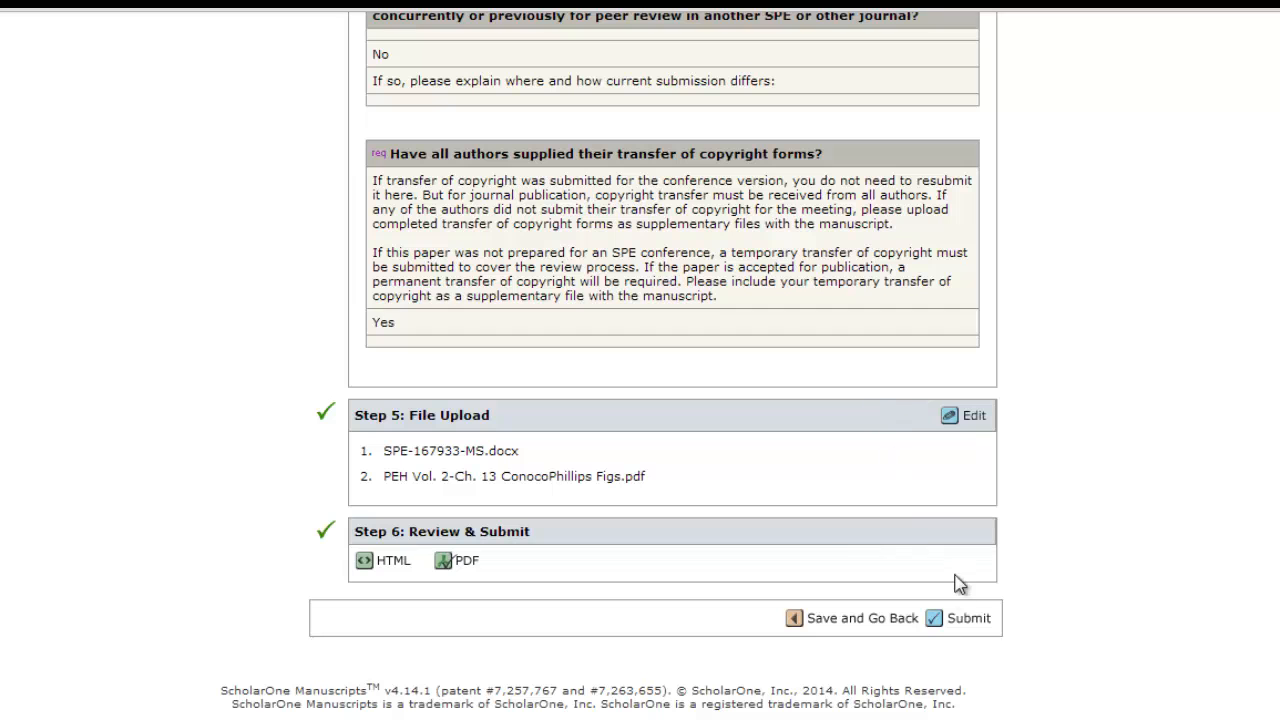
left_click(967, 617)
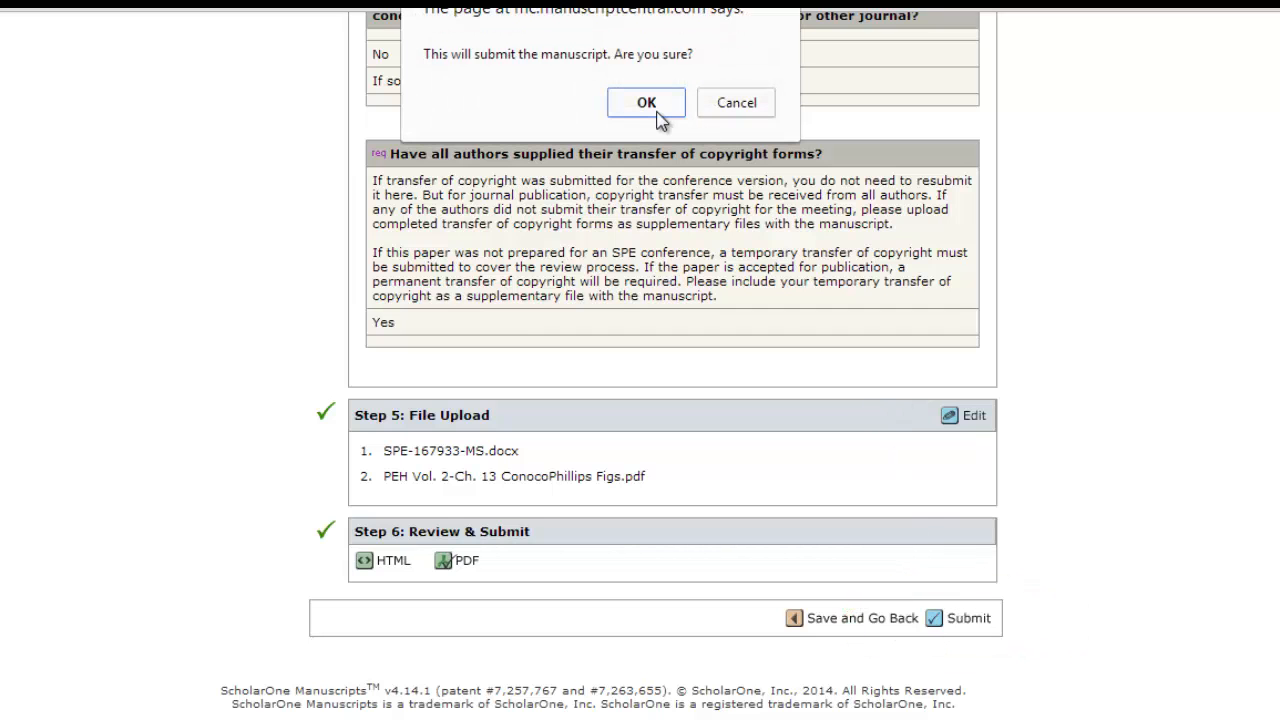
left_click(646, 102)
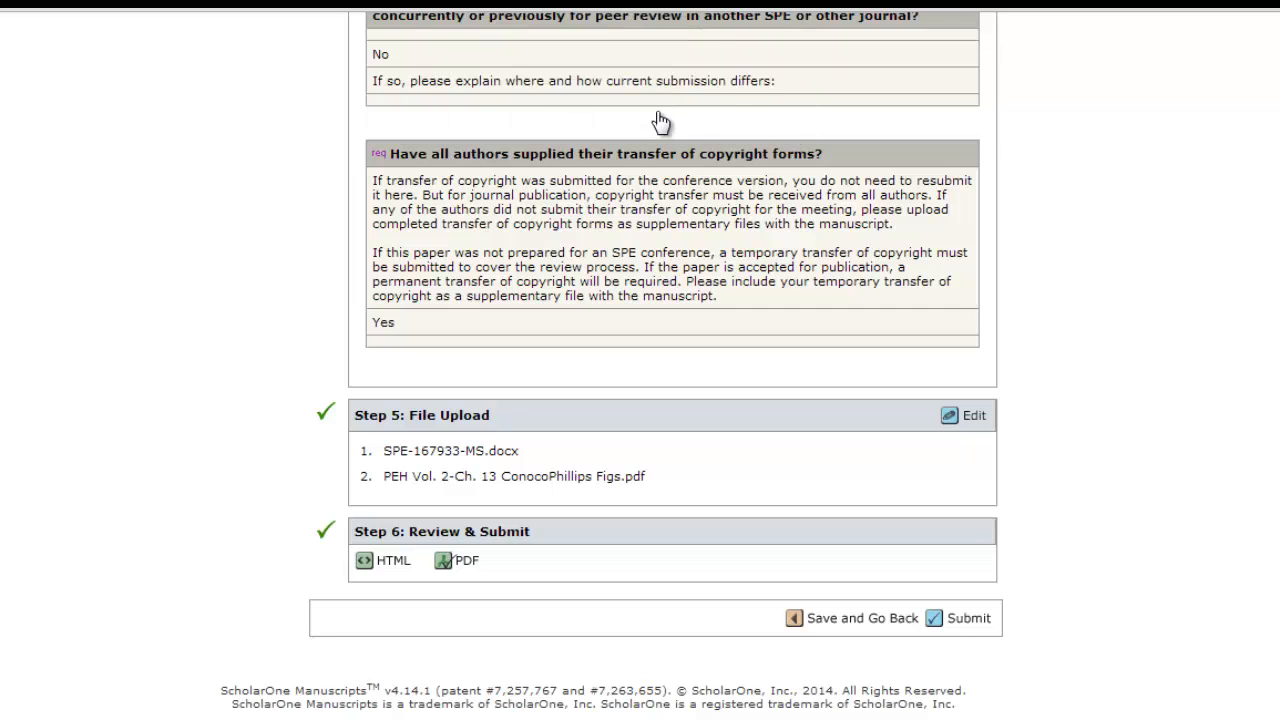
left_click(966, 617)
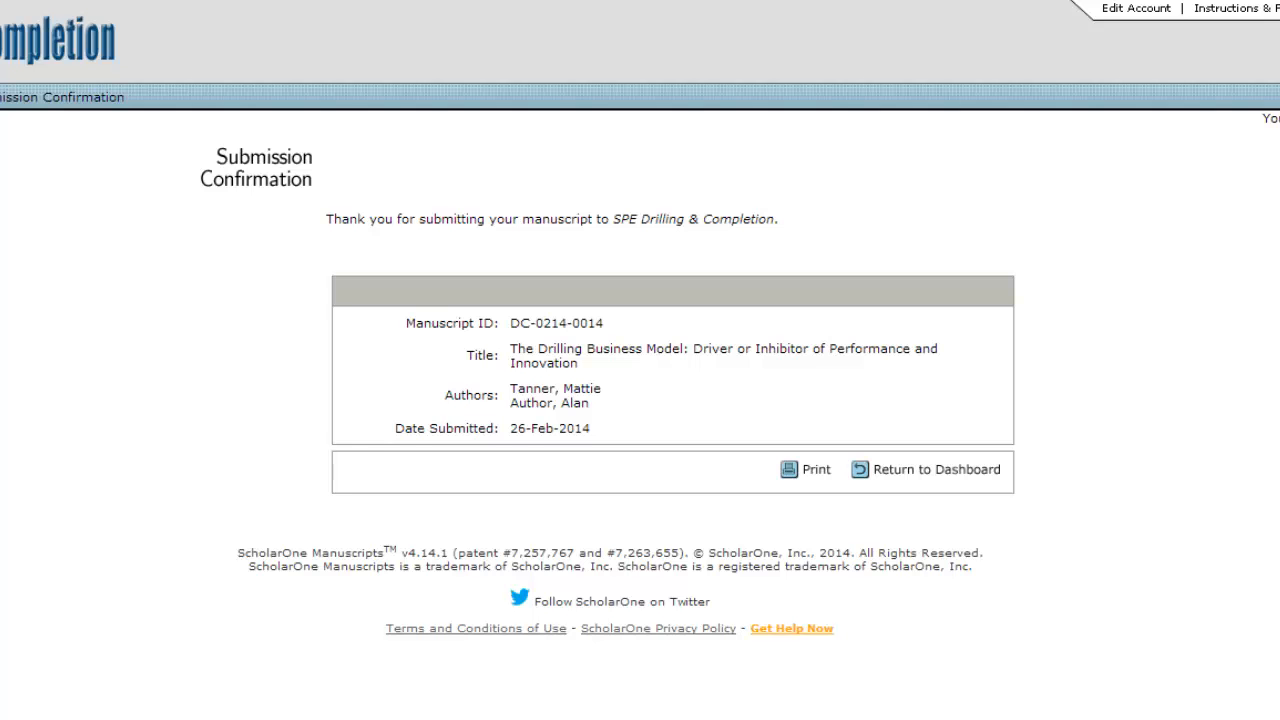
mouse_move(1177, 405)
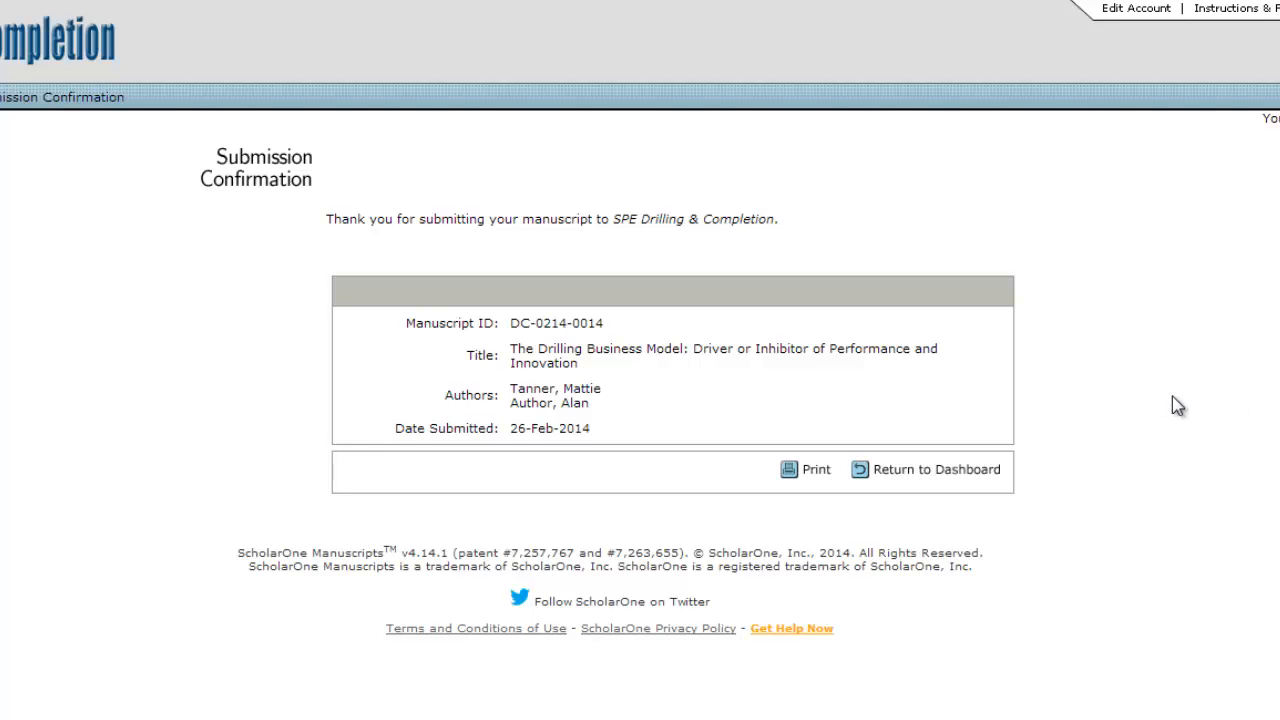
mouse_move(937, 470)
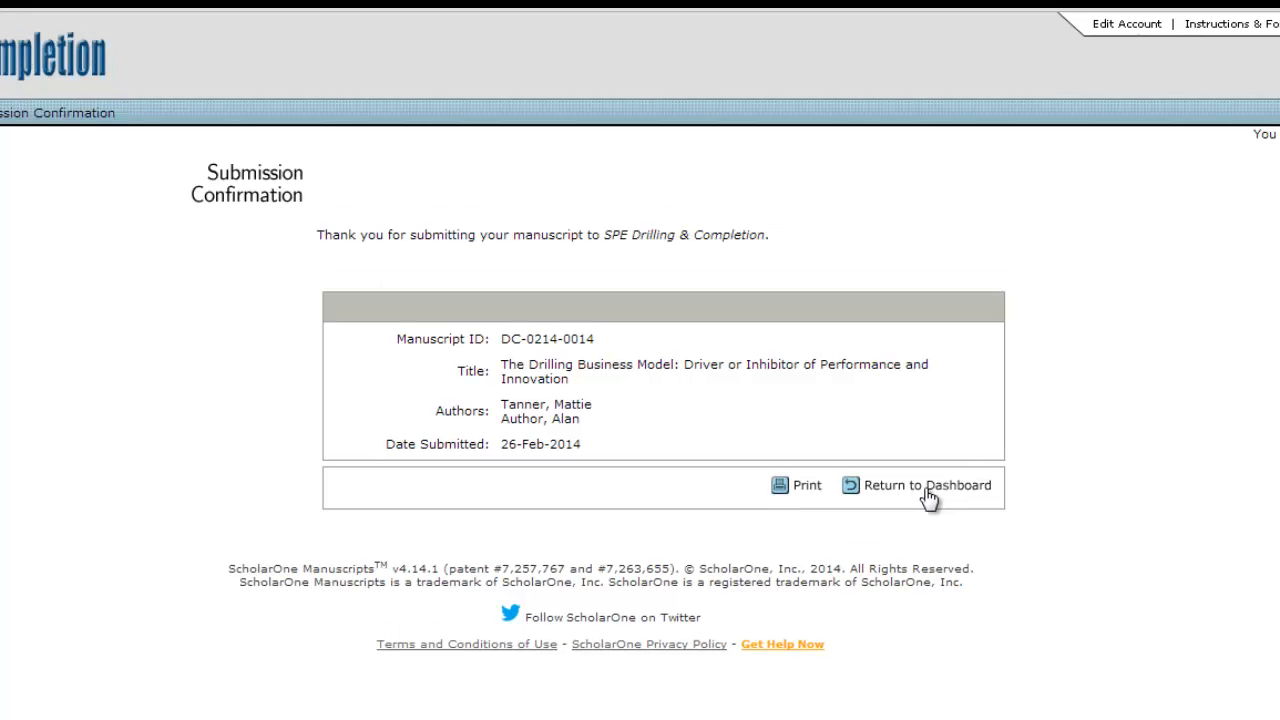
left_click(926, 485)
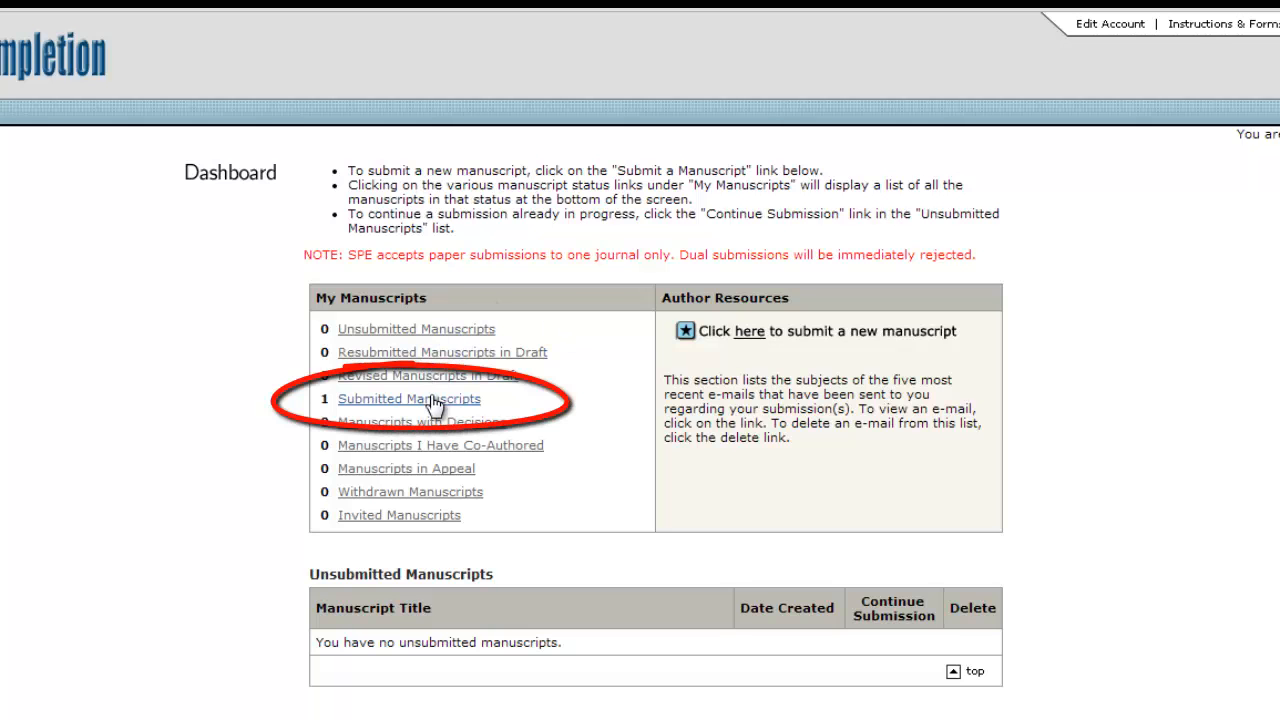
left_click(408, 398)
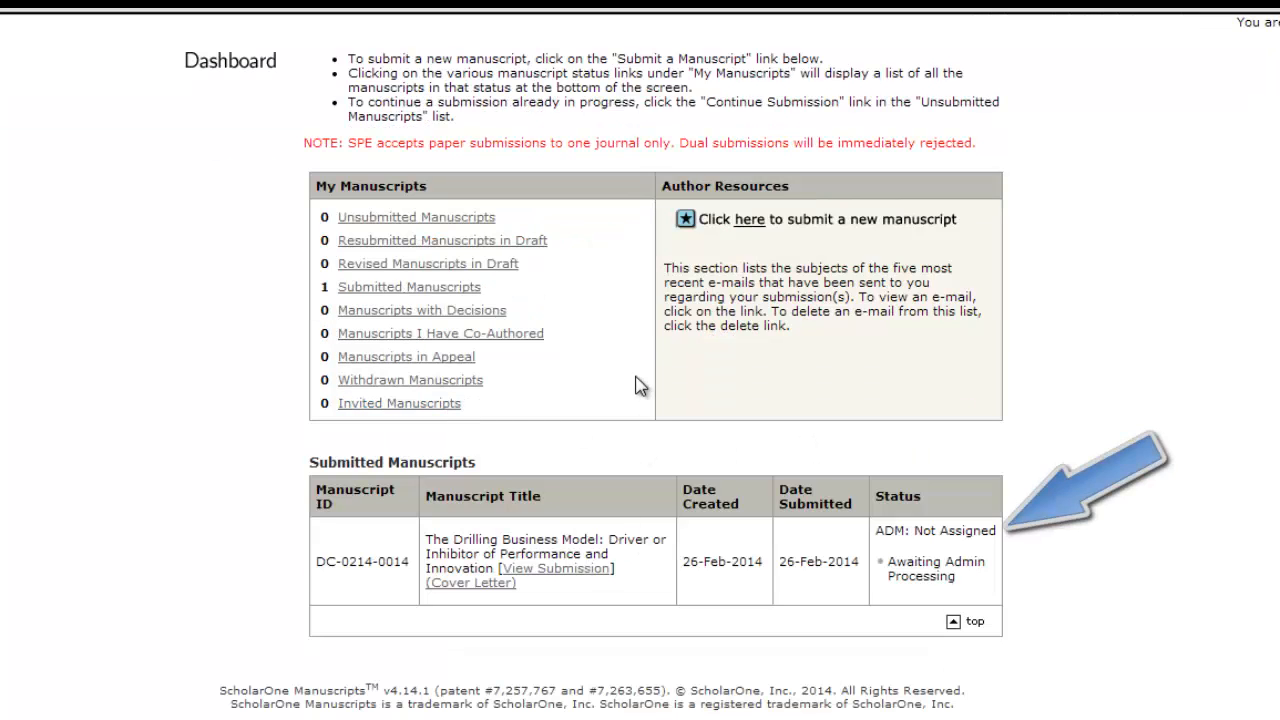
mouse_move(630, 403)
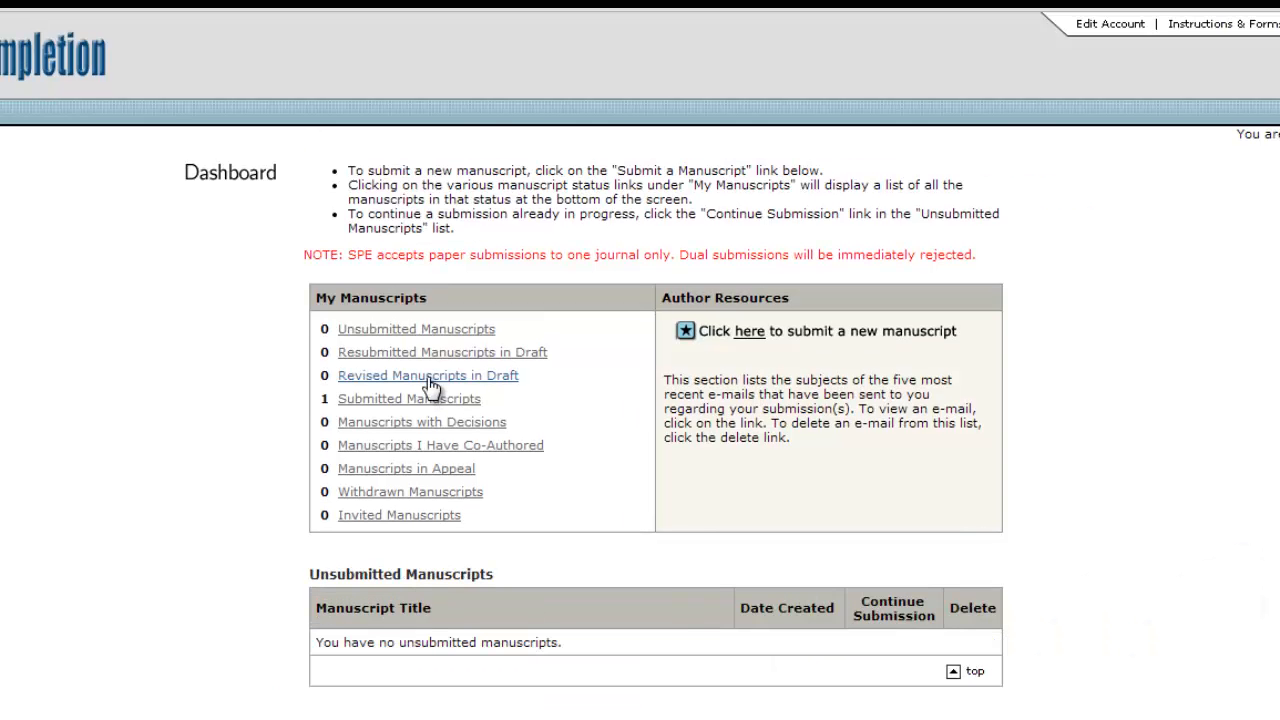
mouse_move(425, 357)
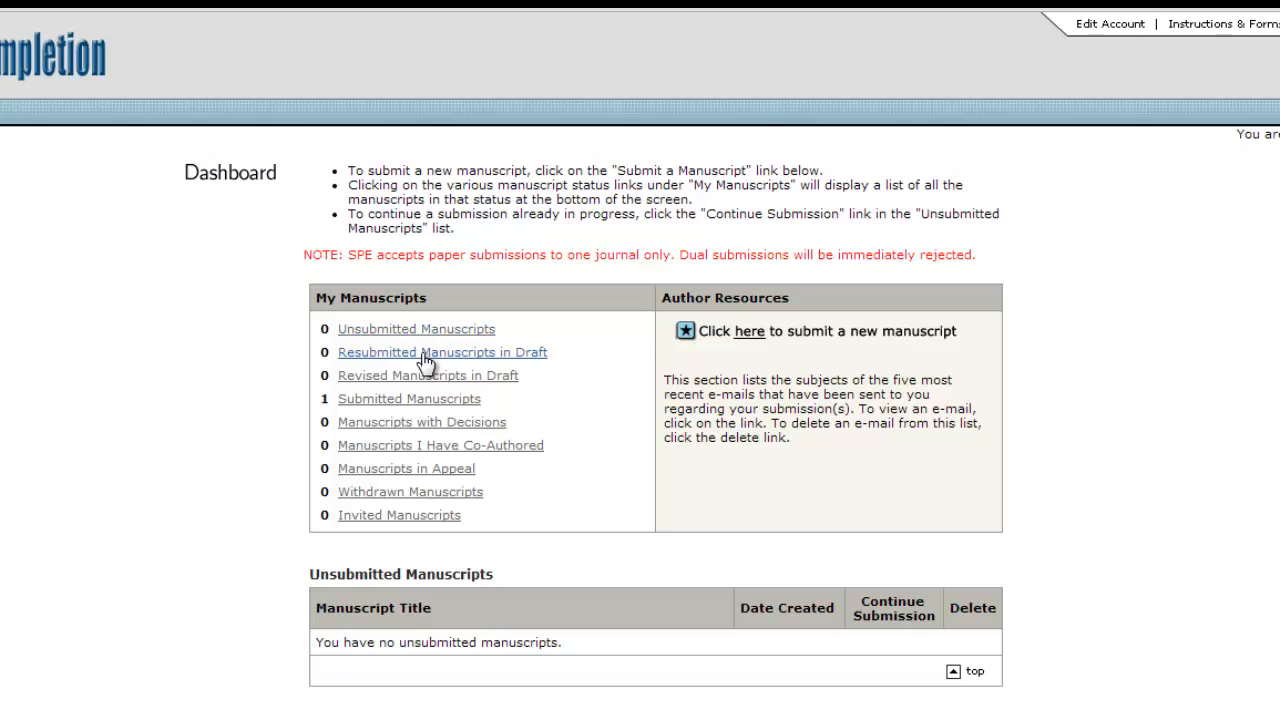
mouse_move(428, 388)
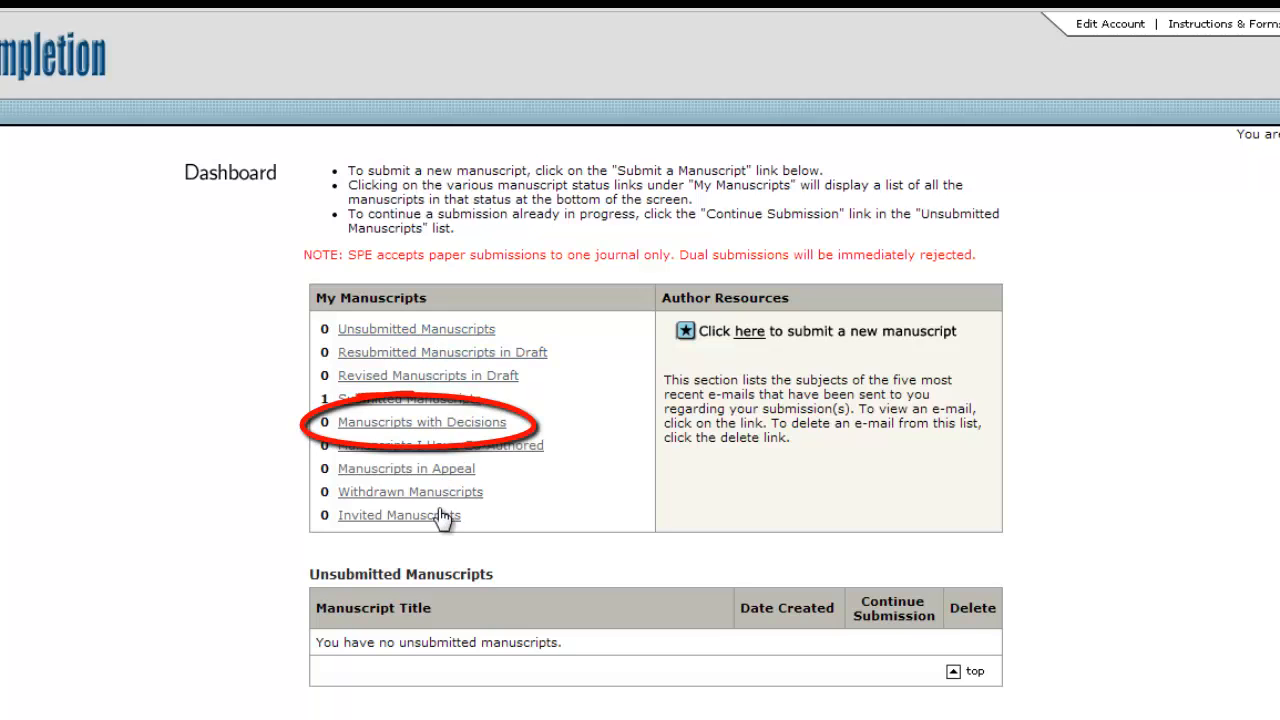
mouse_move(455, 421)
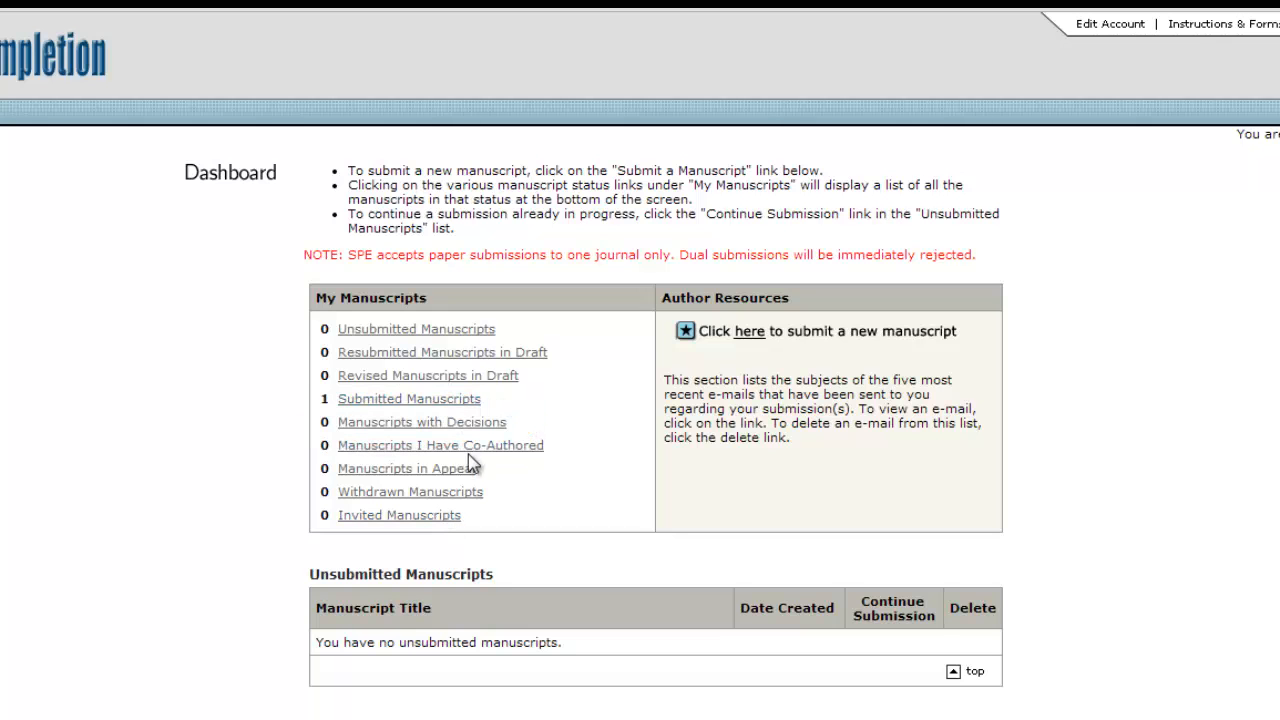
mouse_move(399, 514)
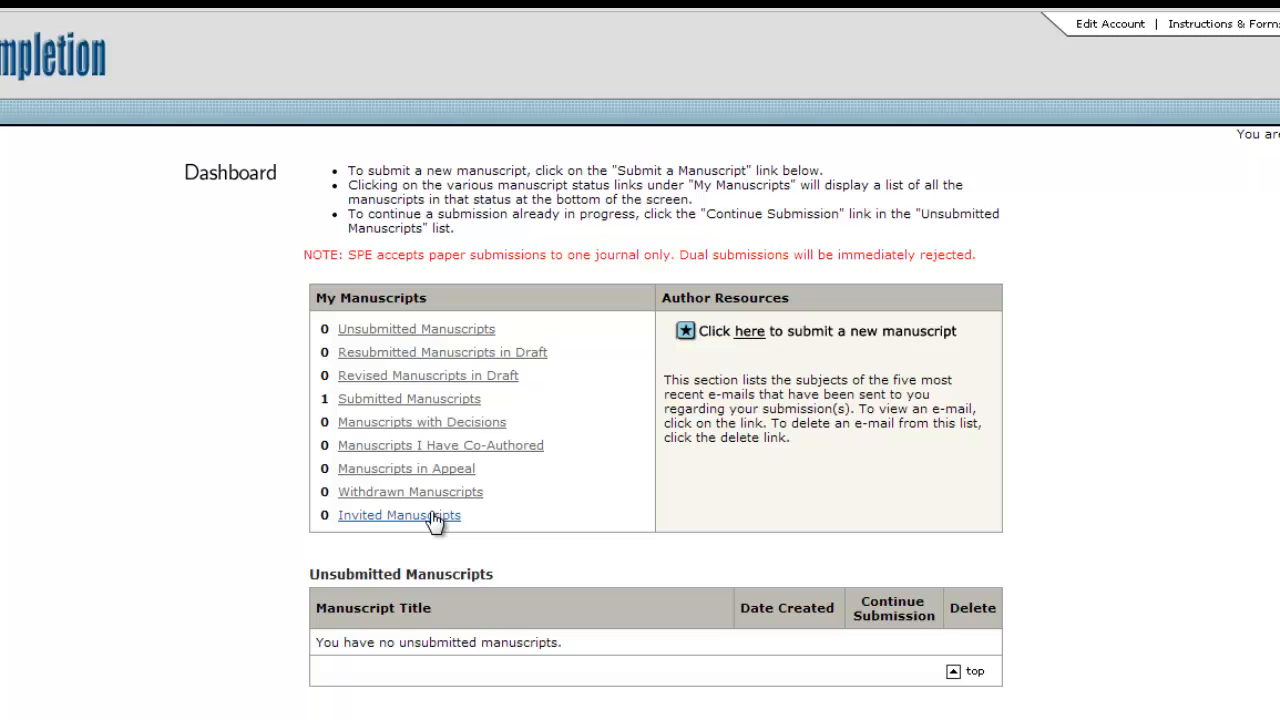
mouse_move(447, 435)
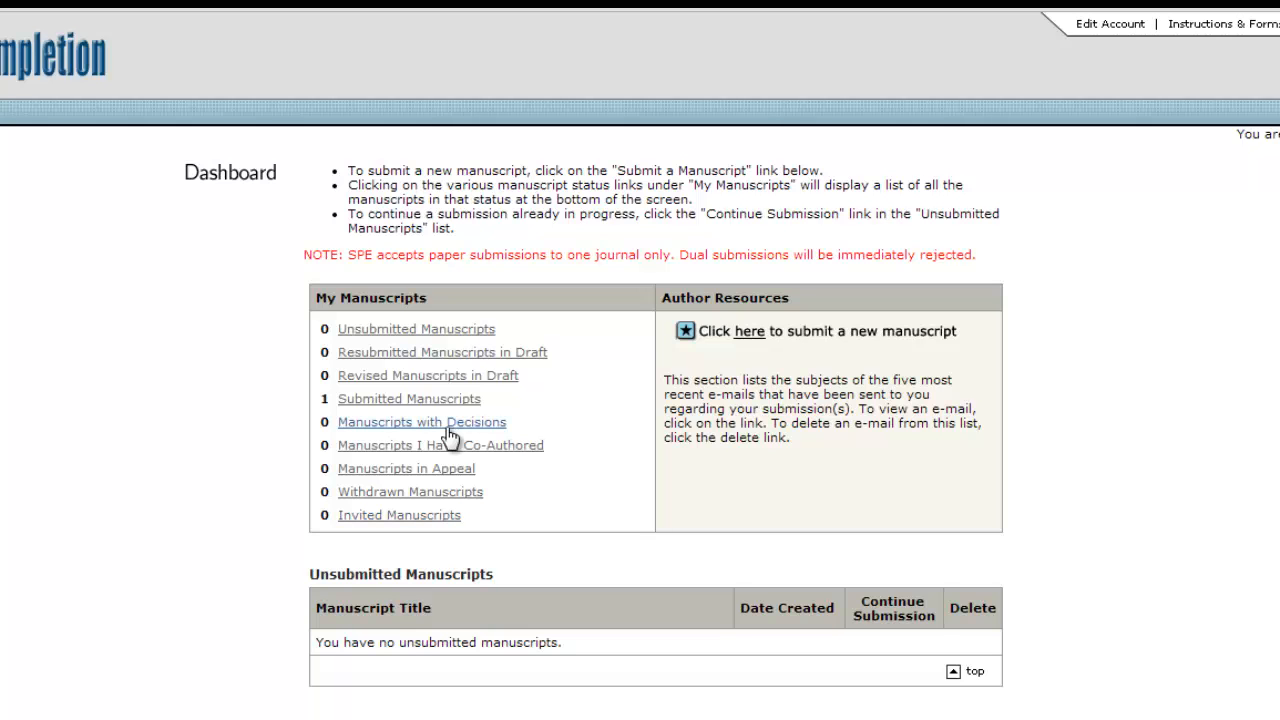
mouse_move(505, 441)
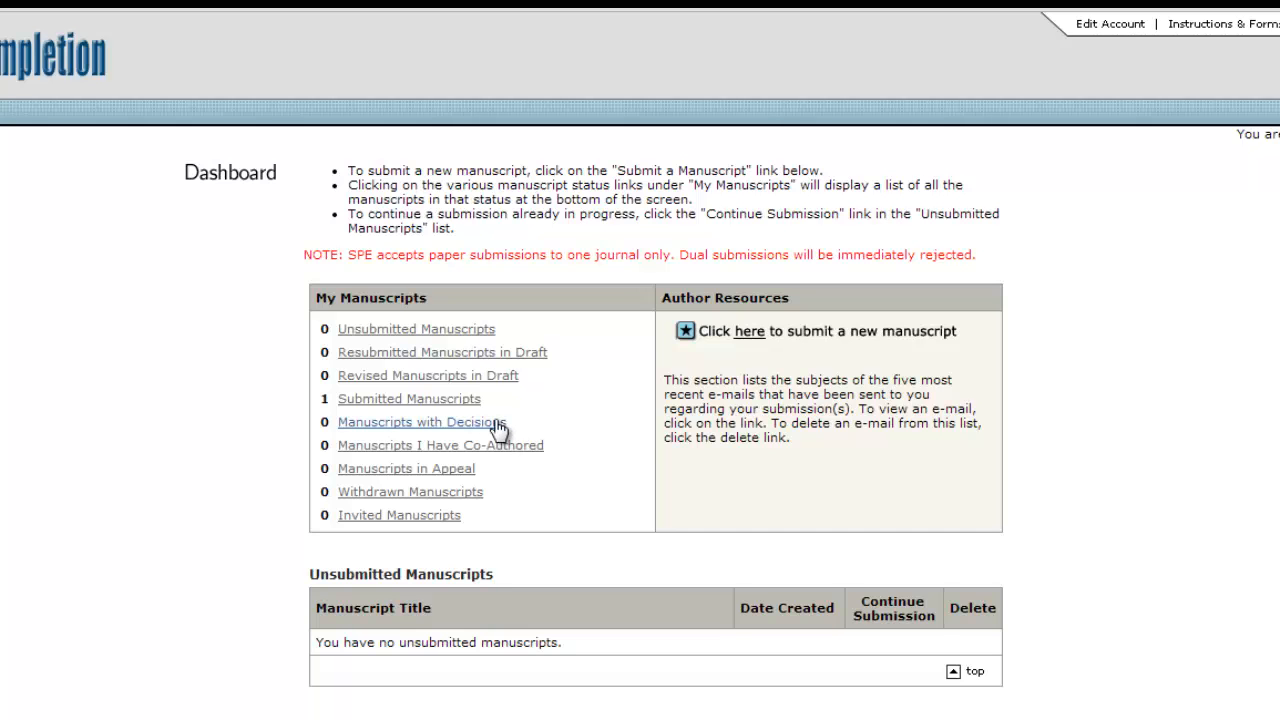
mouse_move(594, 441)
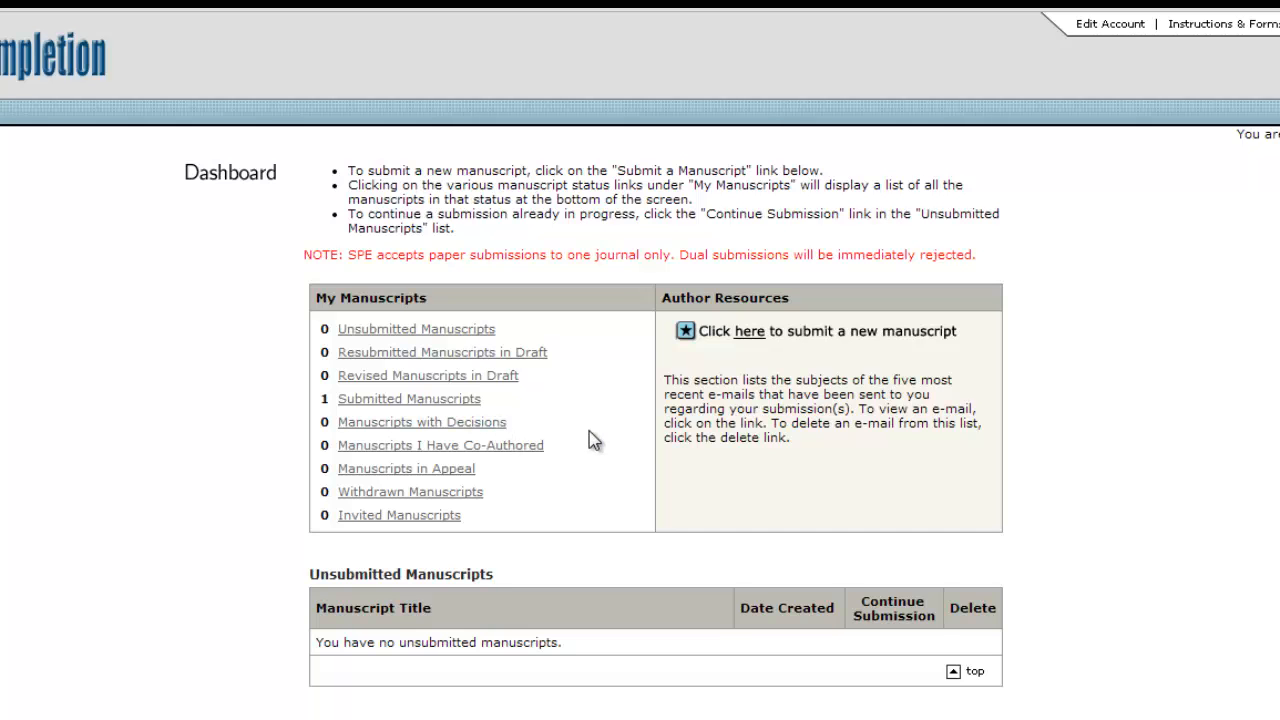
mouse_move(593, 471)
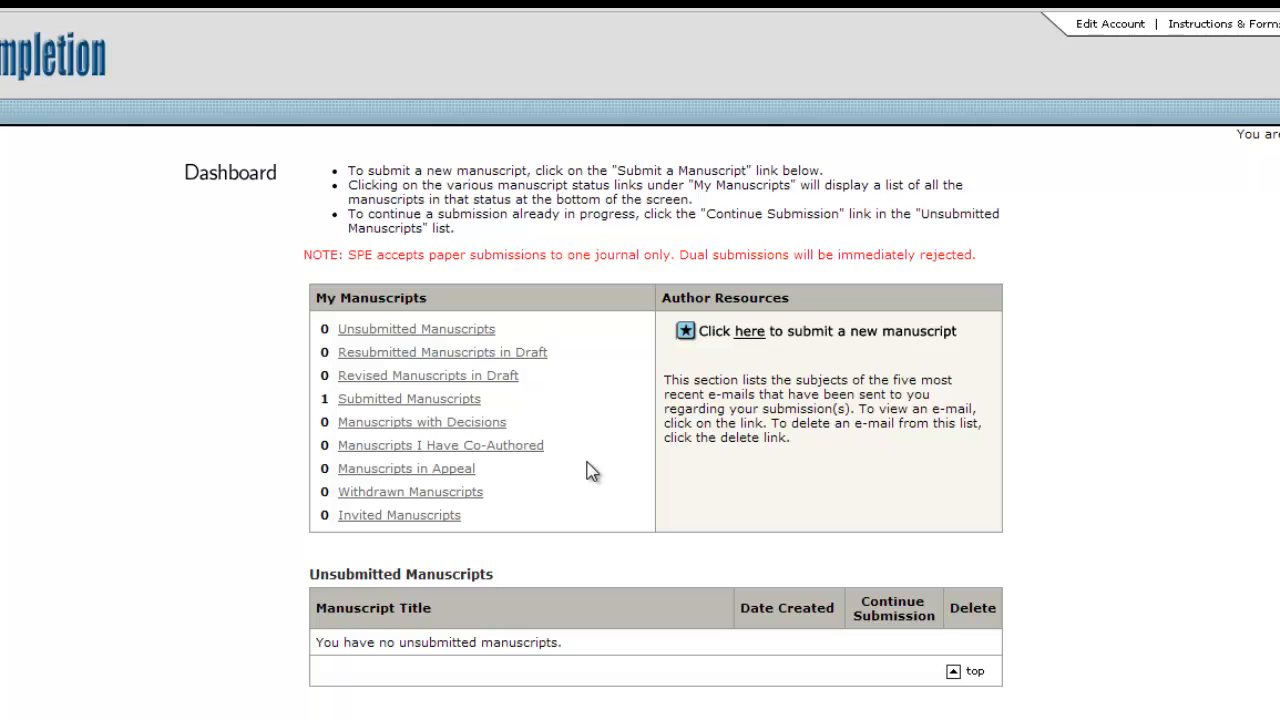